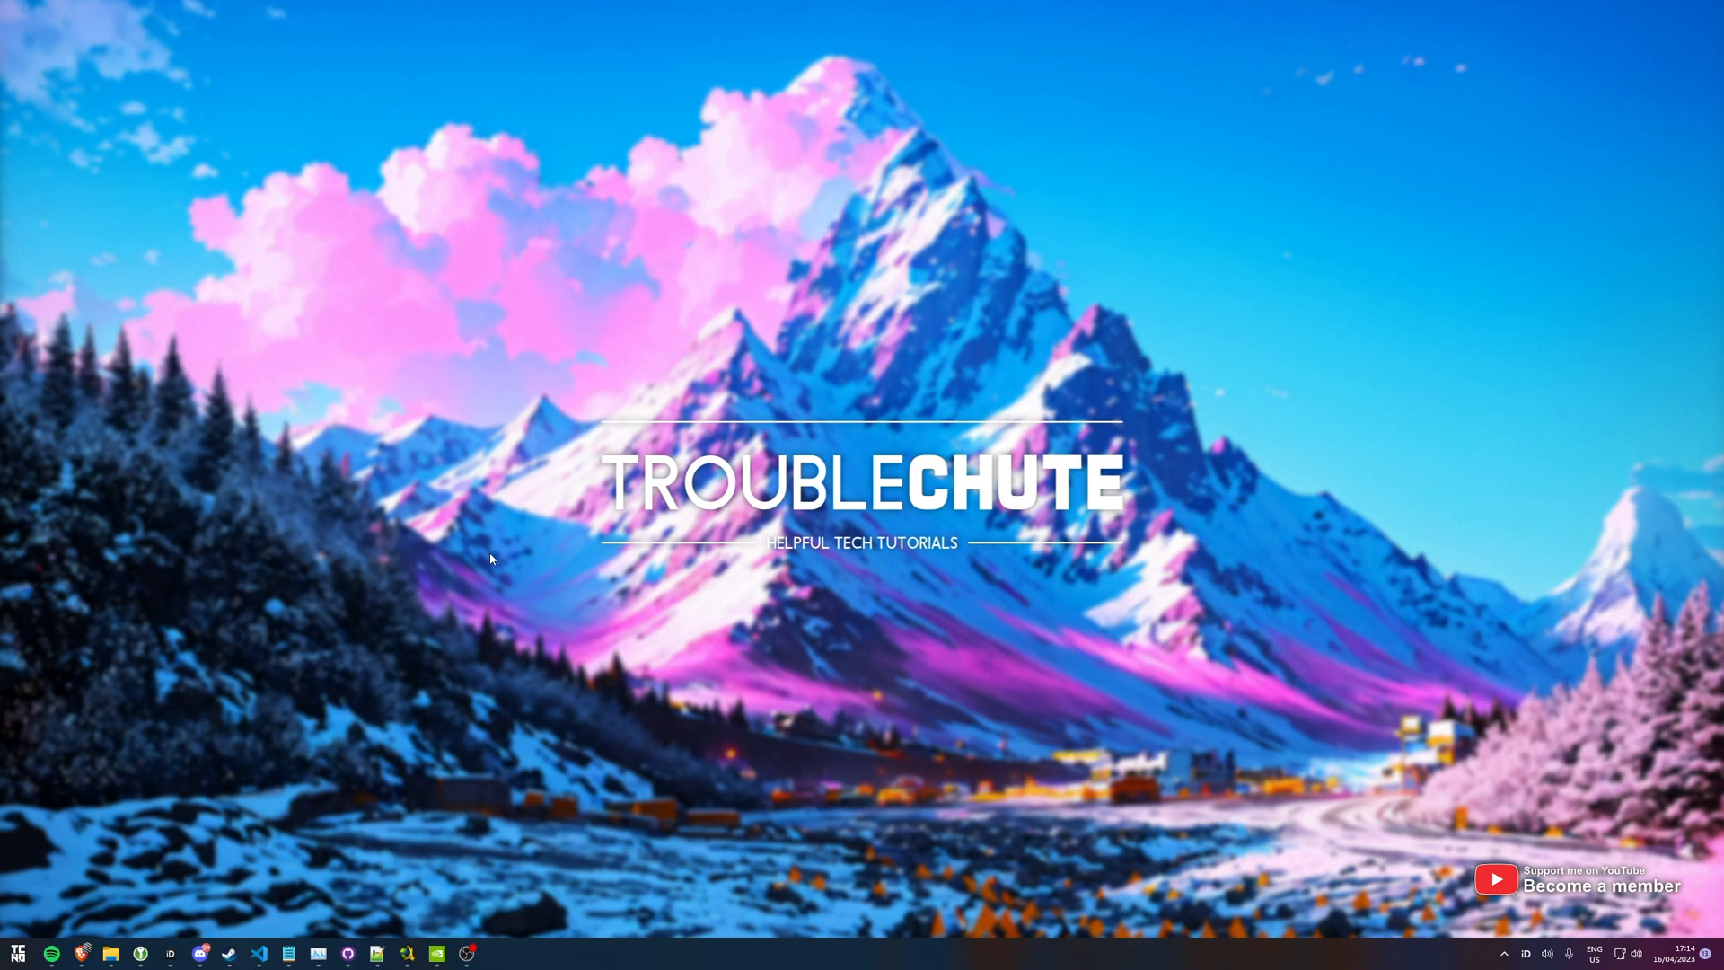
pyautogui.moveTo(480, 554)
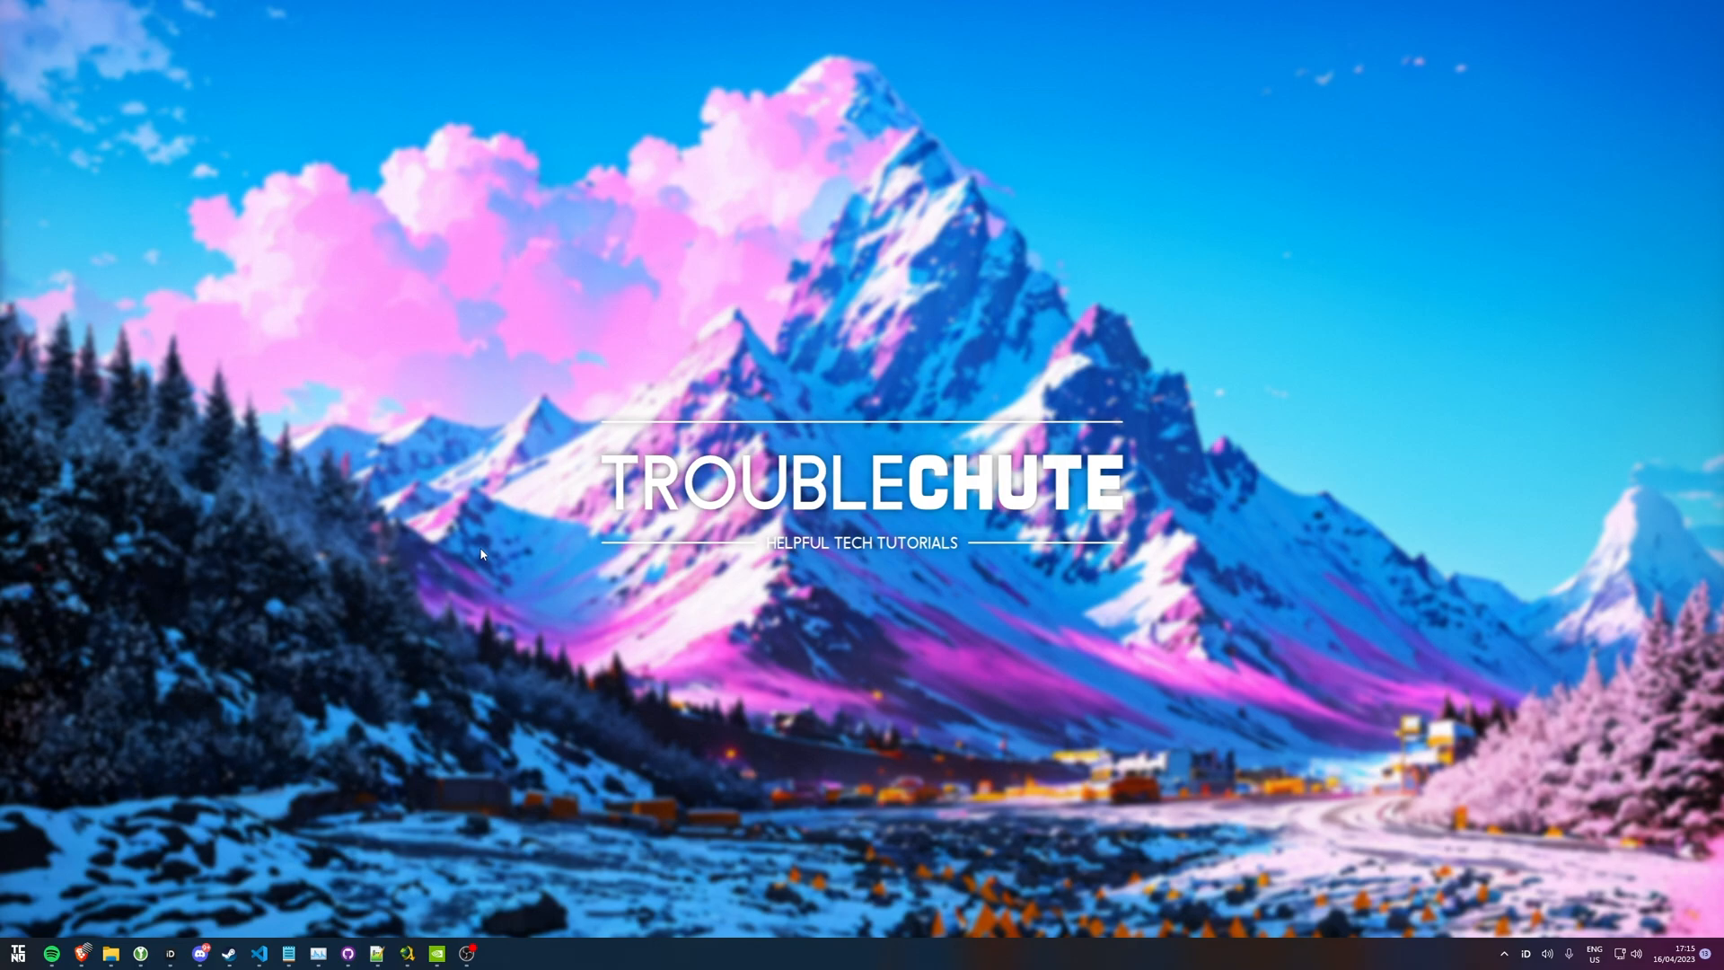
pyautogui.moveTo(490, 555)
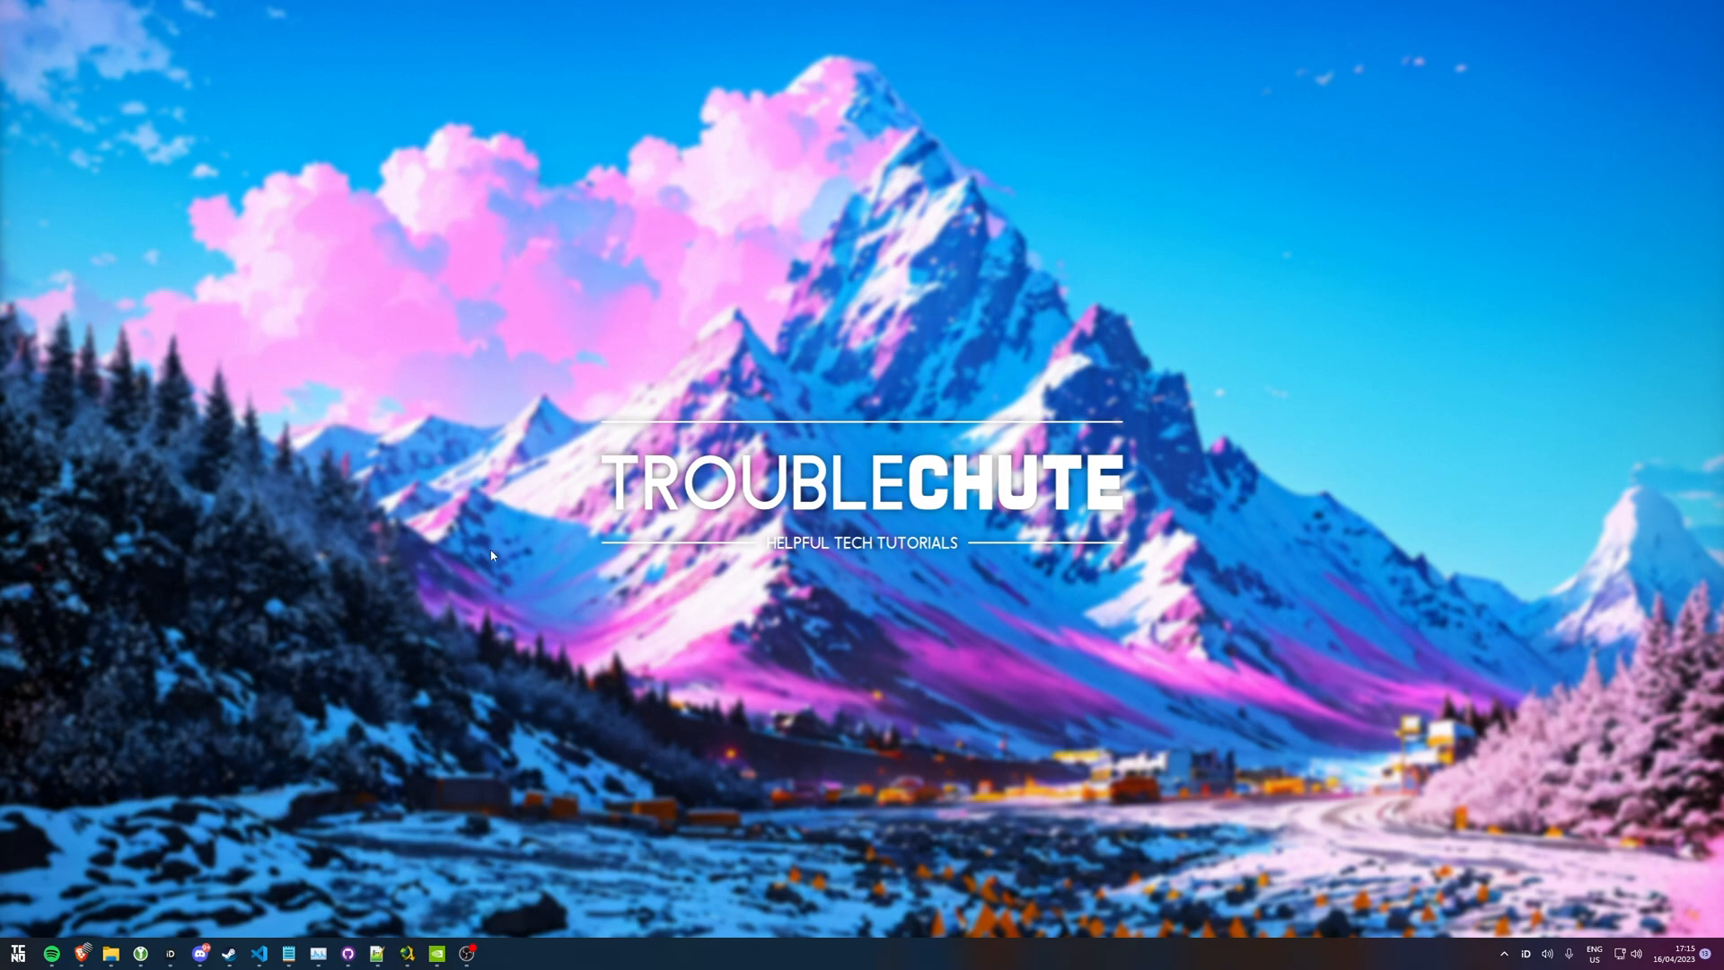
pyautogui.moveTo(690, 560)
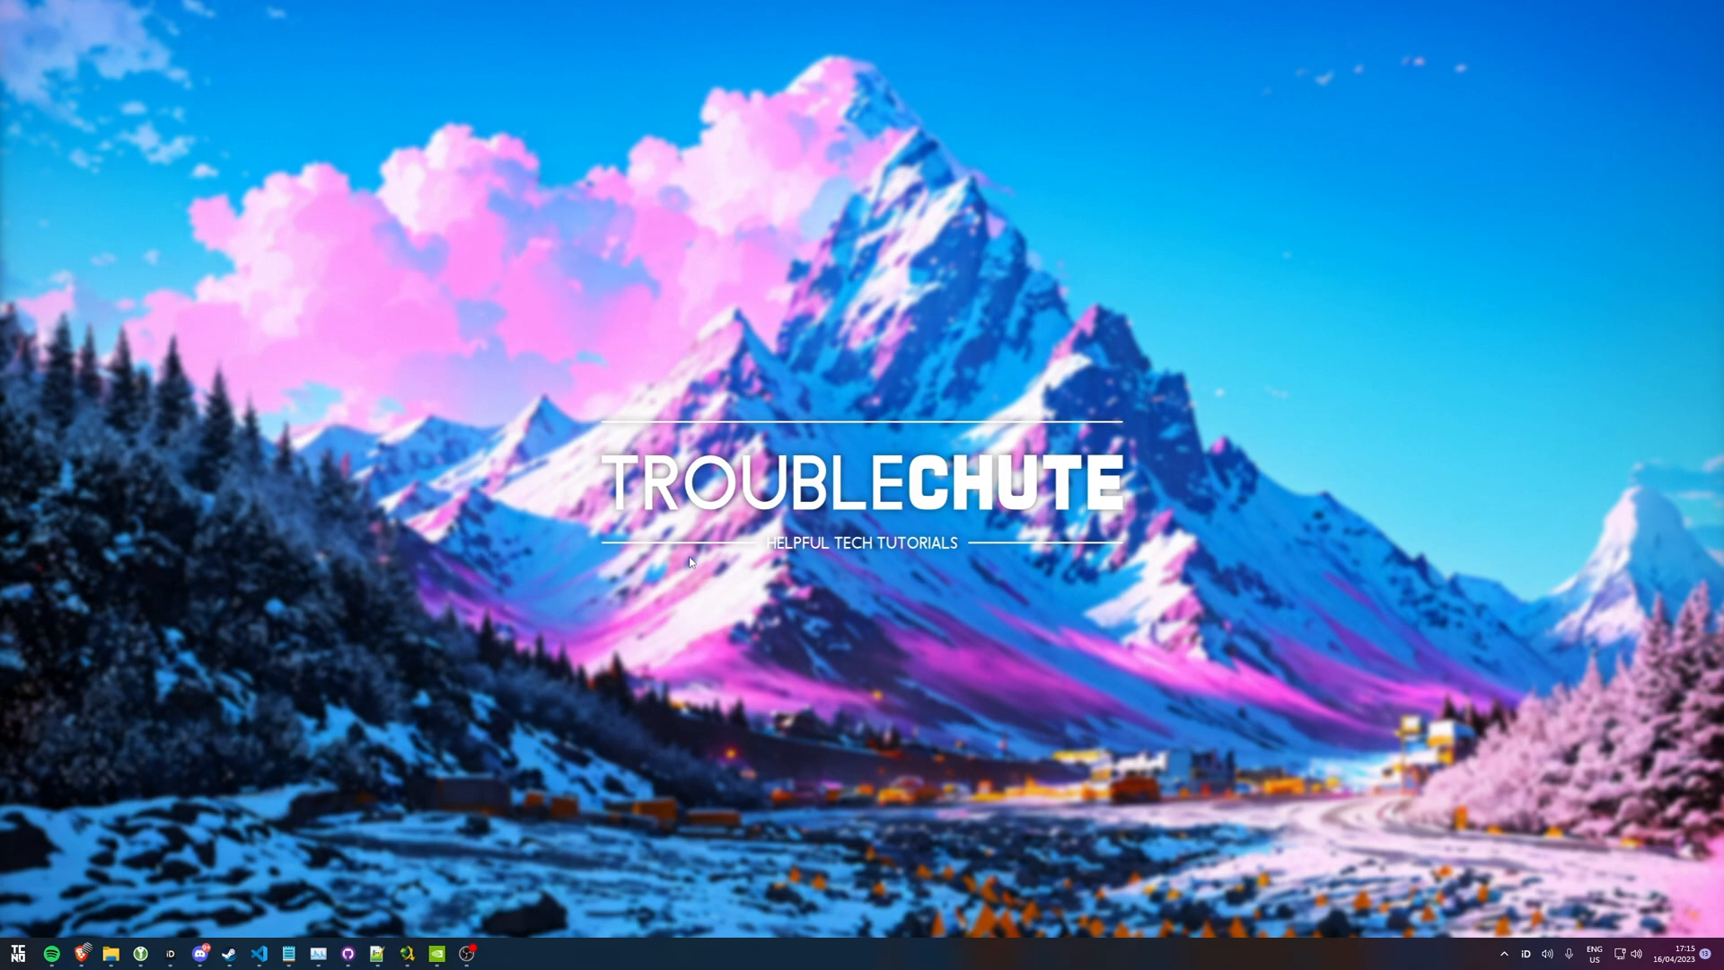
# Step: Create and open an 'ai test' Desktop folder, copy its path, and bring up Start
pyautogui.rightClick(690, 563)
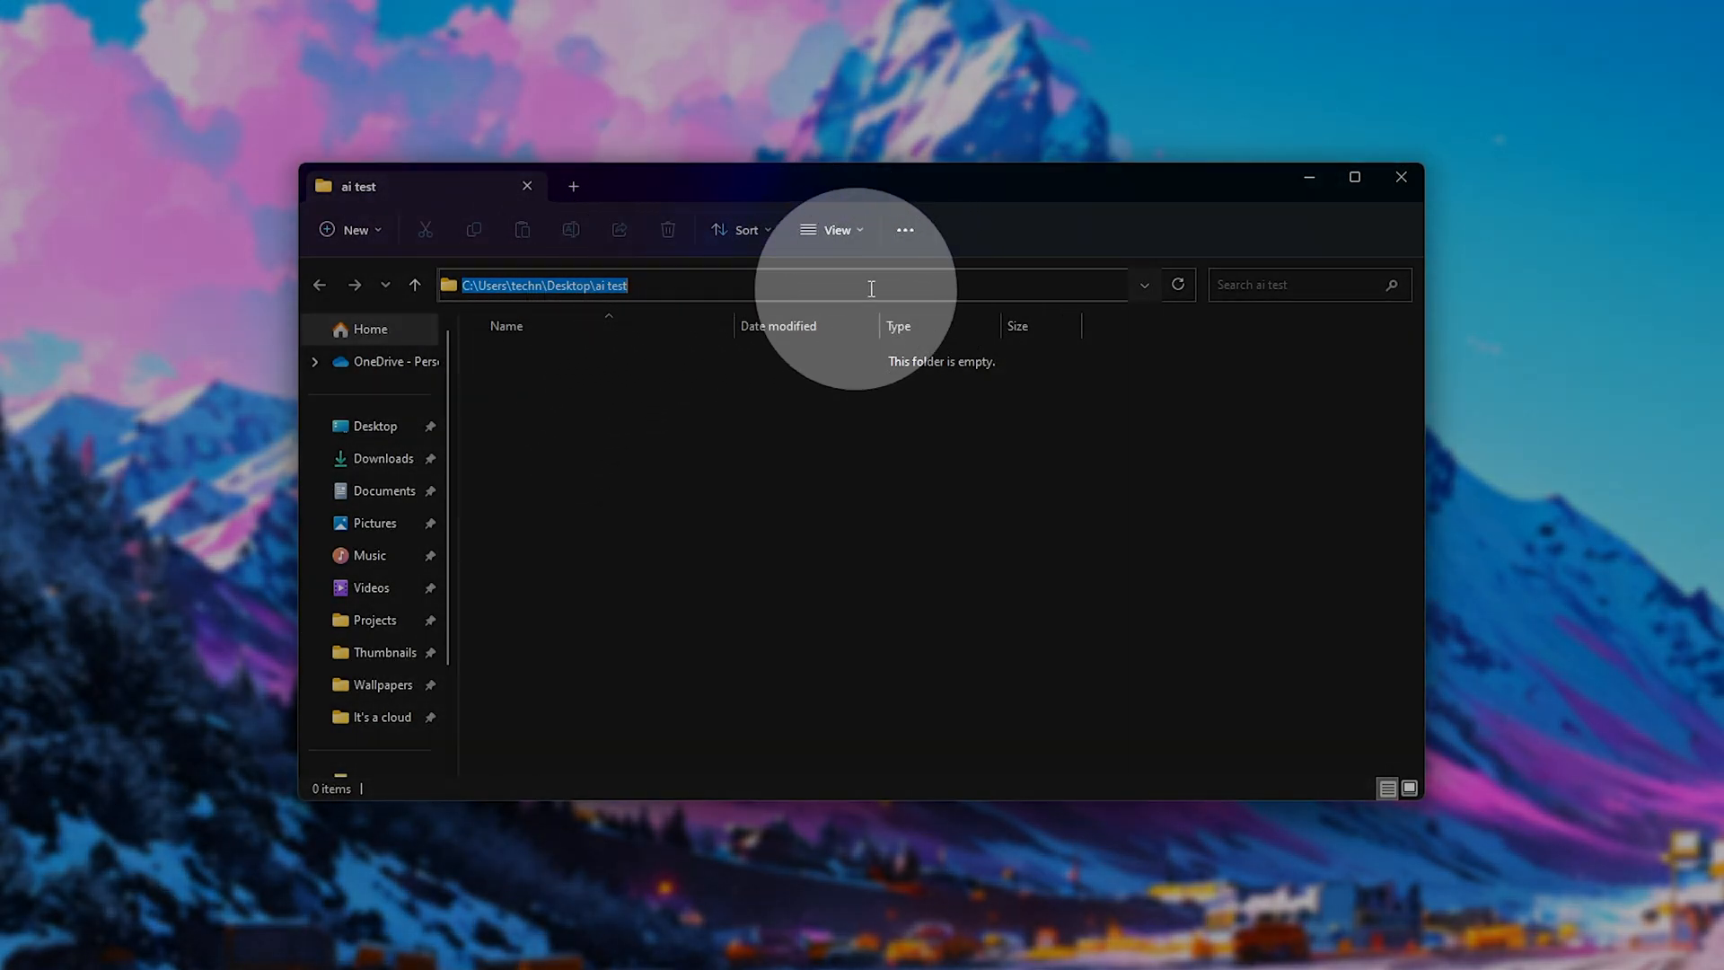
pyautogui.click(653, 285)
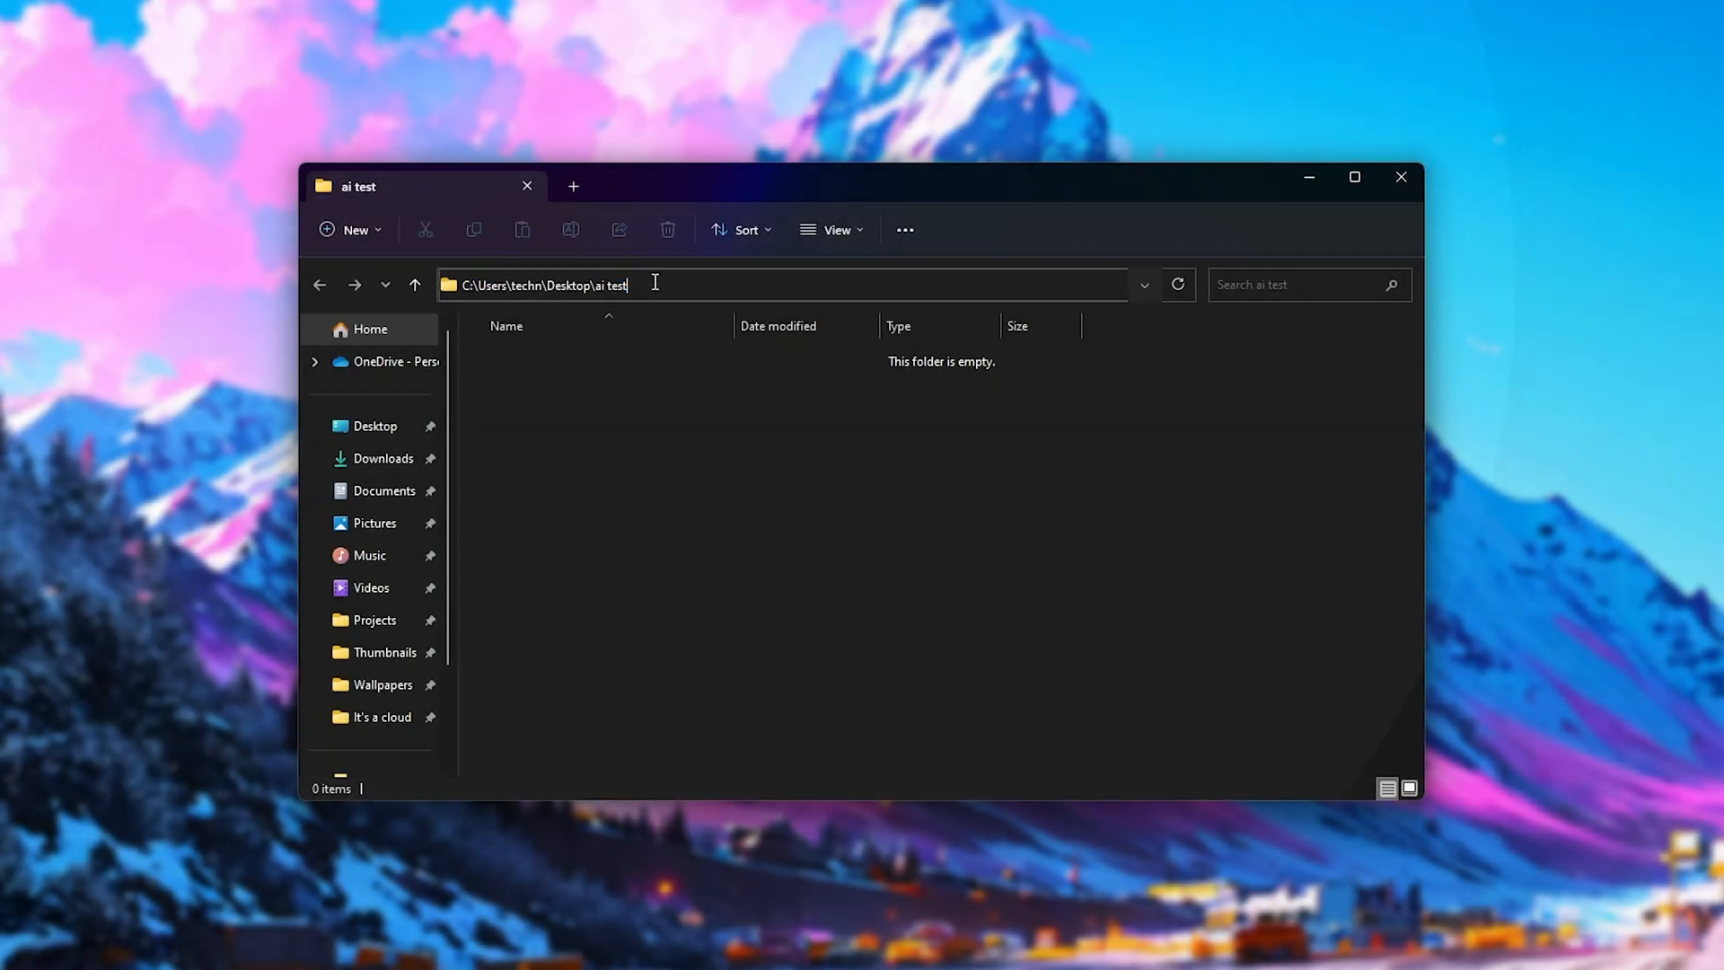
pyautogui.click(545, 284)
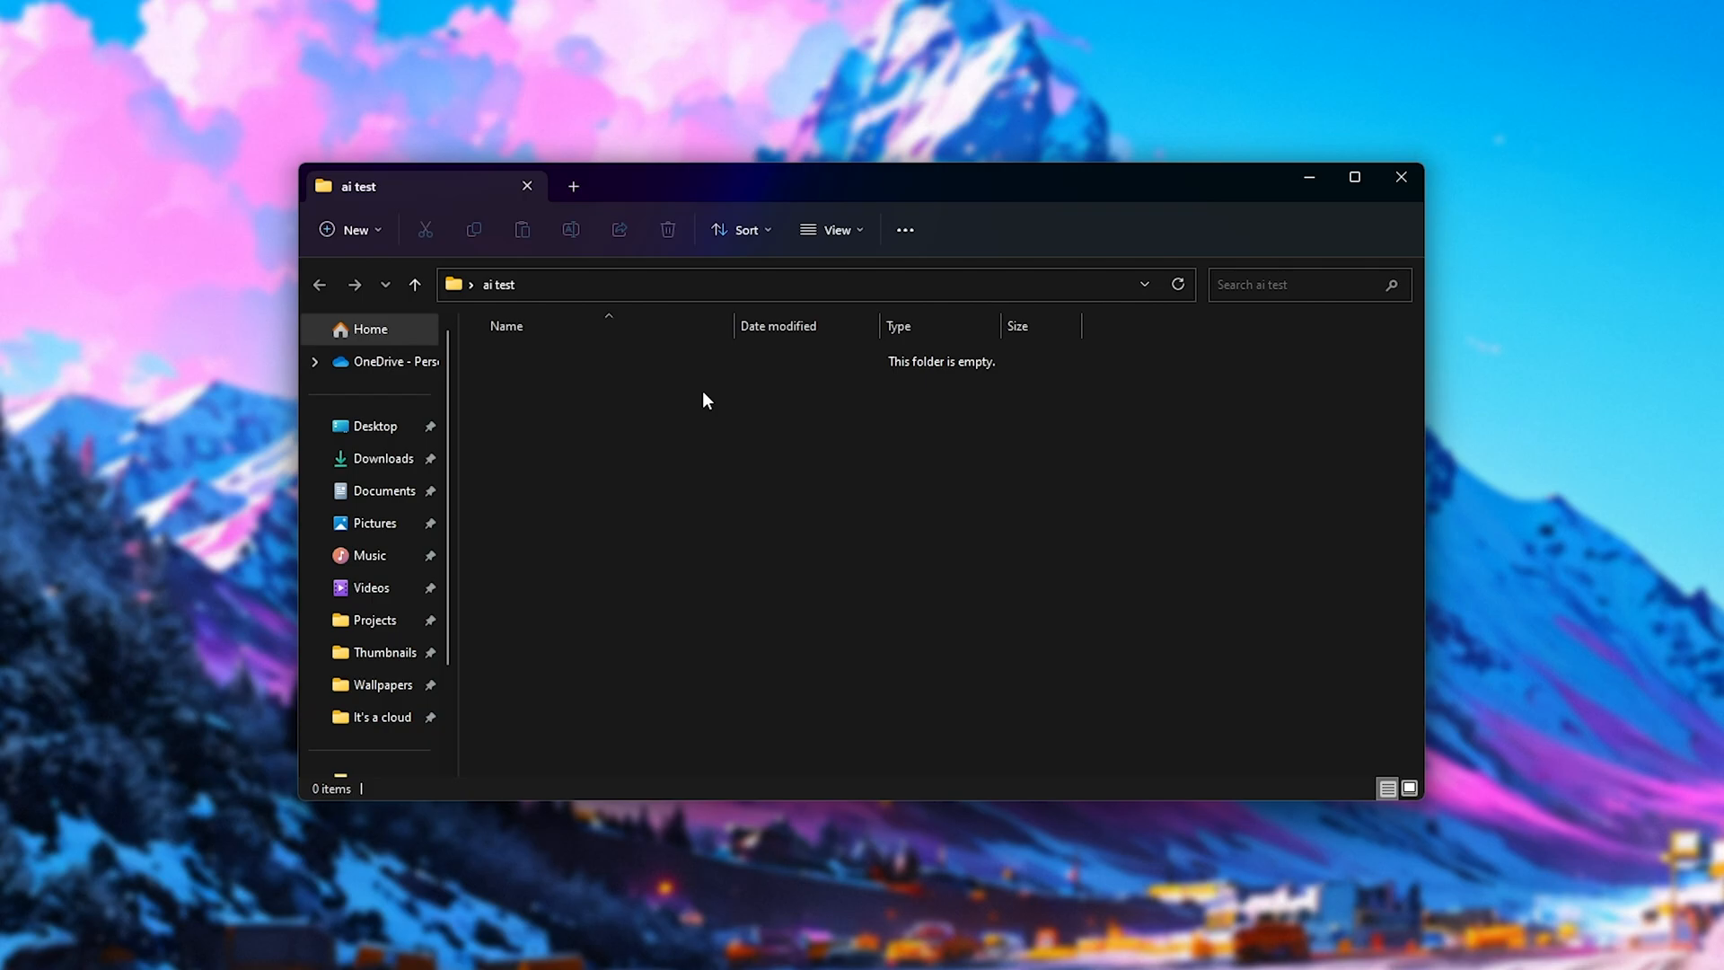
pyautogui.click(26, 945)
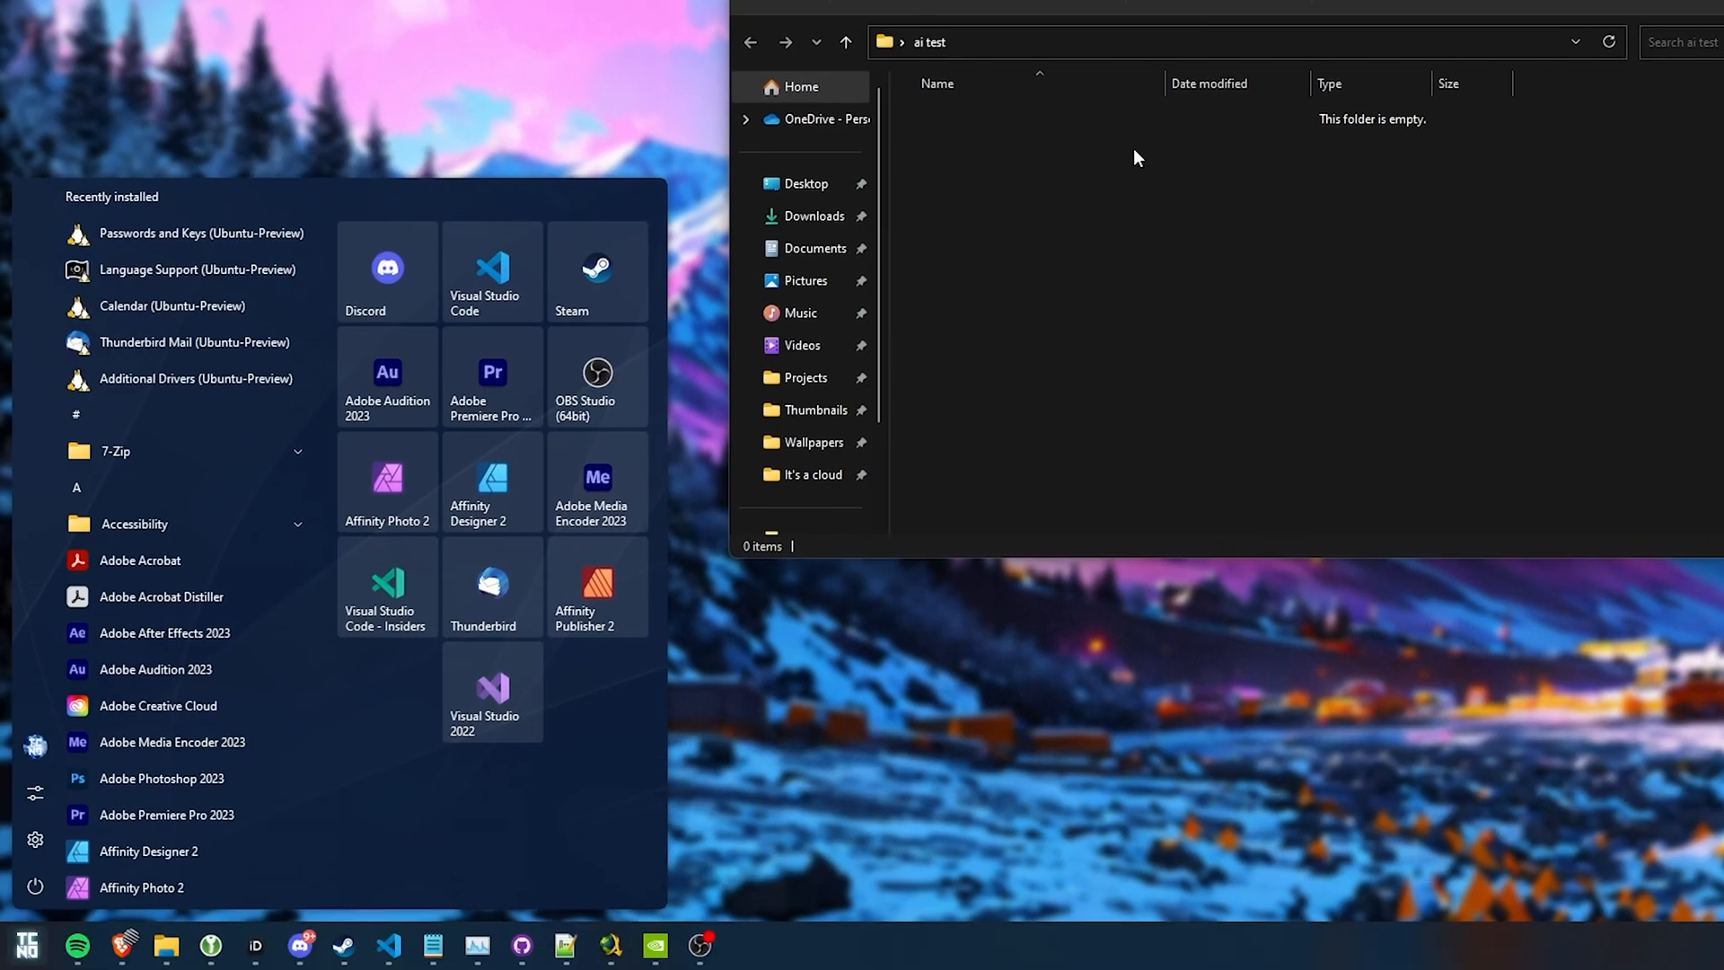
# Step: Launch PowerShell as administrator and cd to C:\Users\techn\Desktop\ai test
pyautogui.write('powershell')
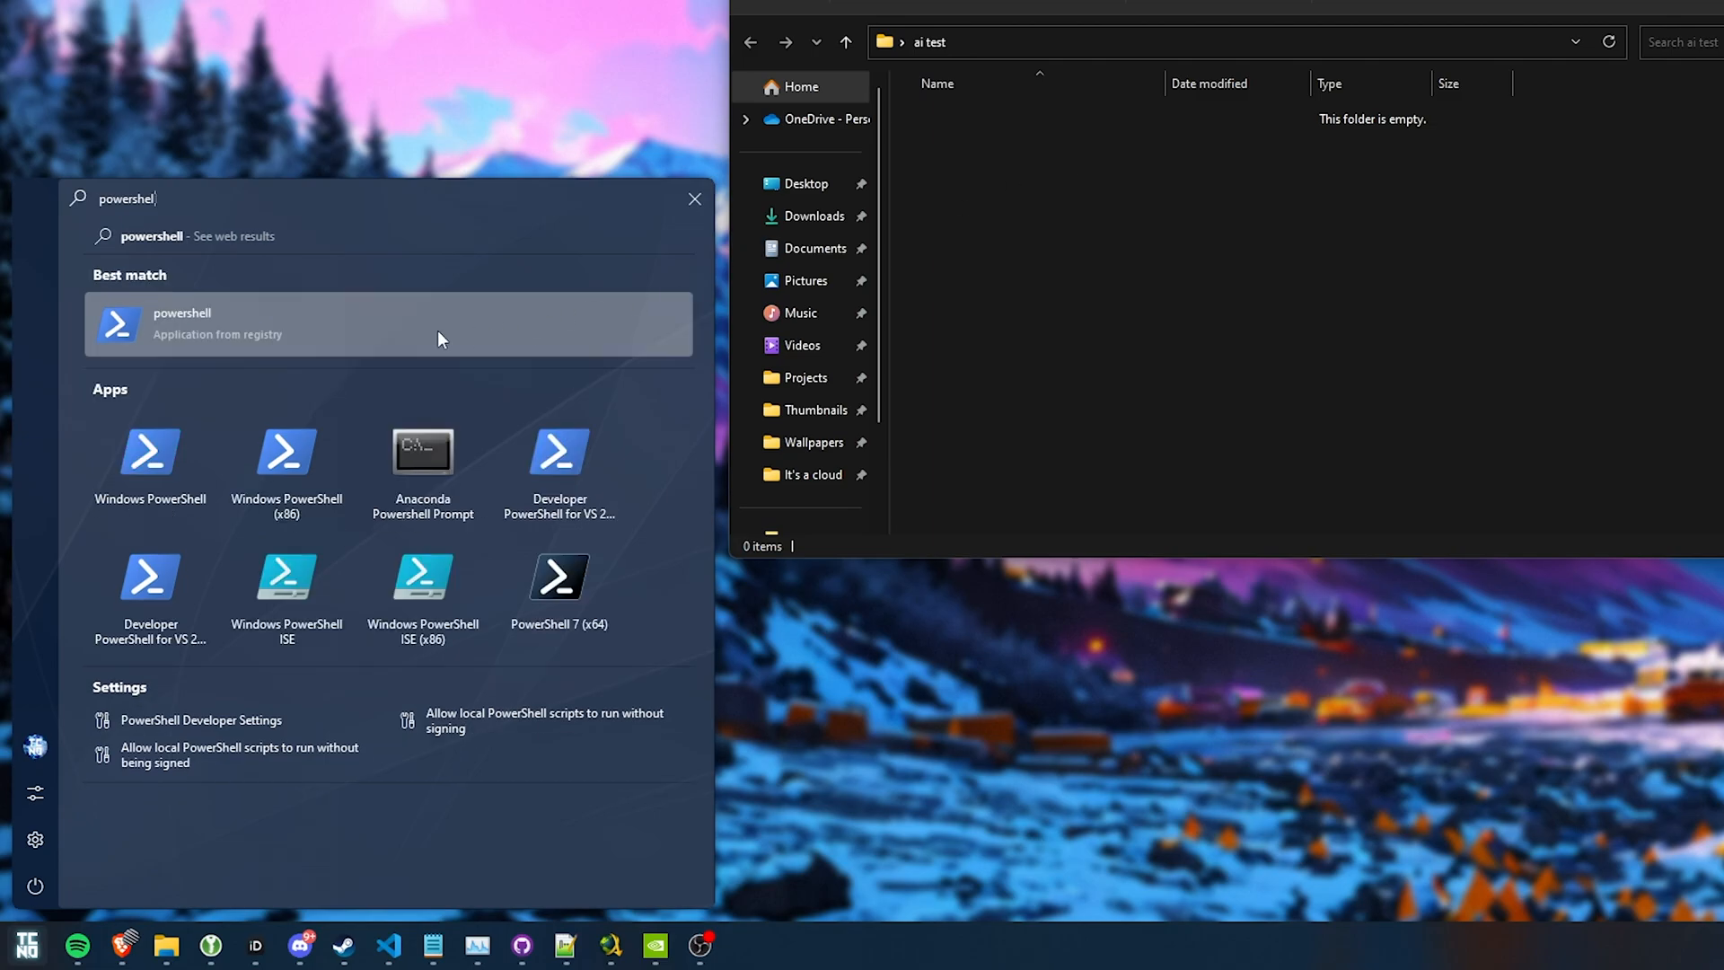
pyautogui.click(388, 324)
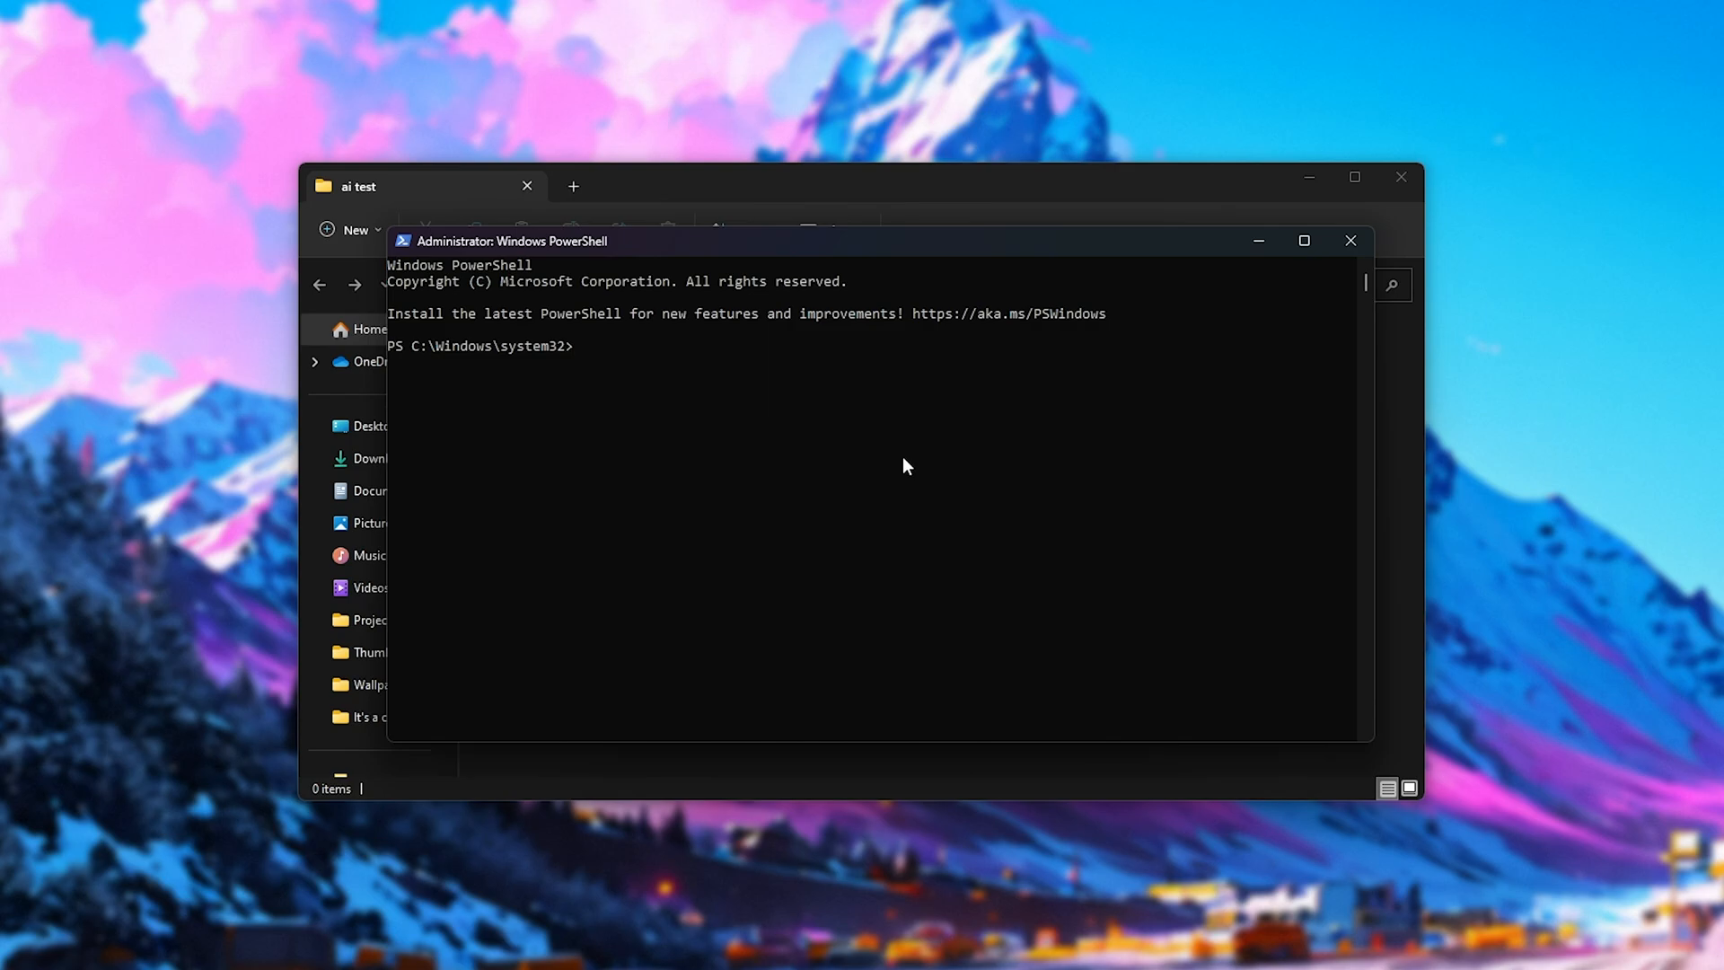
pyautogui.write('cd')
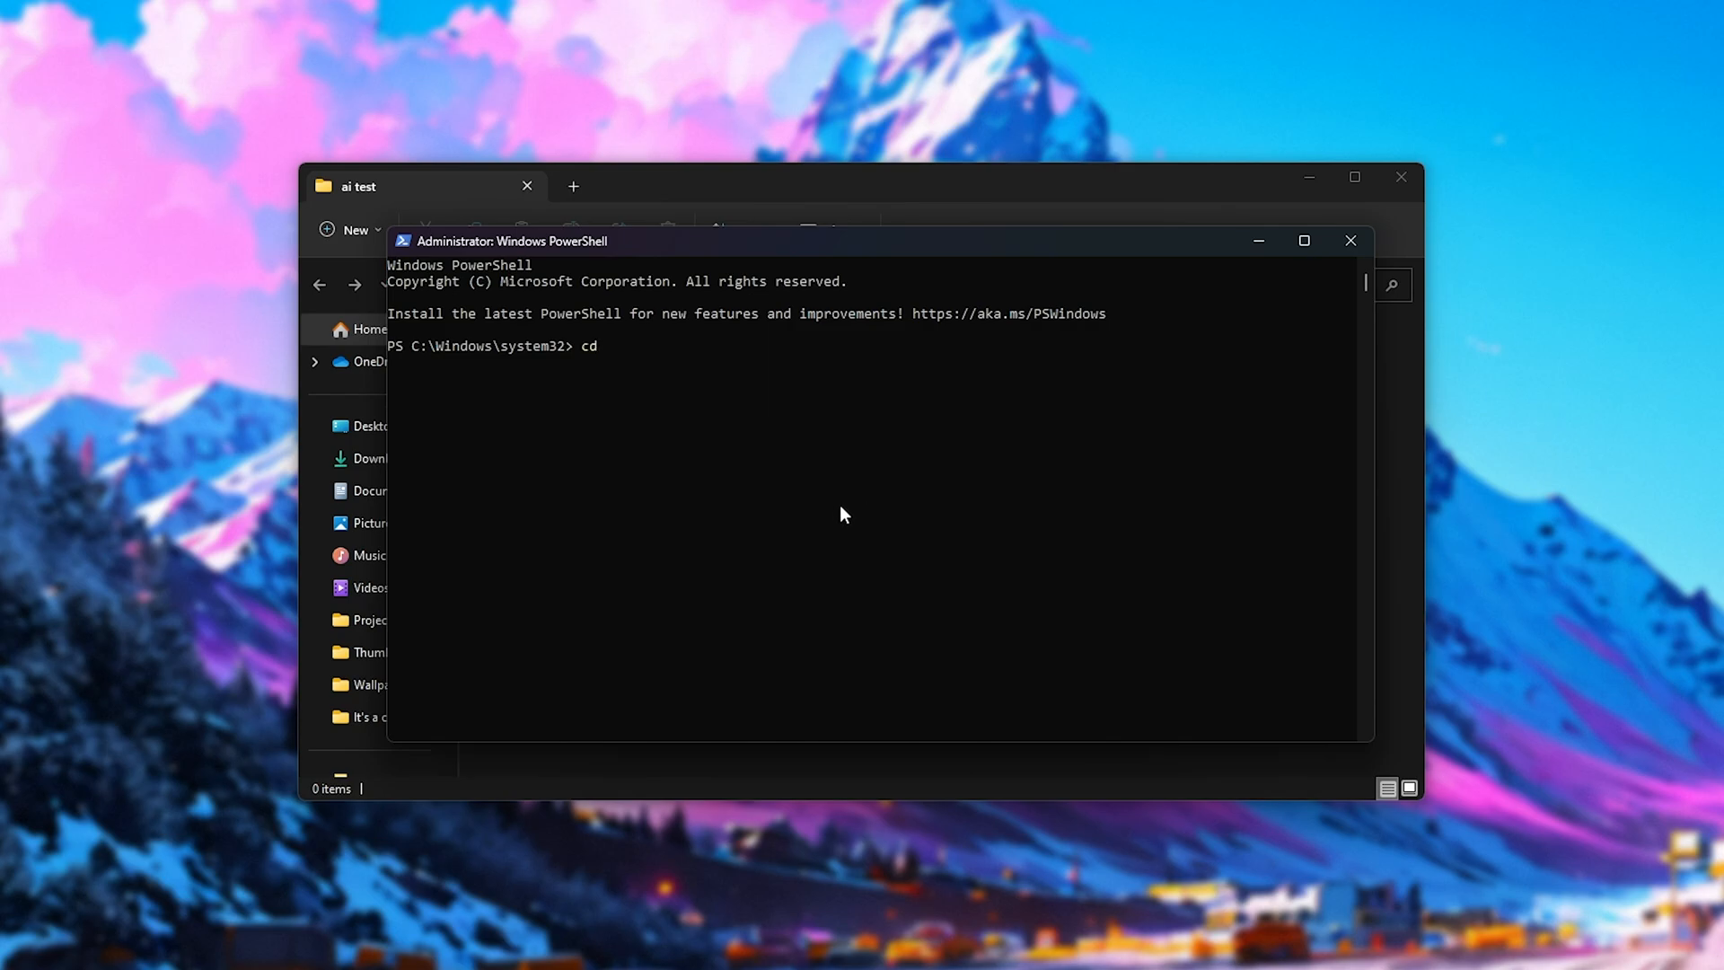
pyautogui.write('"C:\\Users\\techn\\Desktop\\ai test"')
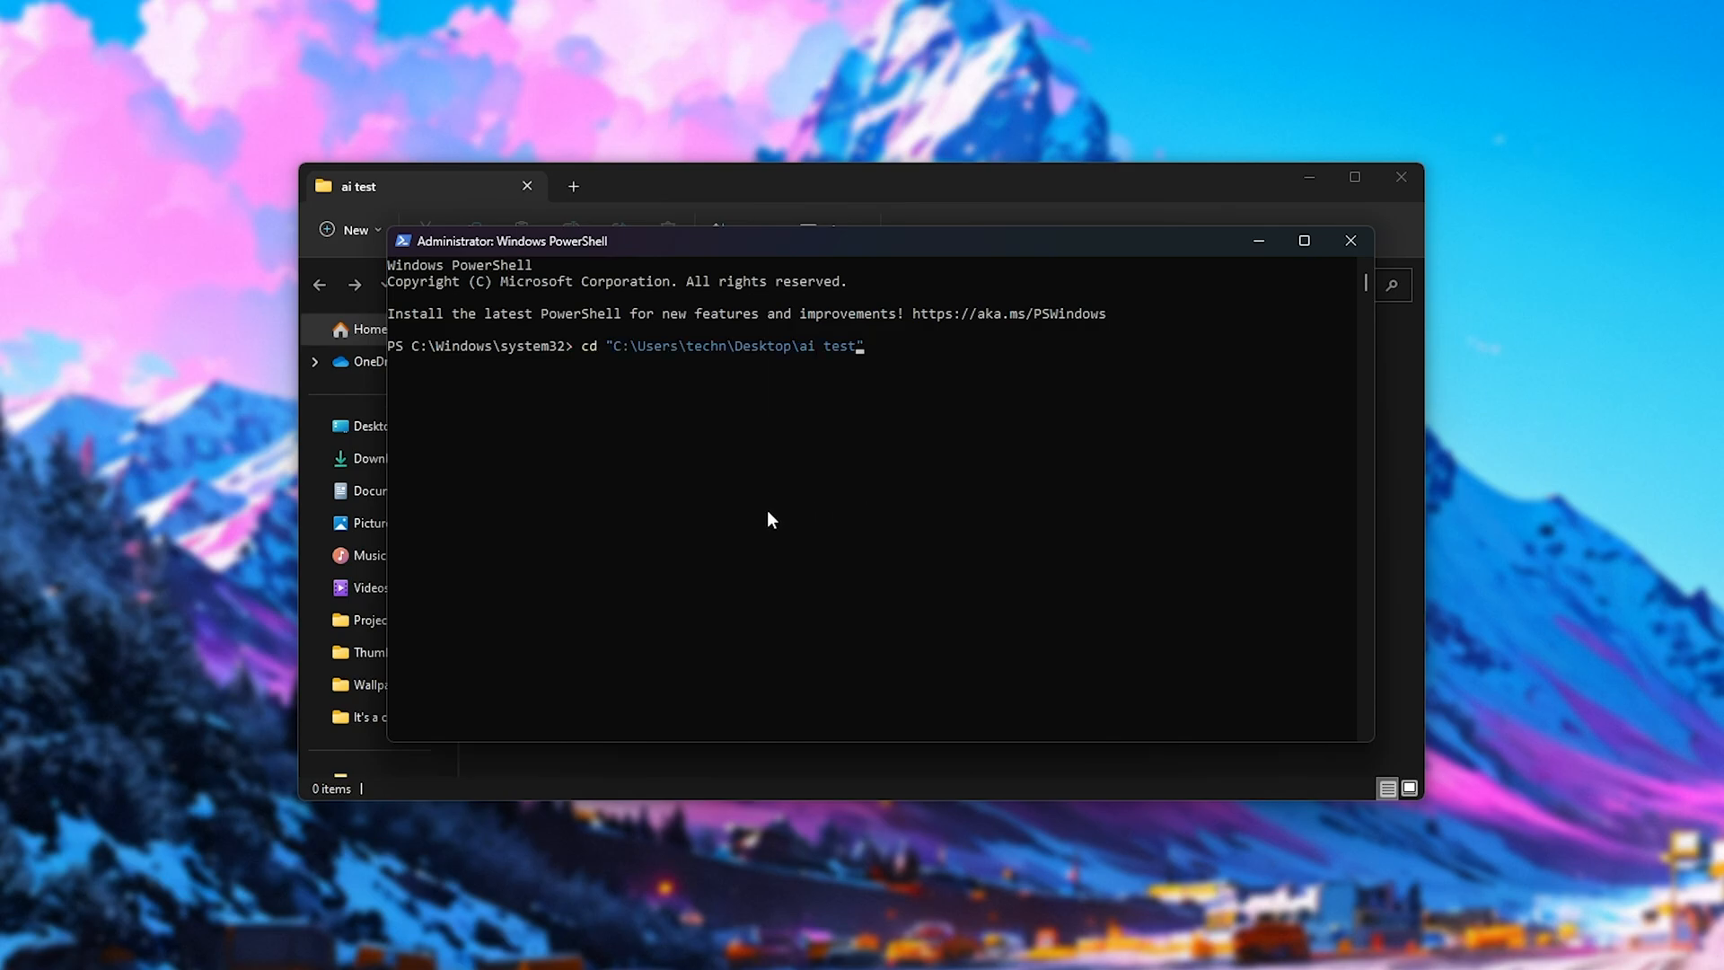
pyautogui.moveTo(863, 405)
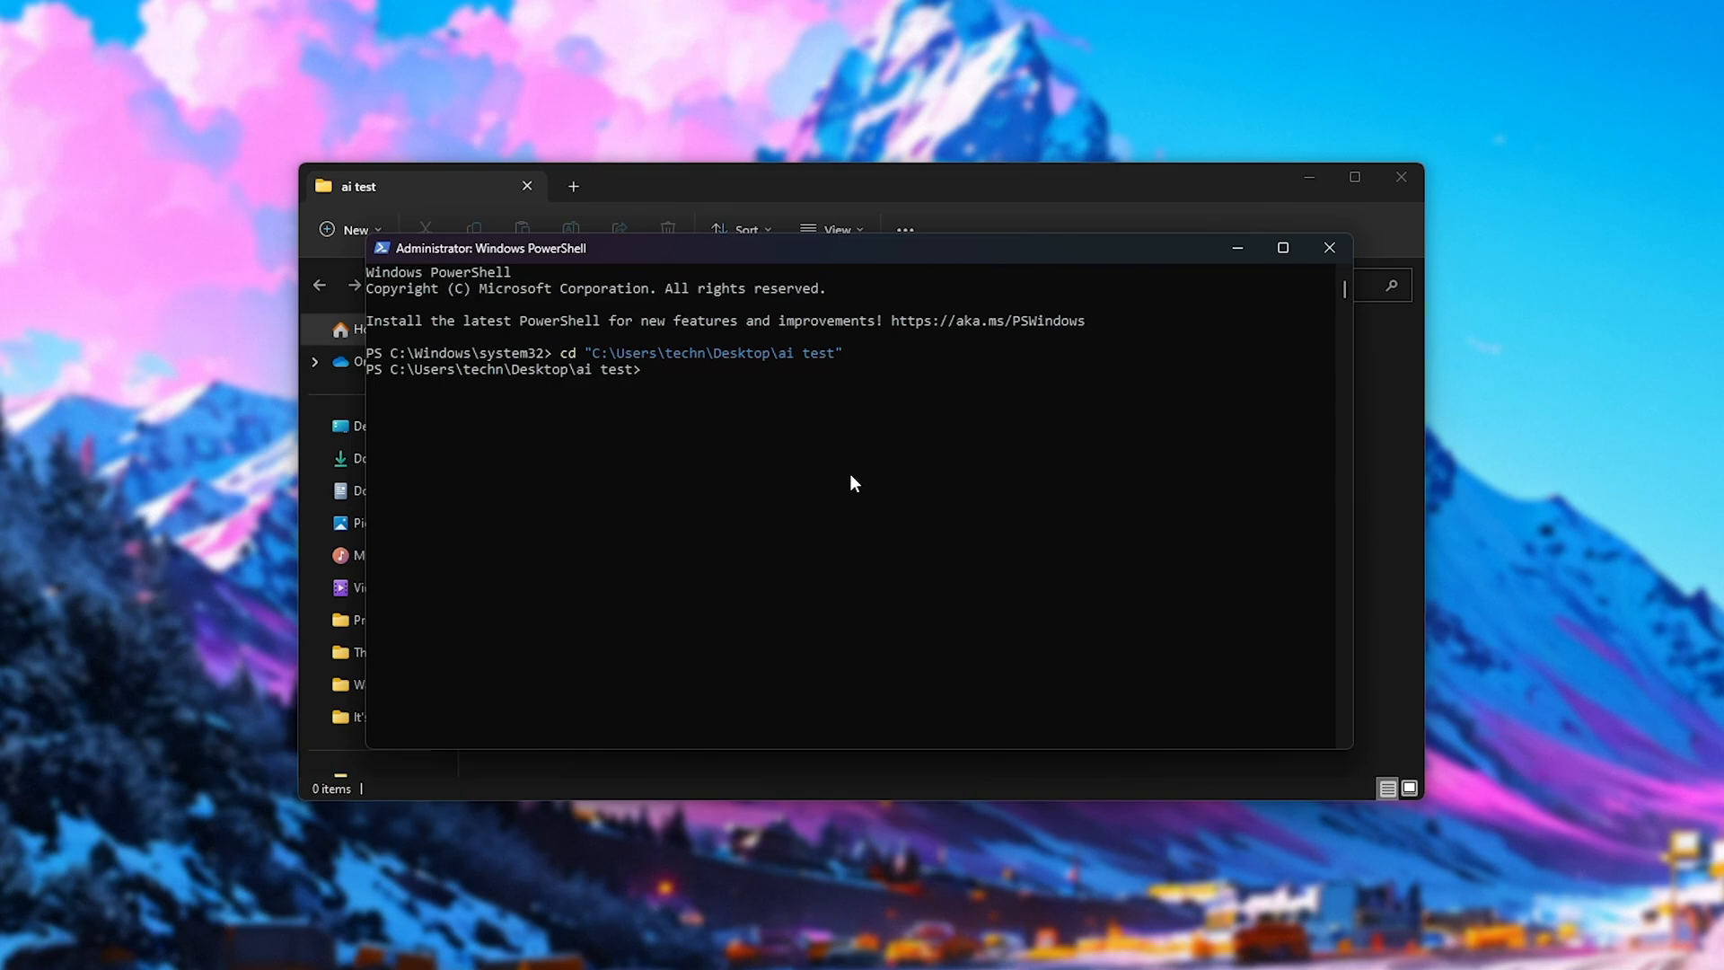
# Step: Run iex (irm auto11.tc.ht) and answer y to use the a11 Conda environment
pyautogui.write('iex ()')
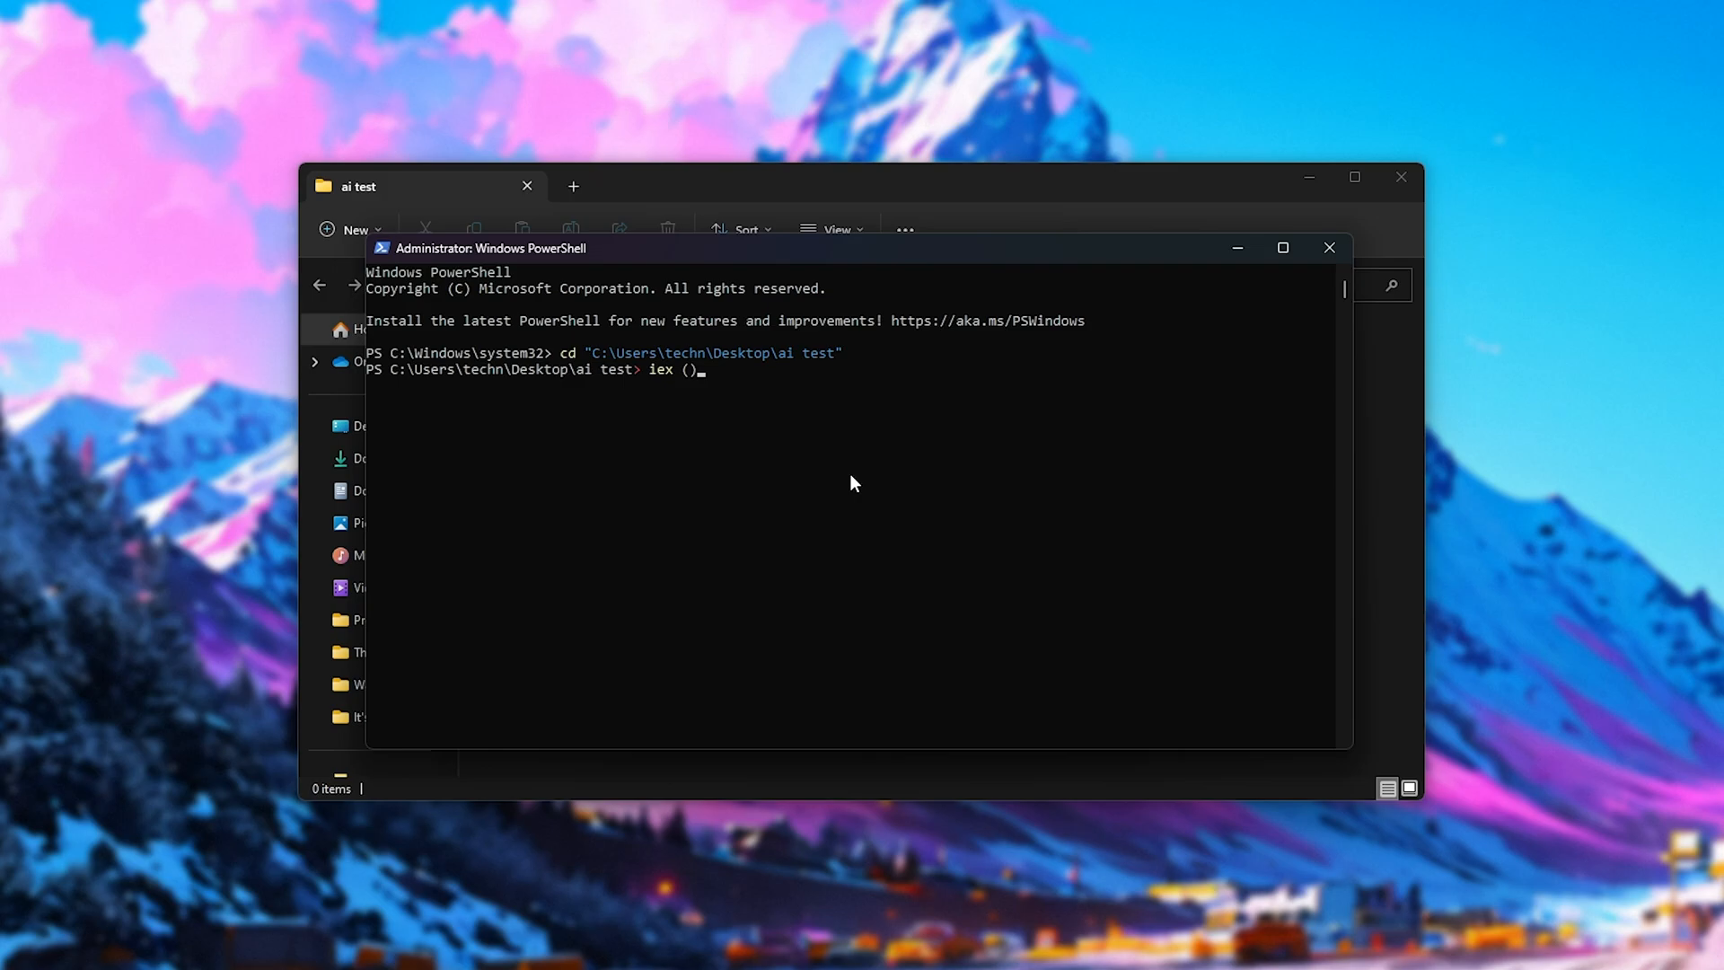
pyautogui.write('irm aut')
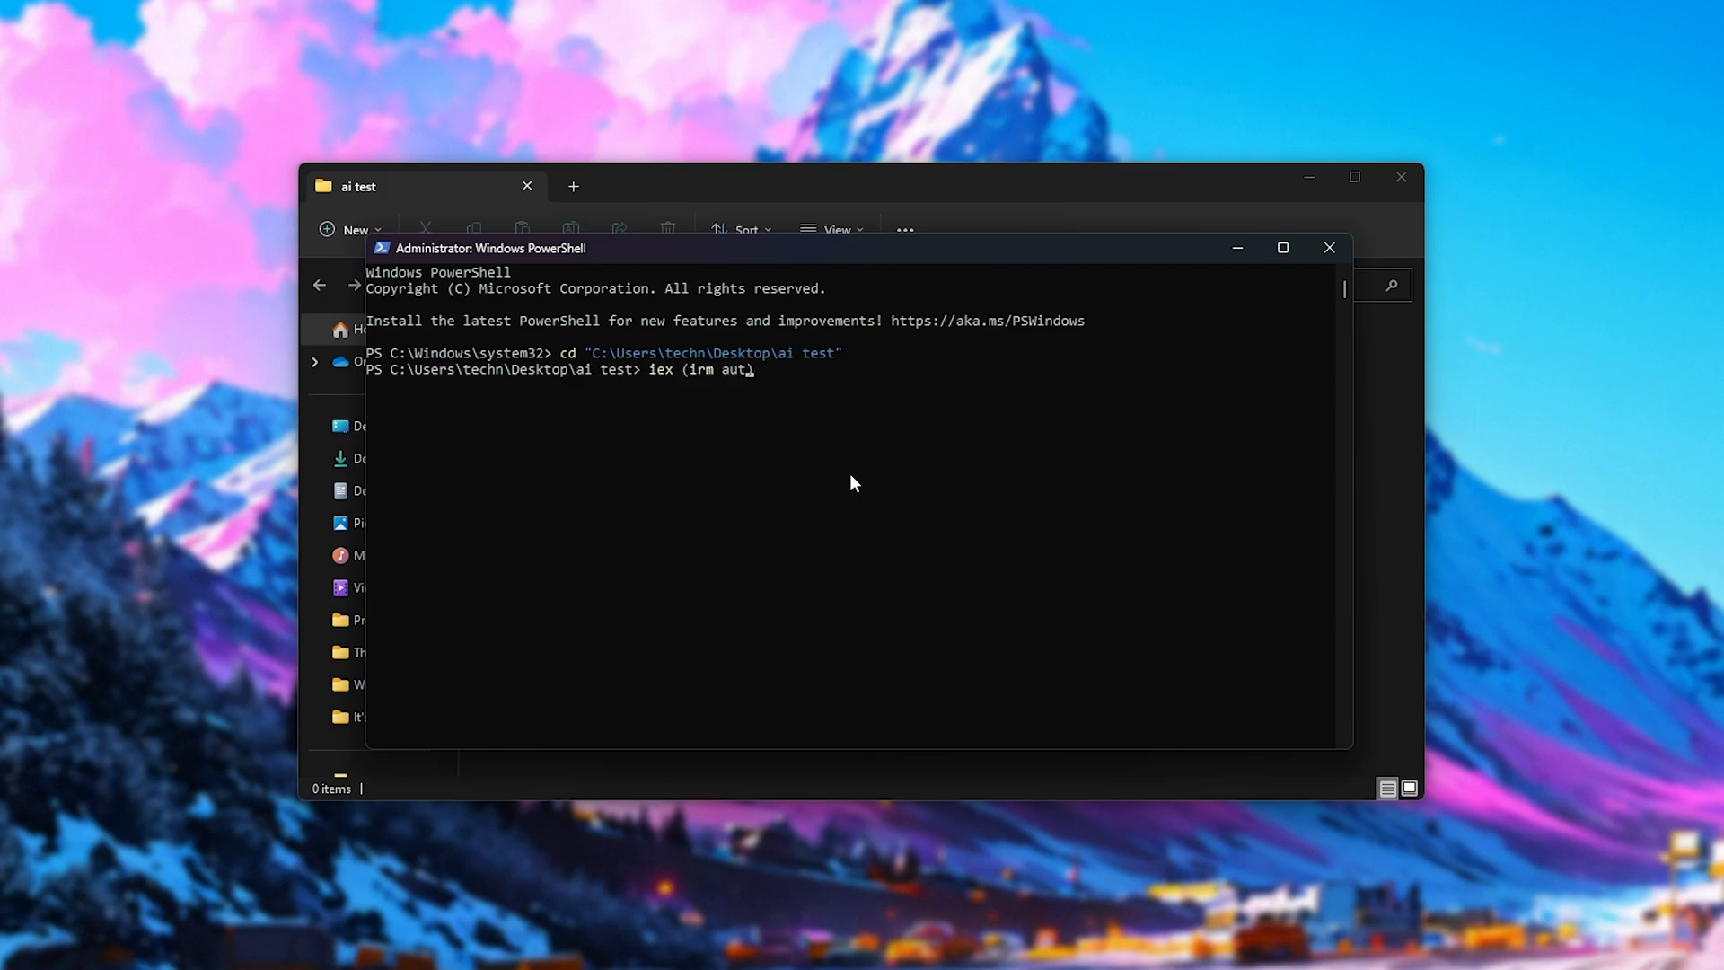
pyautogui.write('o11.tc.ht')
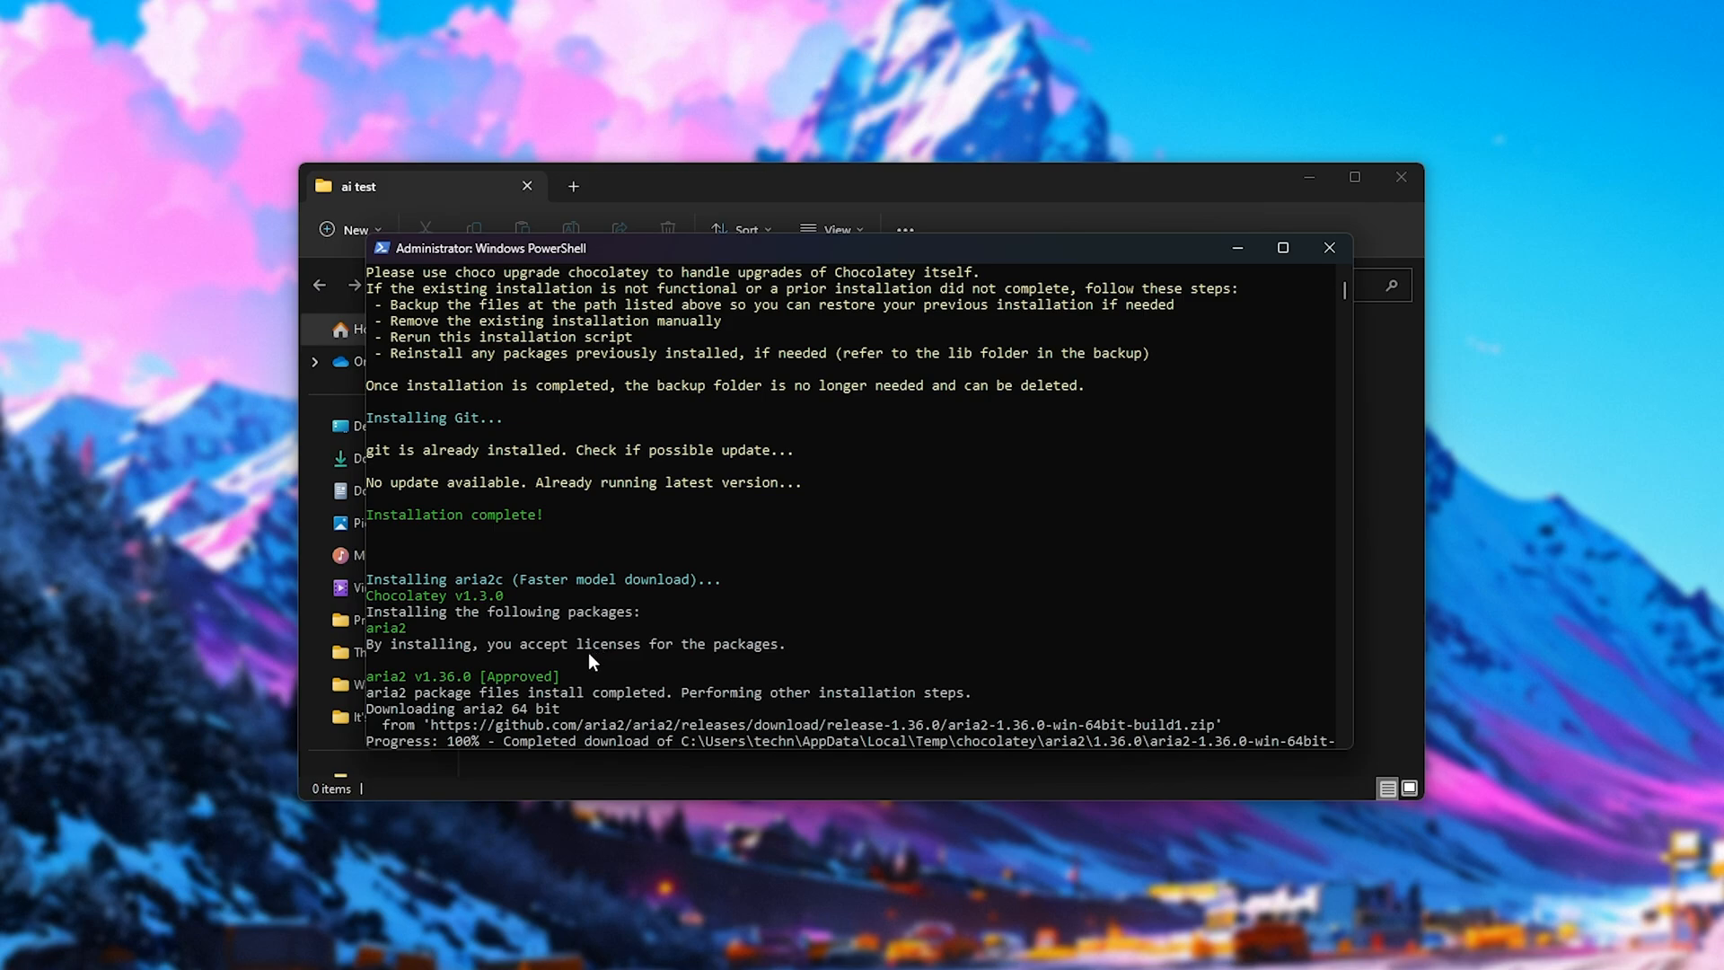
pyautogui.moveTo(560, 702)
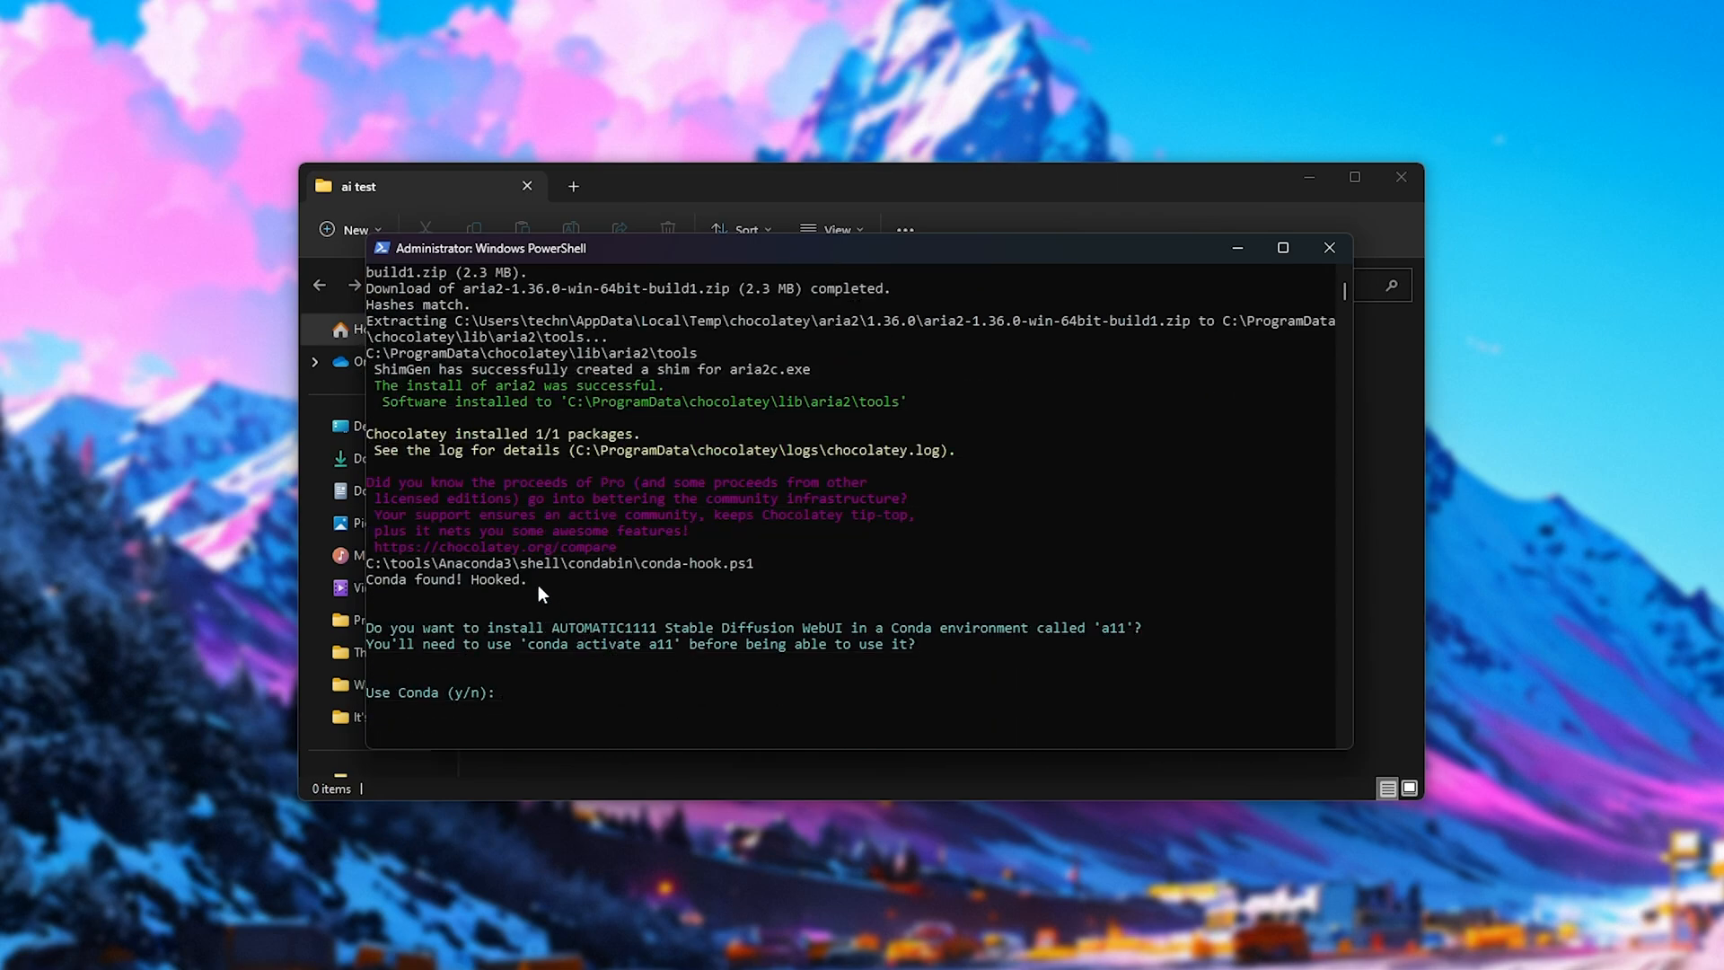
pyautogui.moveTo(627, 649)
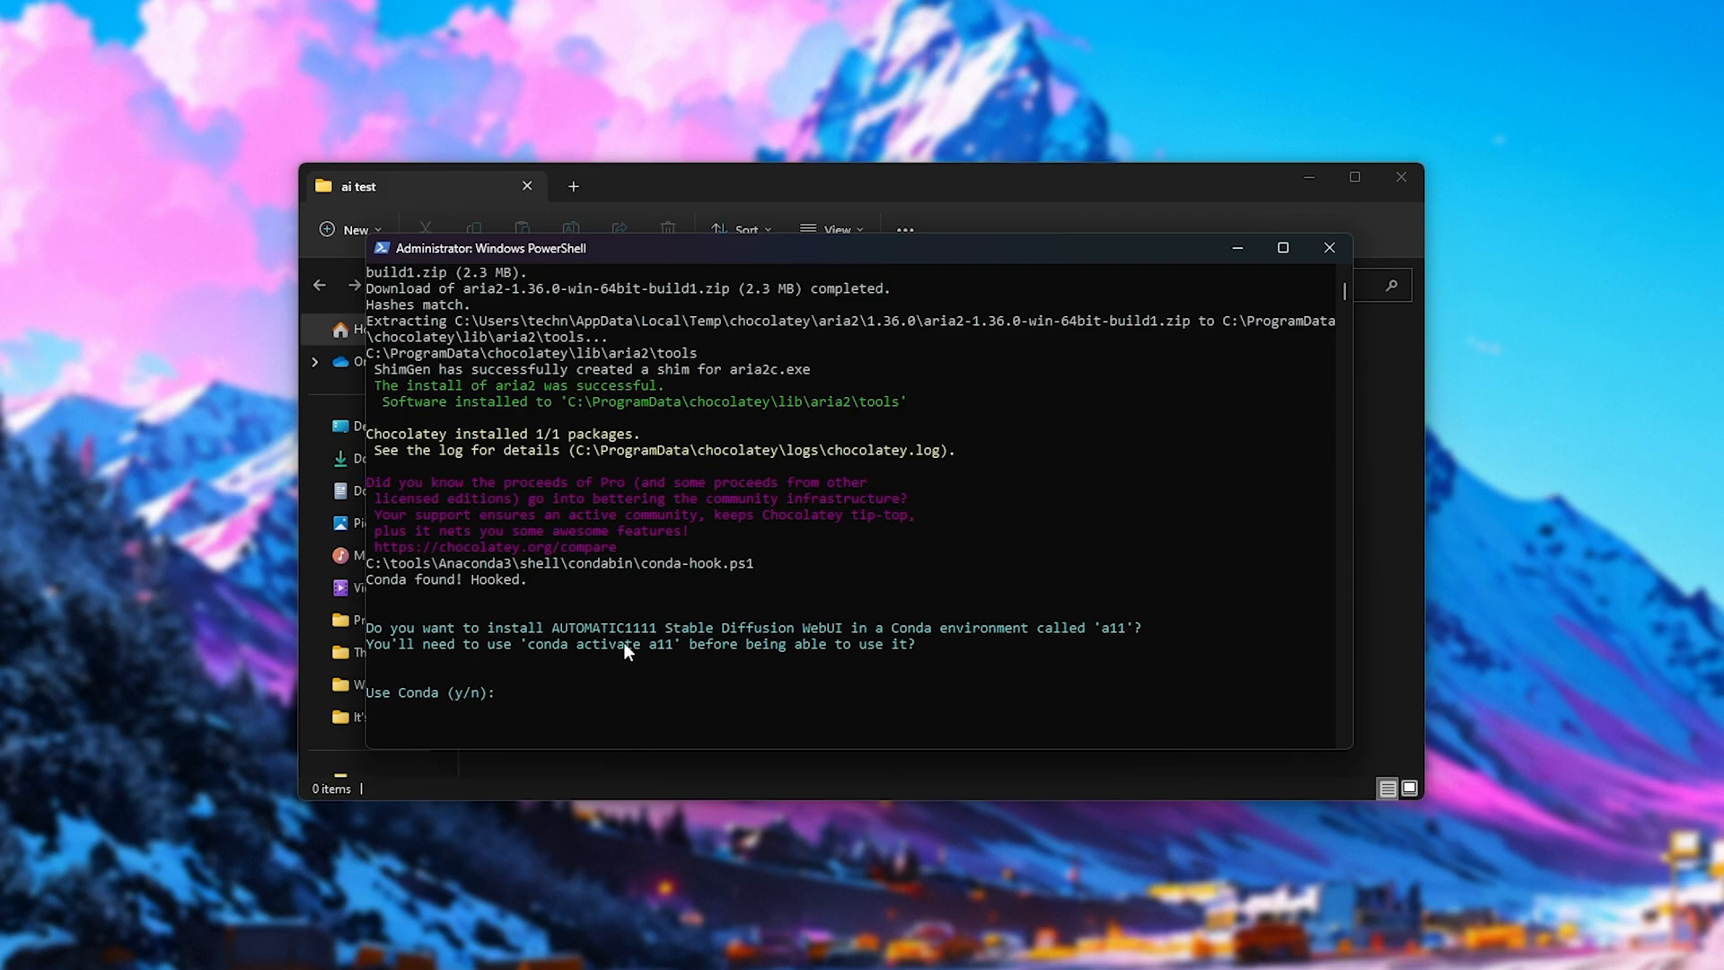
pyautogui.moveTo(620, 647)
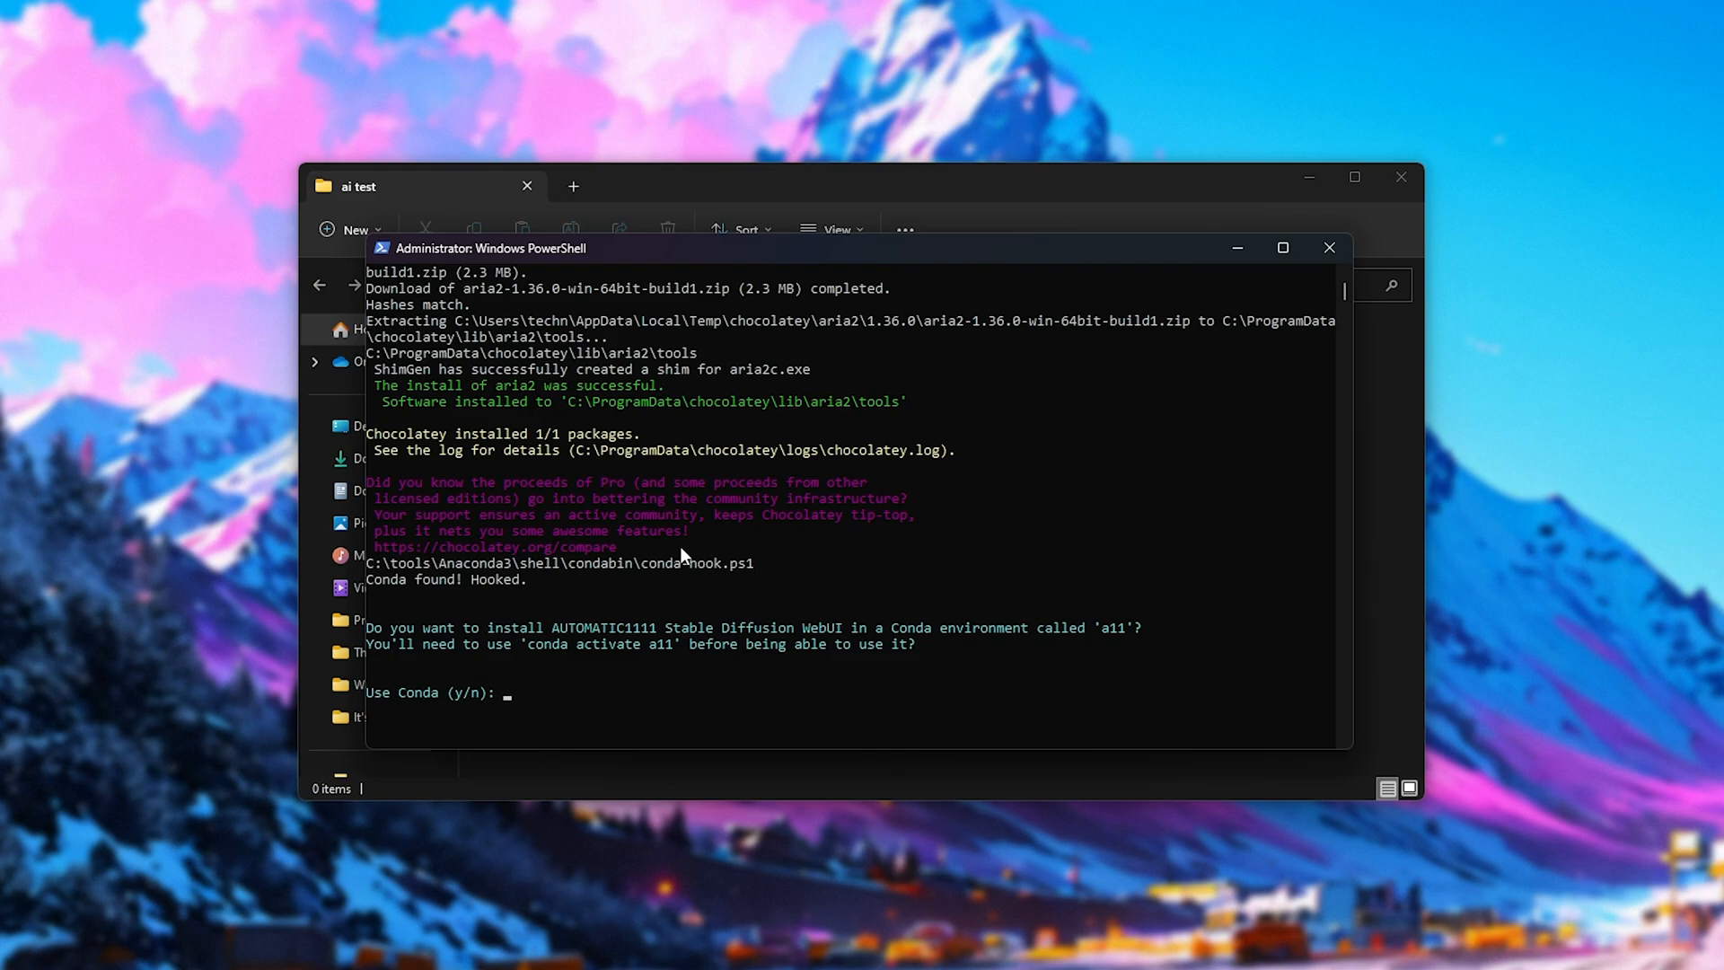
pyautogui.moveTo(643, 618)
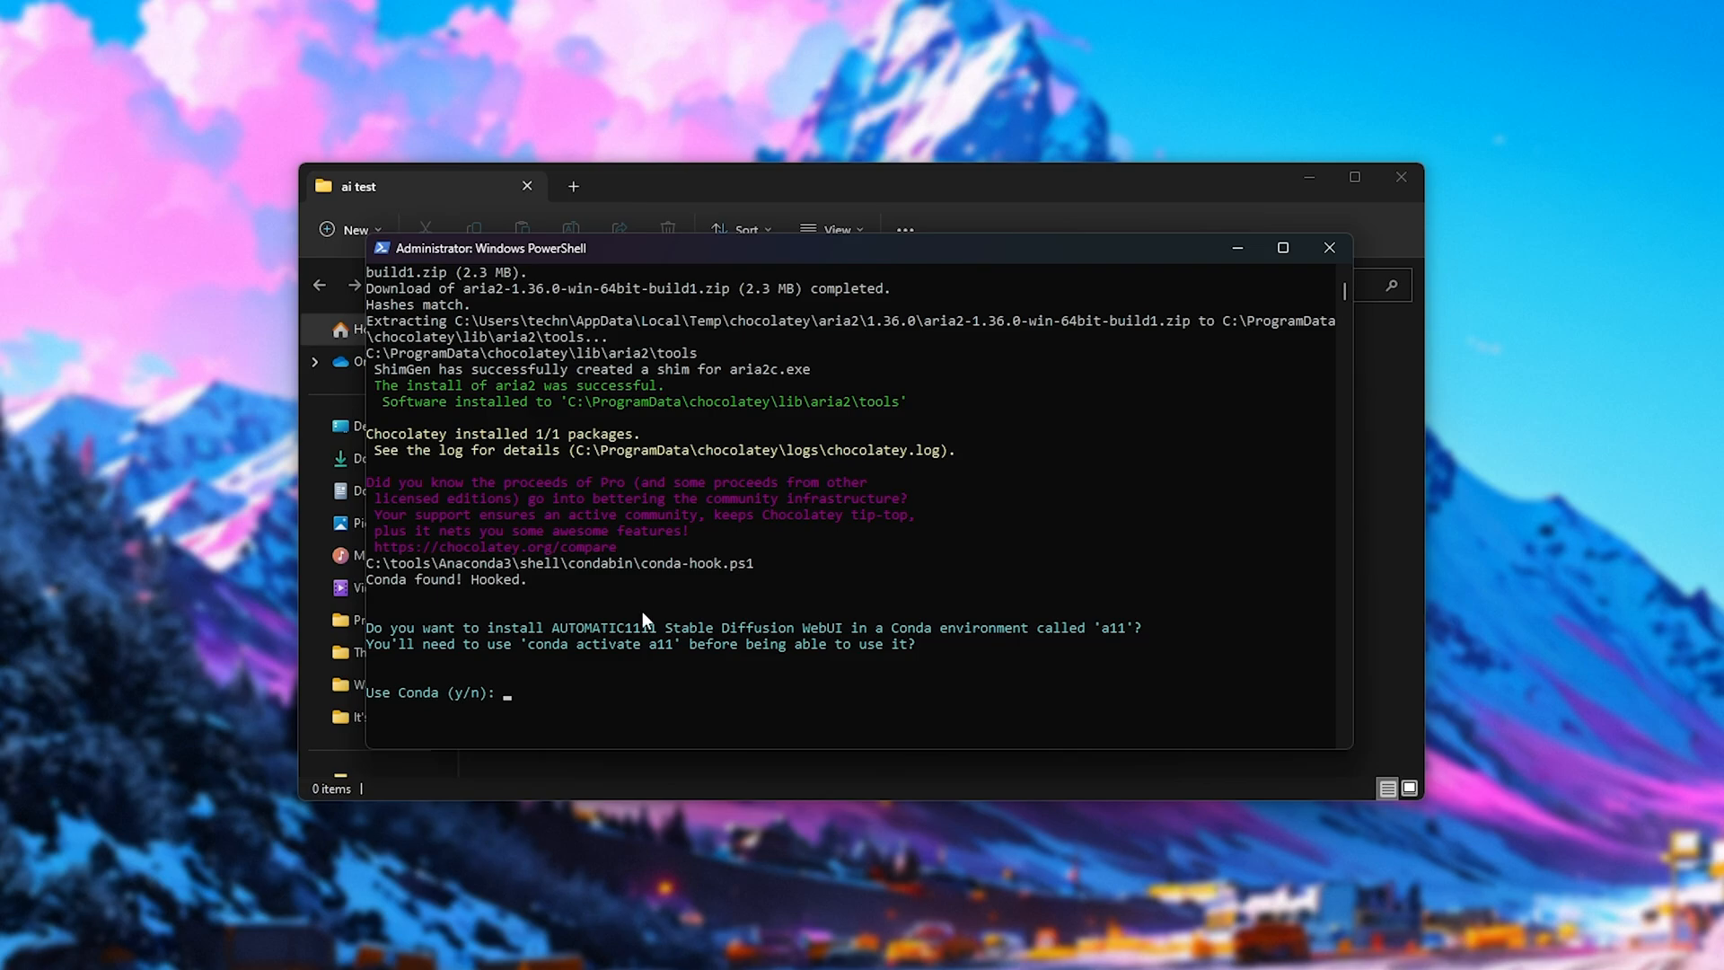
pyautogui.write('y')
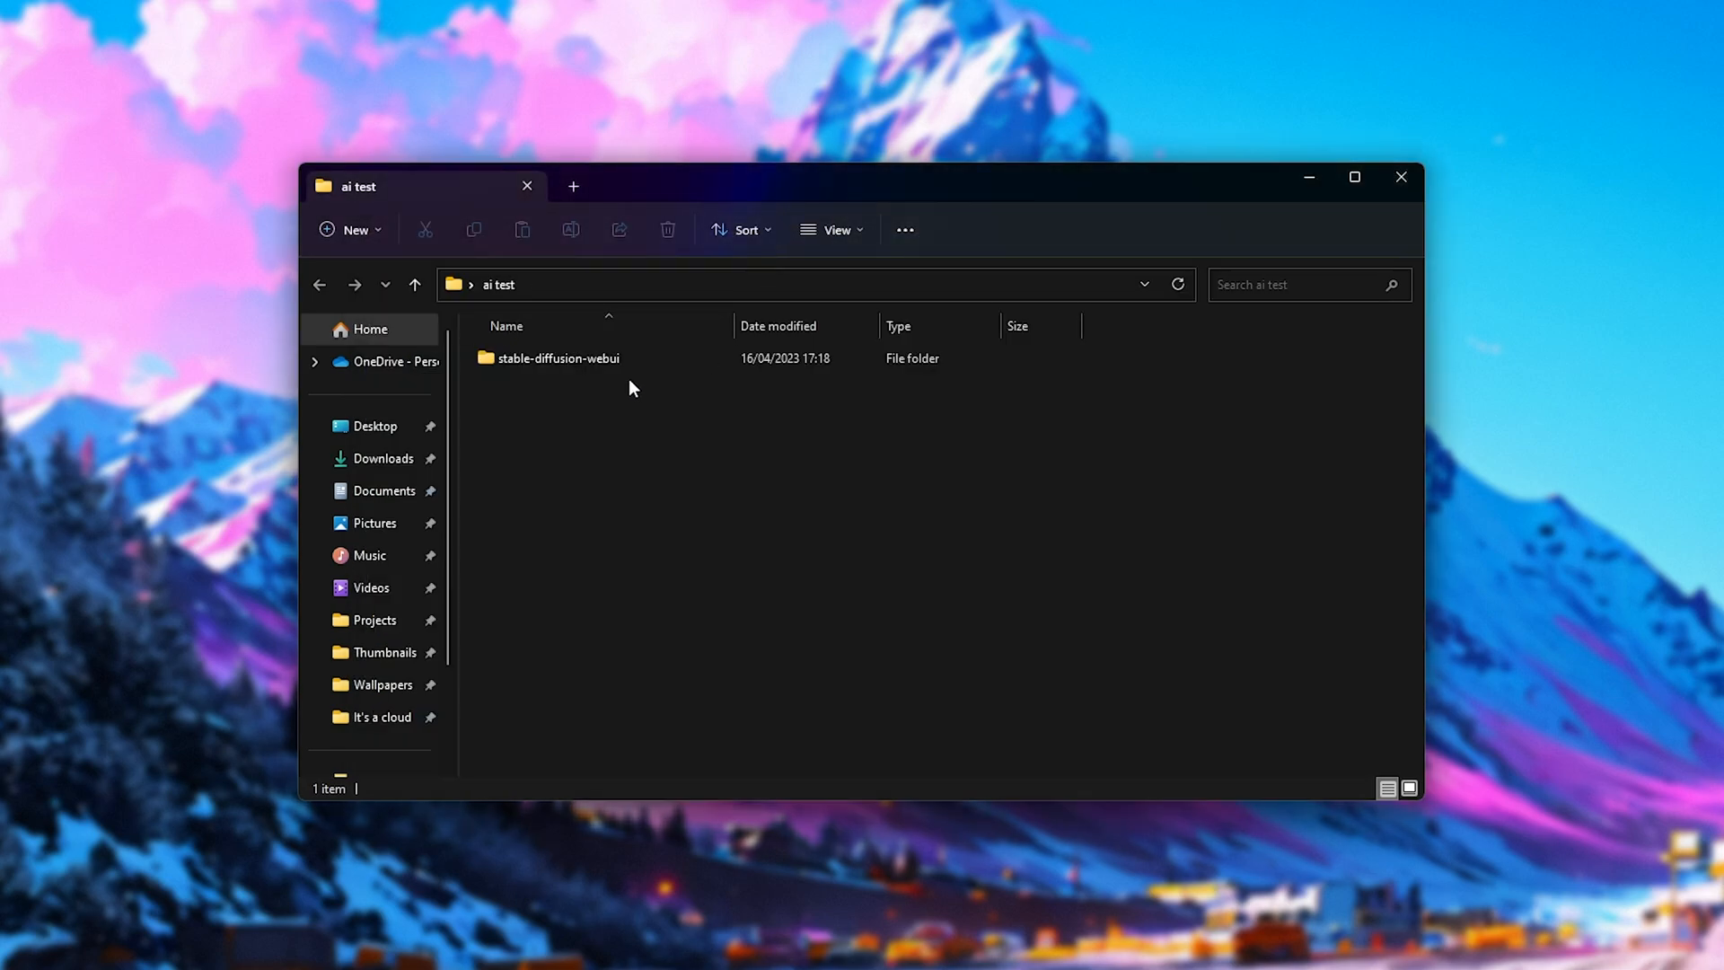
# Step: Open the newly cloned stable-diffusion-webui folder in File Explorer to verify it
pyautogui.click(559, 358)
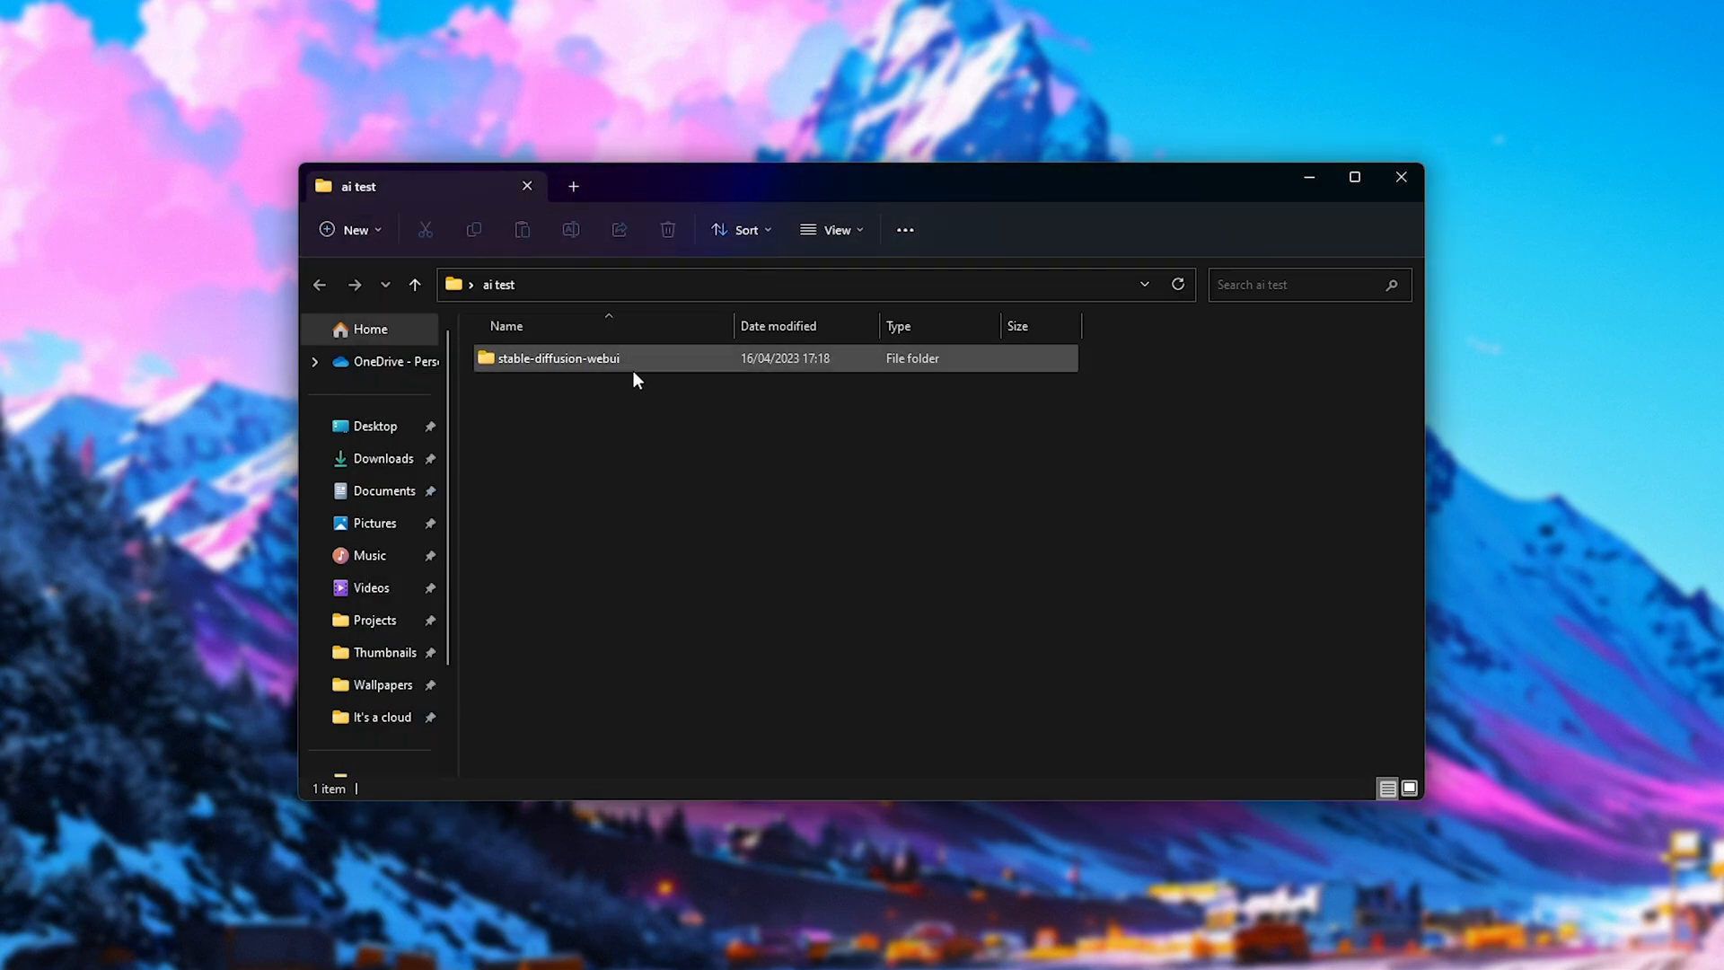
pyautogui.doubleClick(558, 358)
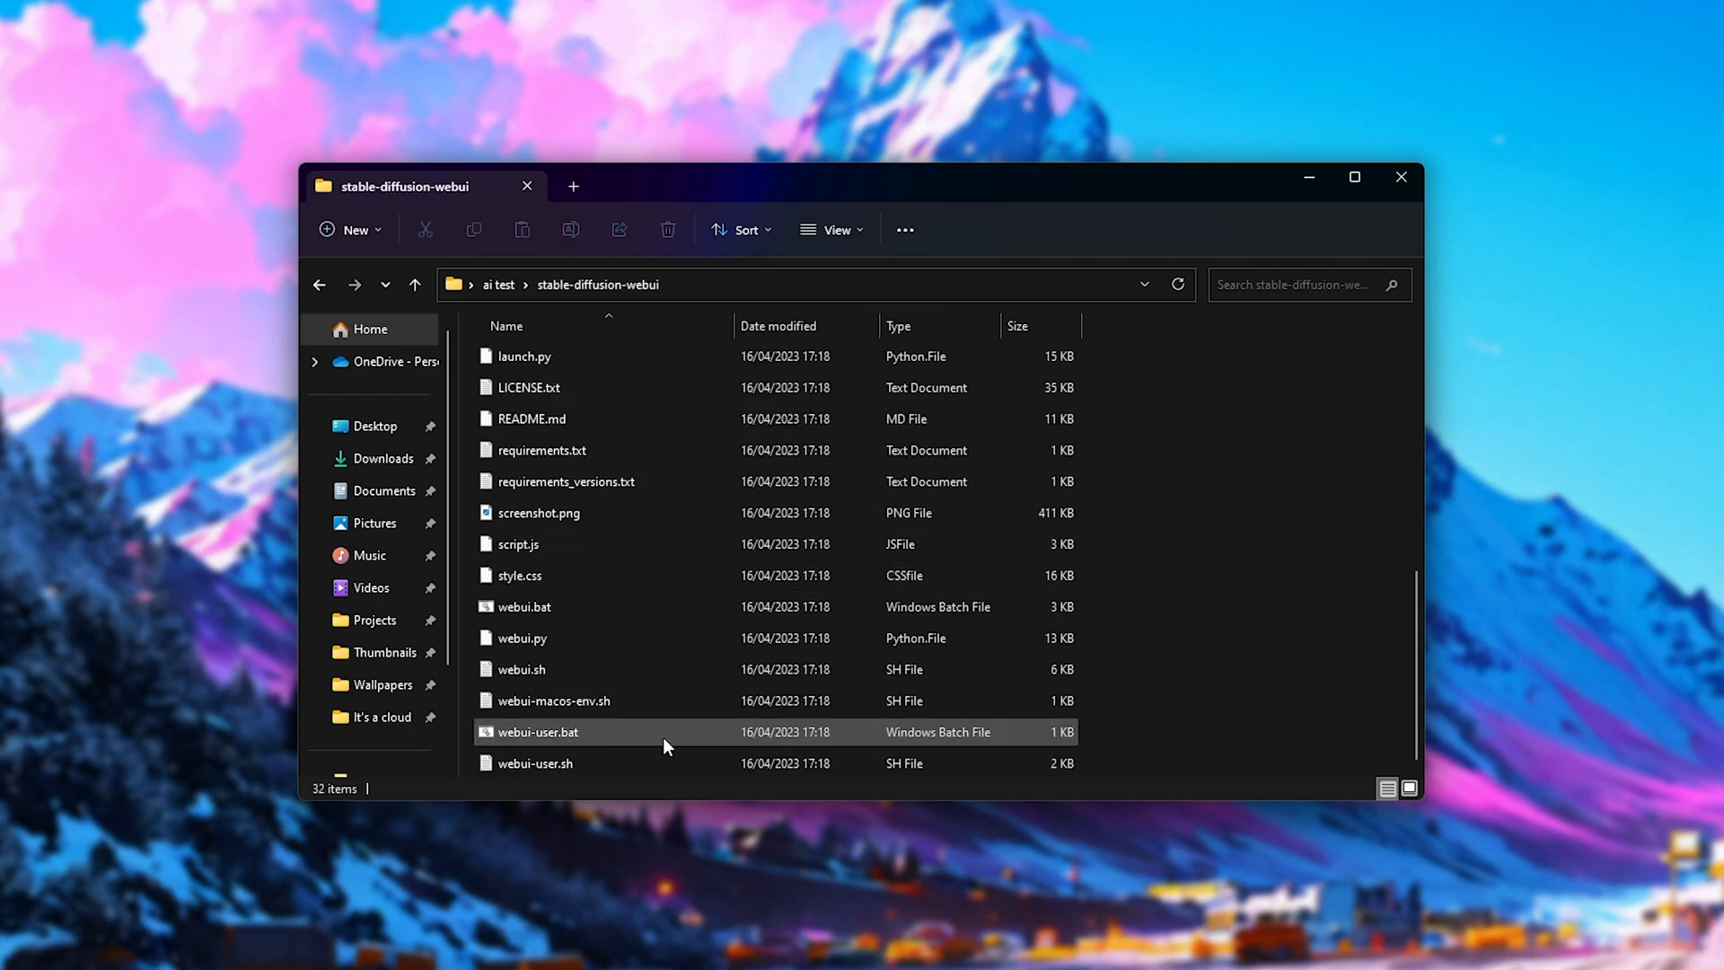
pyautogui.doubleClick(535, 731)
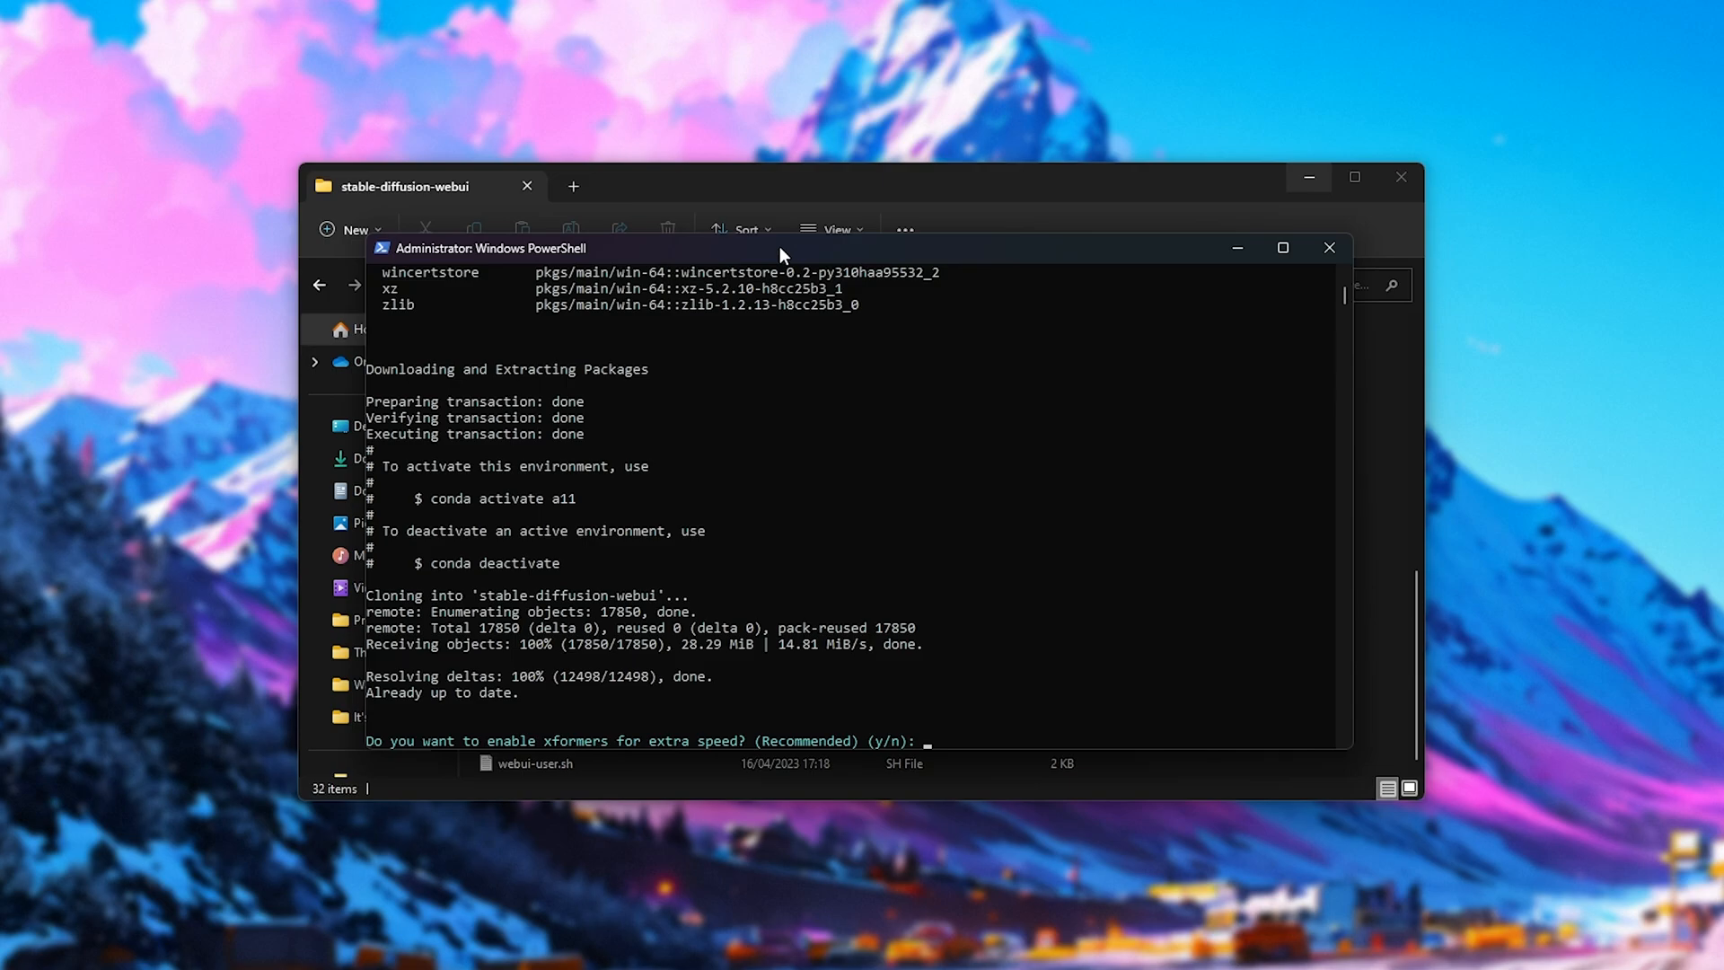
pyautogui.moveTo(674, 720)
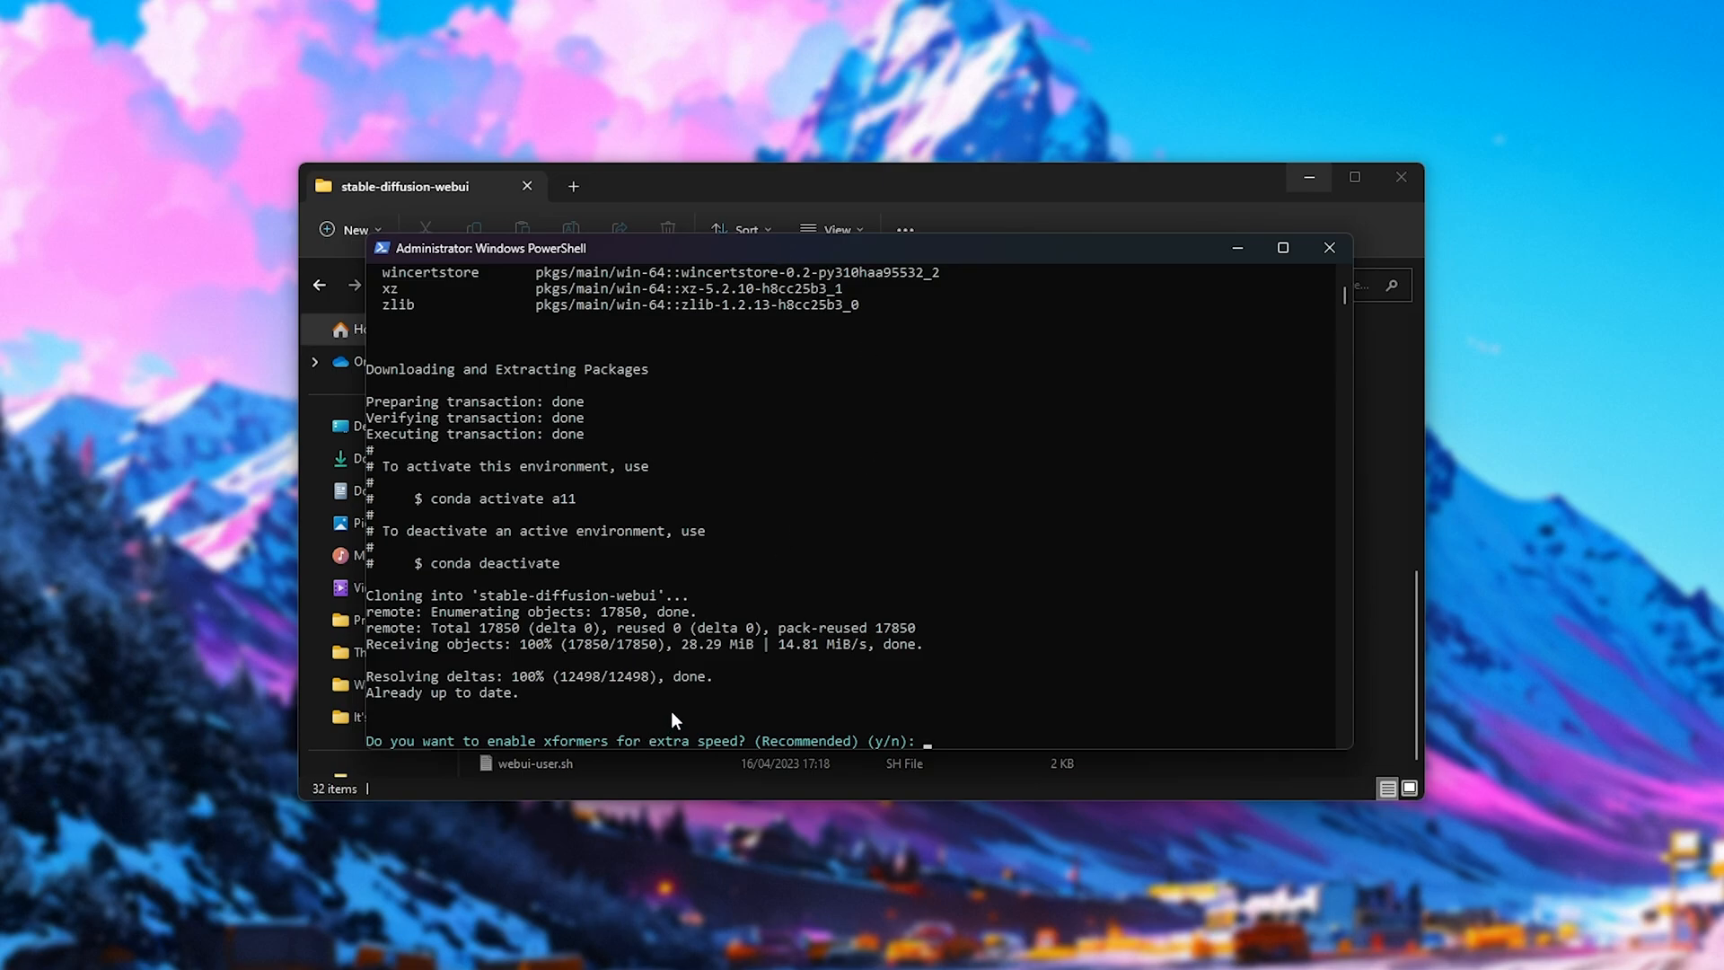
pyautogui.moveTo(813, 671)
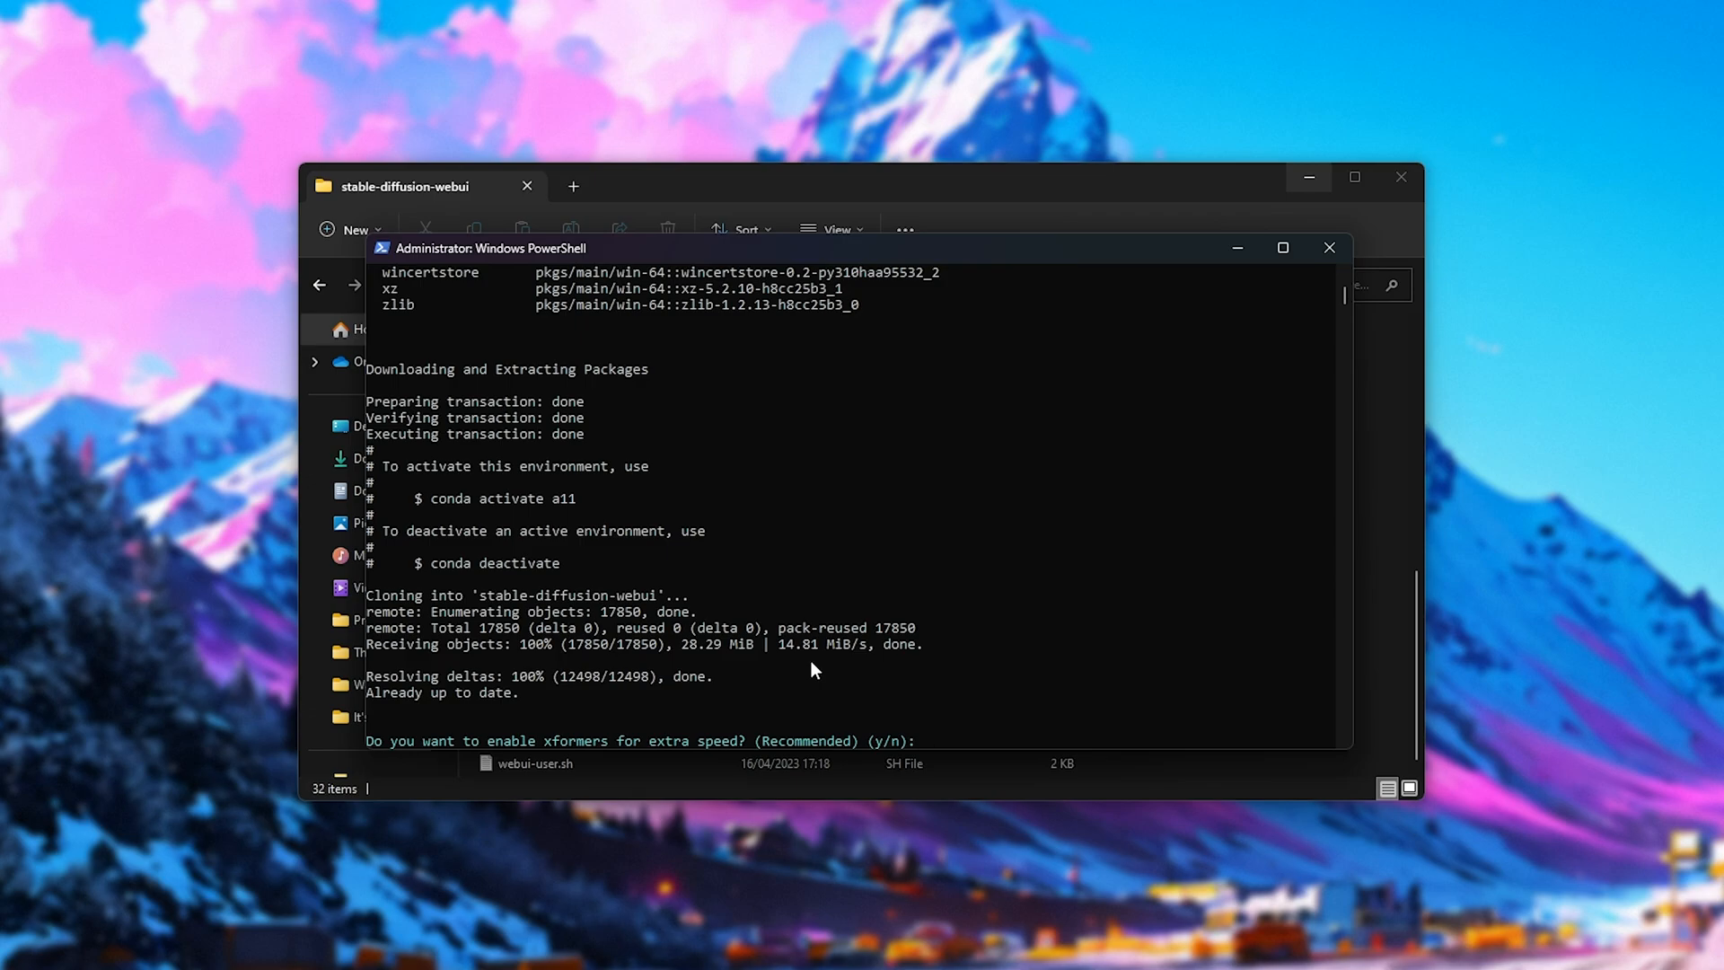
# Step: Answer y to enable xformers
pyautogui.write('y')
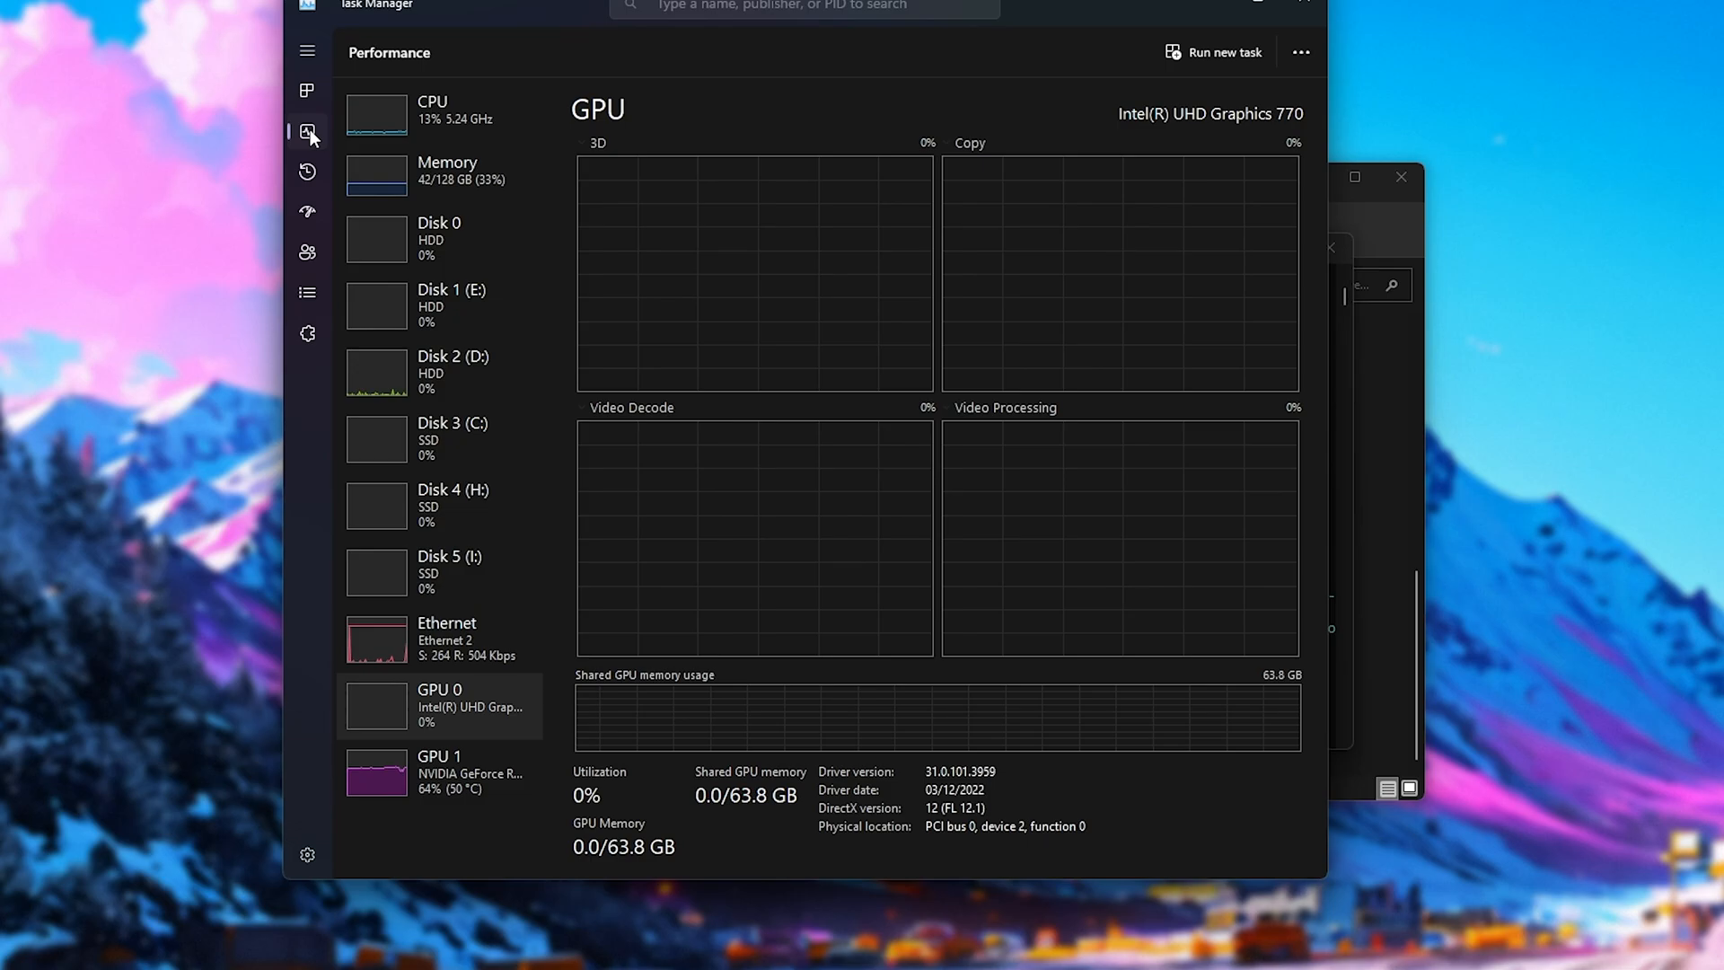
# Step: Check GPU memory, answer y to 8GB-plus VRAM, and highlight the optimization links
pyautogui.click(440, 772)
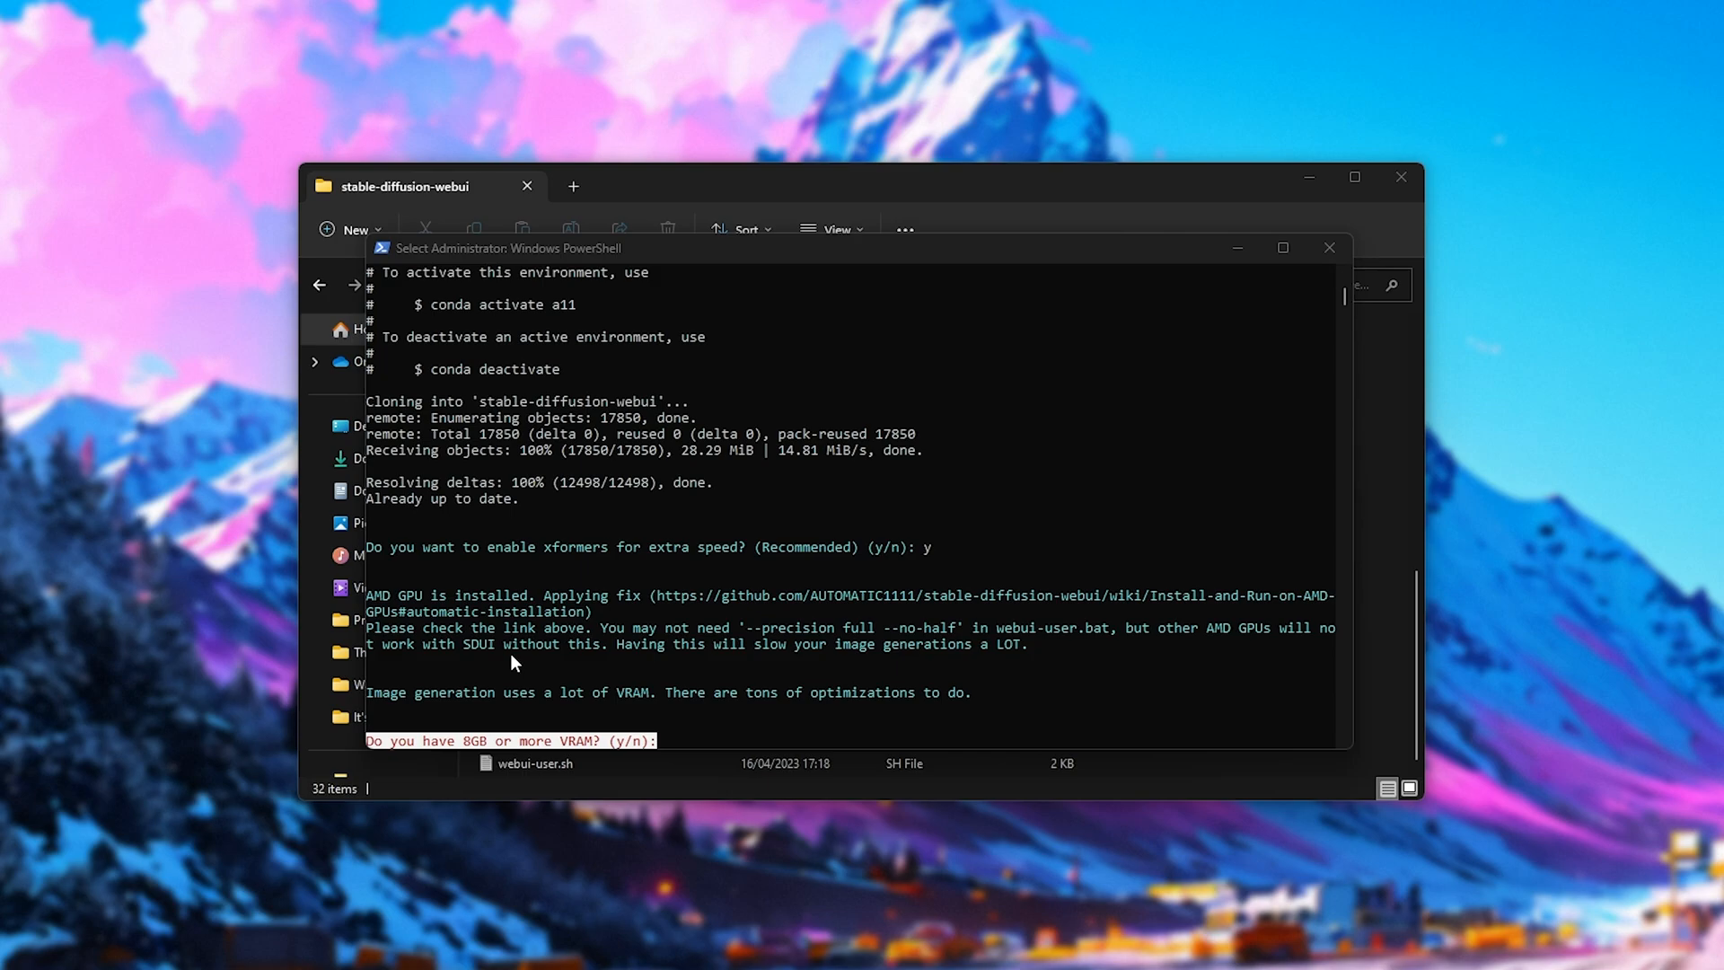
pyautogui.write('y')
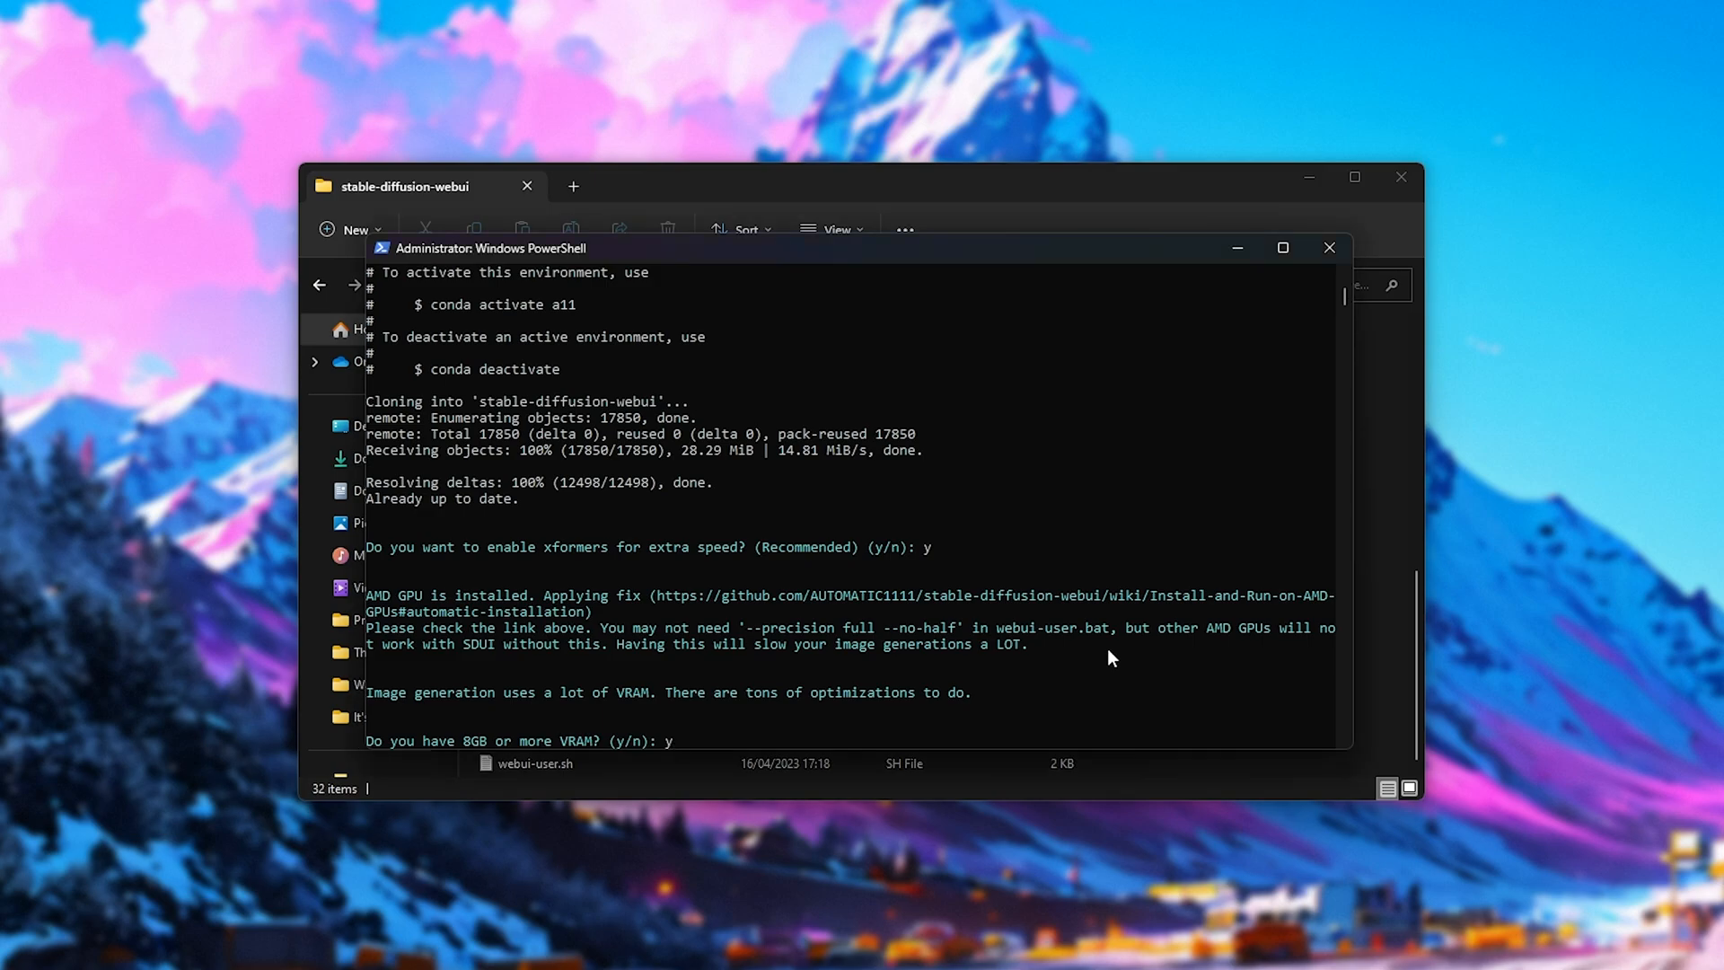
pyautogui.moveTo(1107, 658)
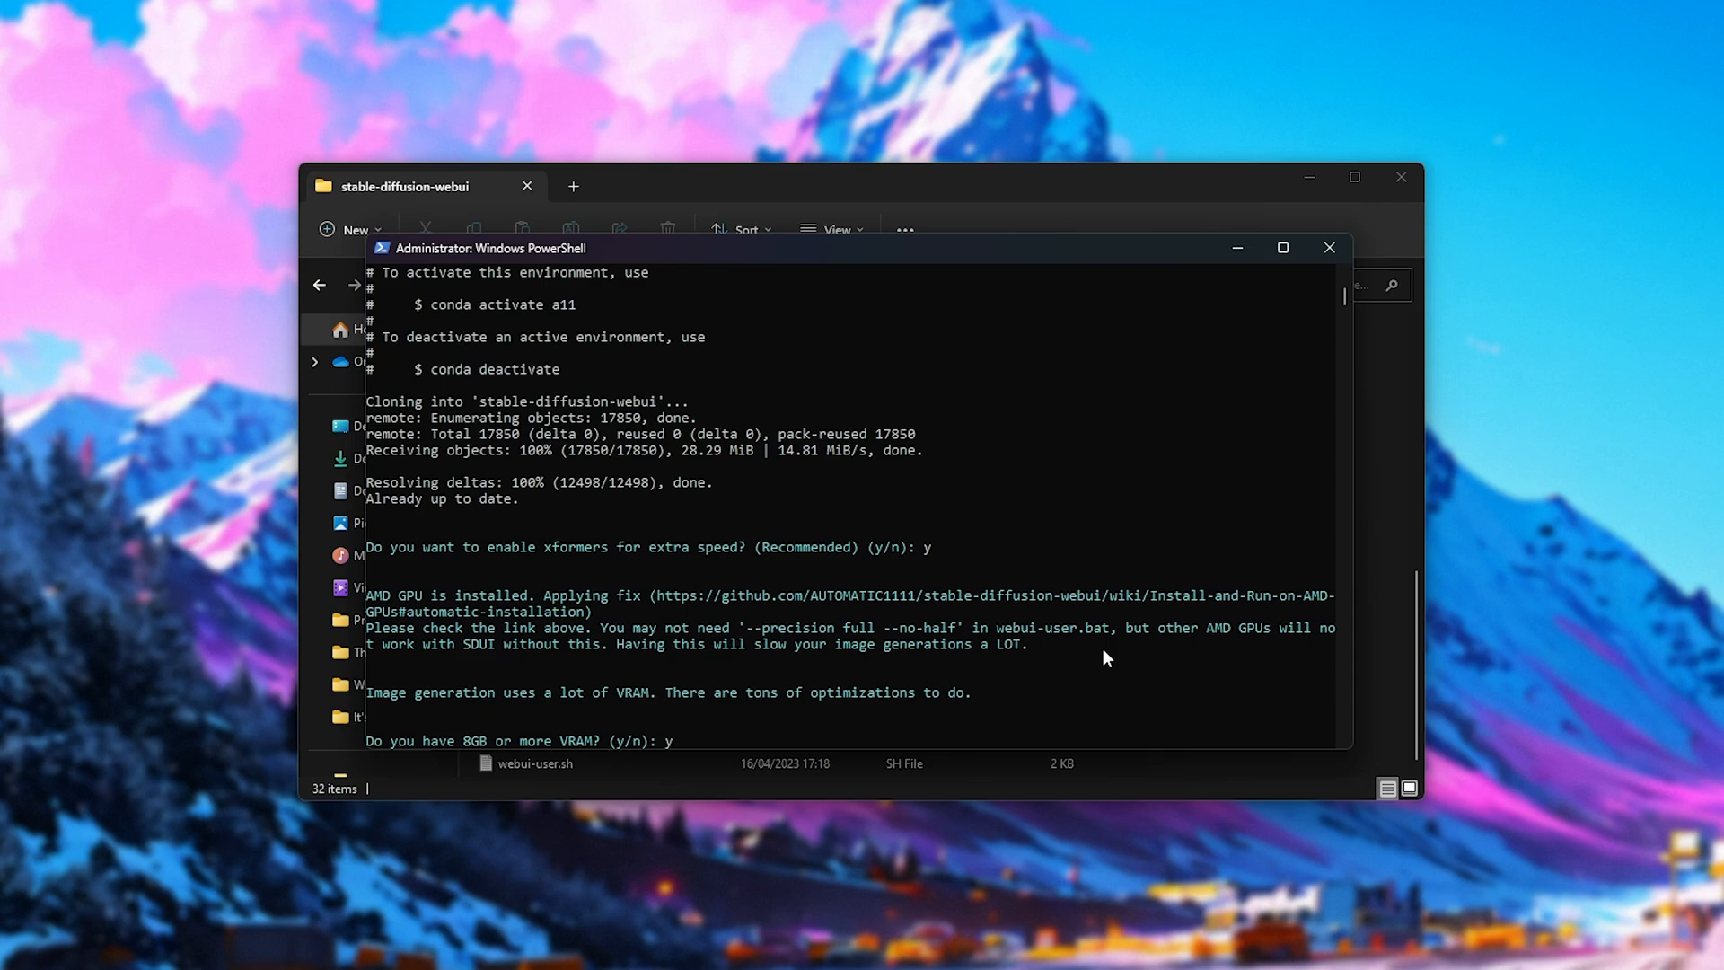
pyautogui.moveTo(978, 653)
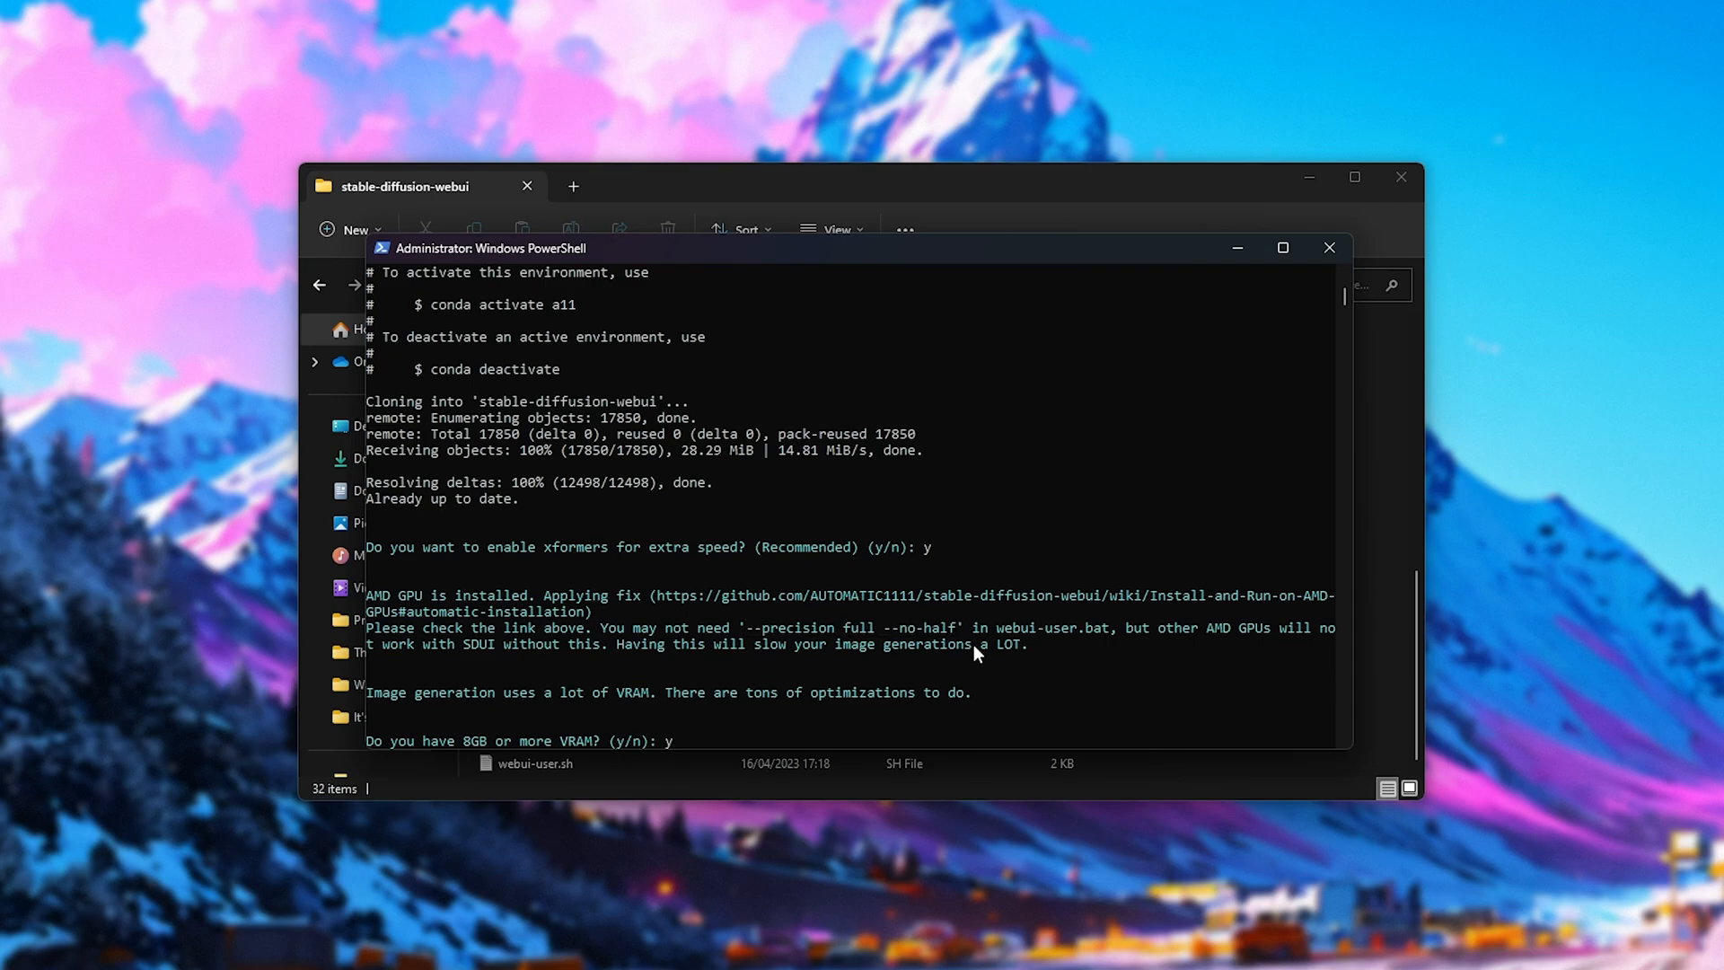
pyautogui.moveTo(1176, 683)
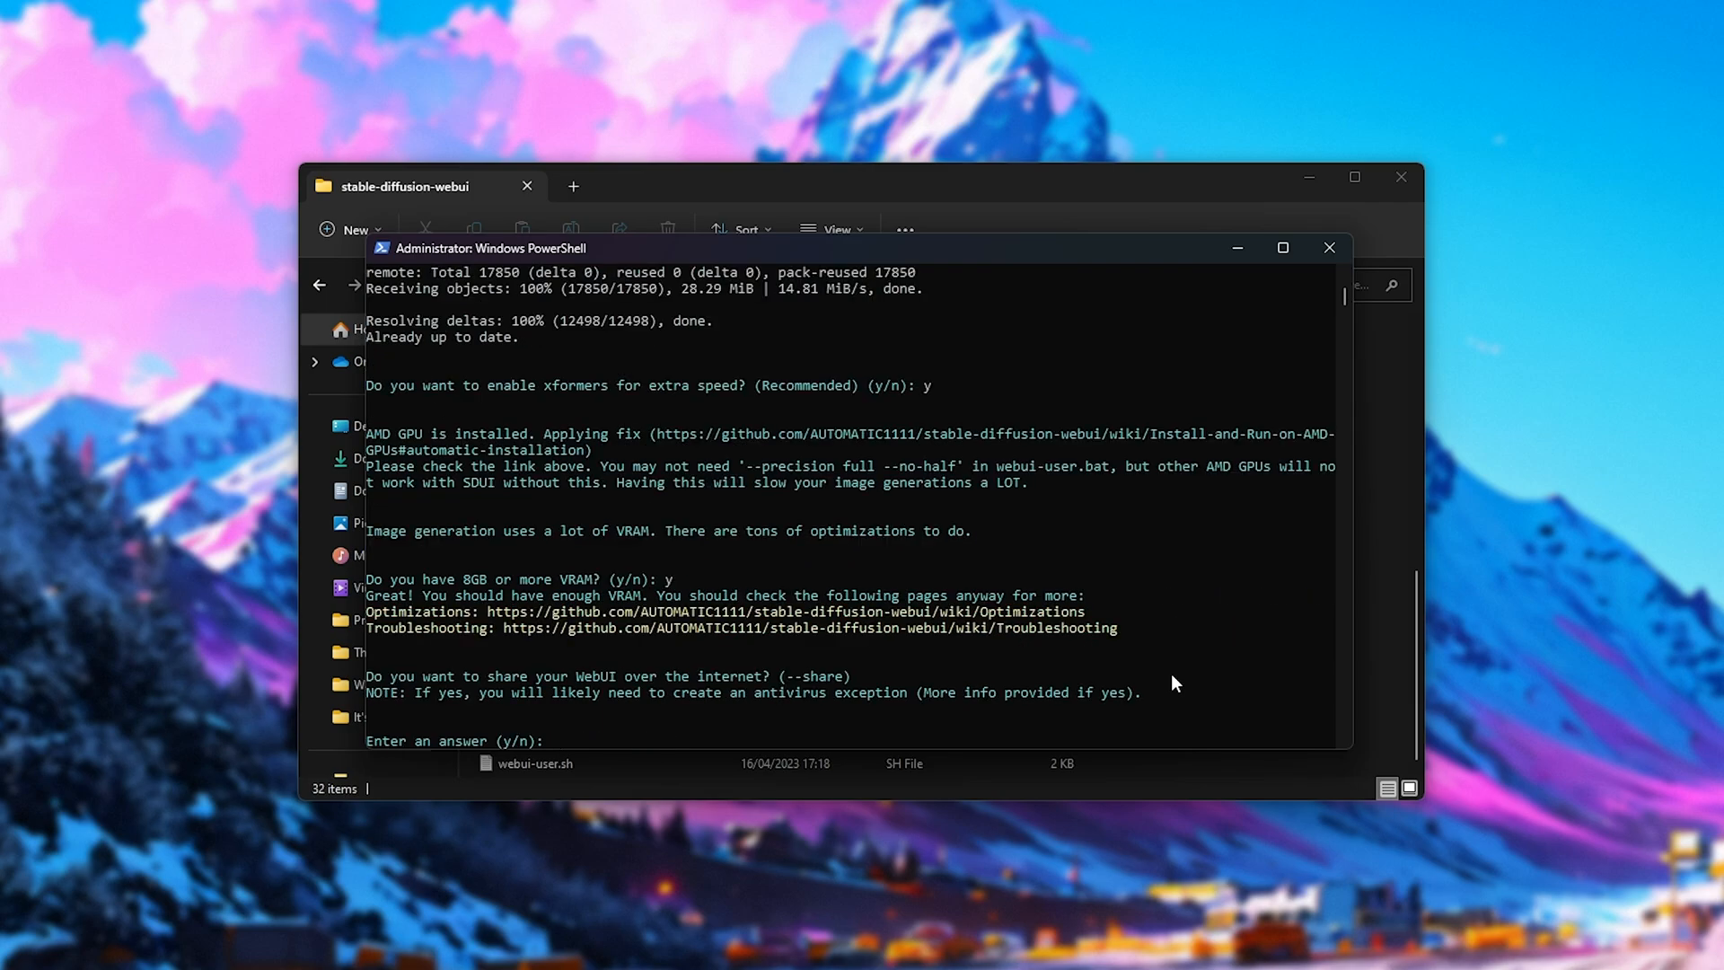
pyautogui.moveTo(489, 612); pyautogui.dragTo(1117, 627)
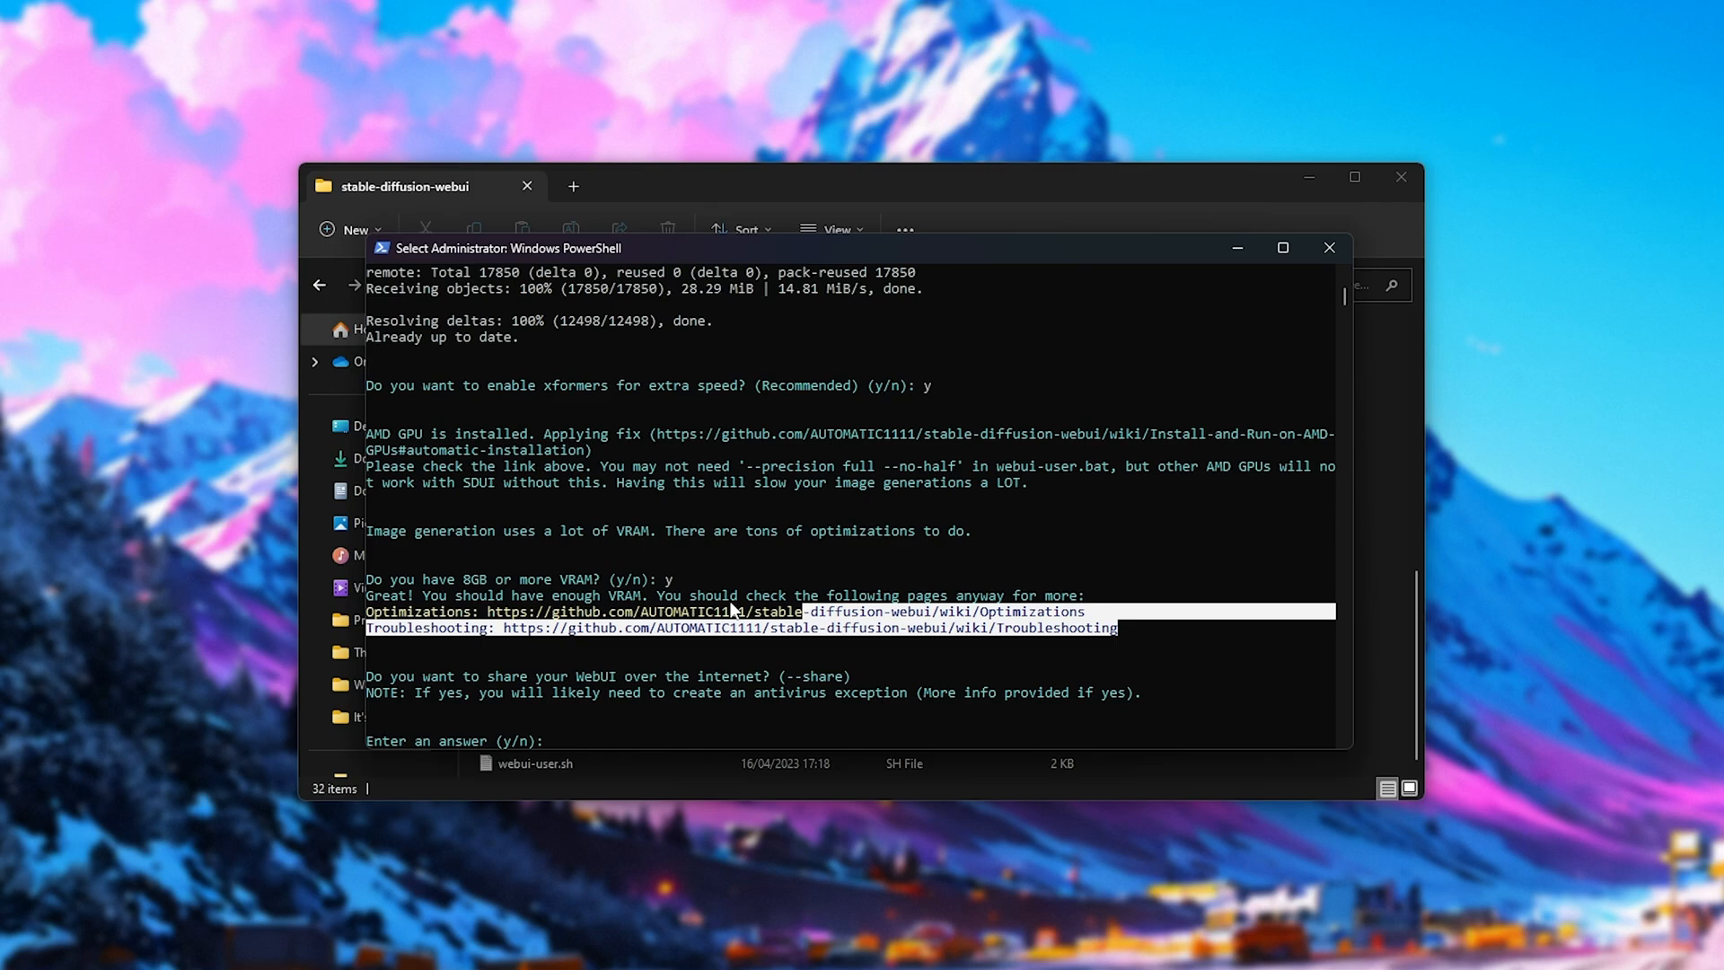
pyautogui.moveTo(691, 660)
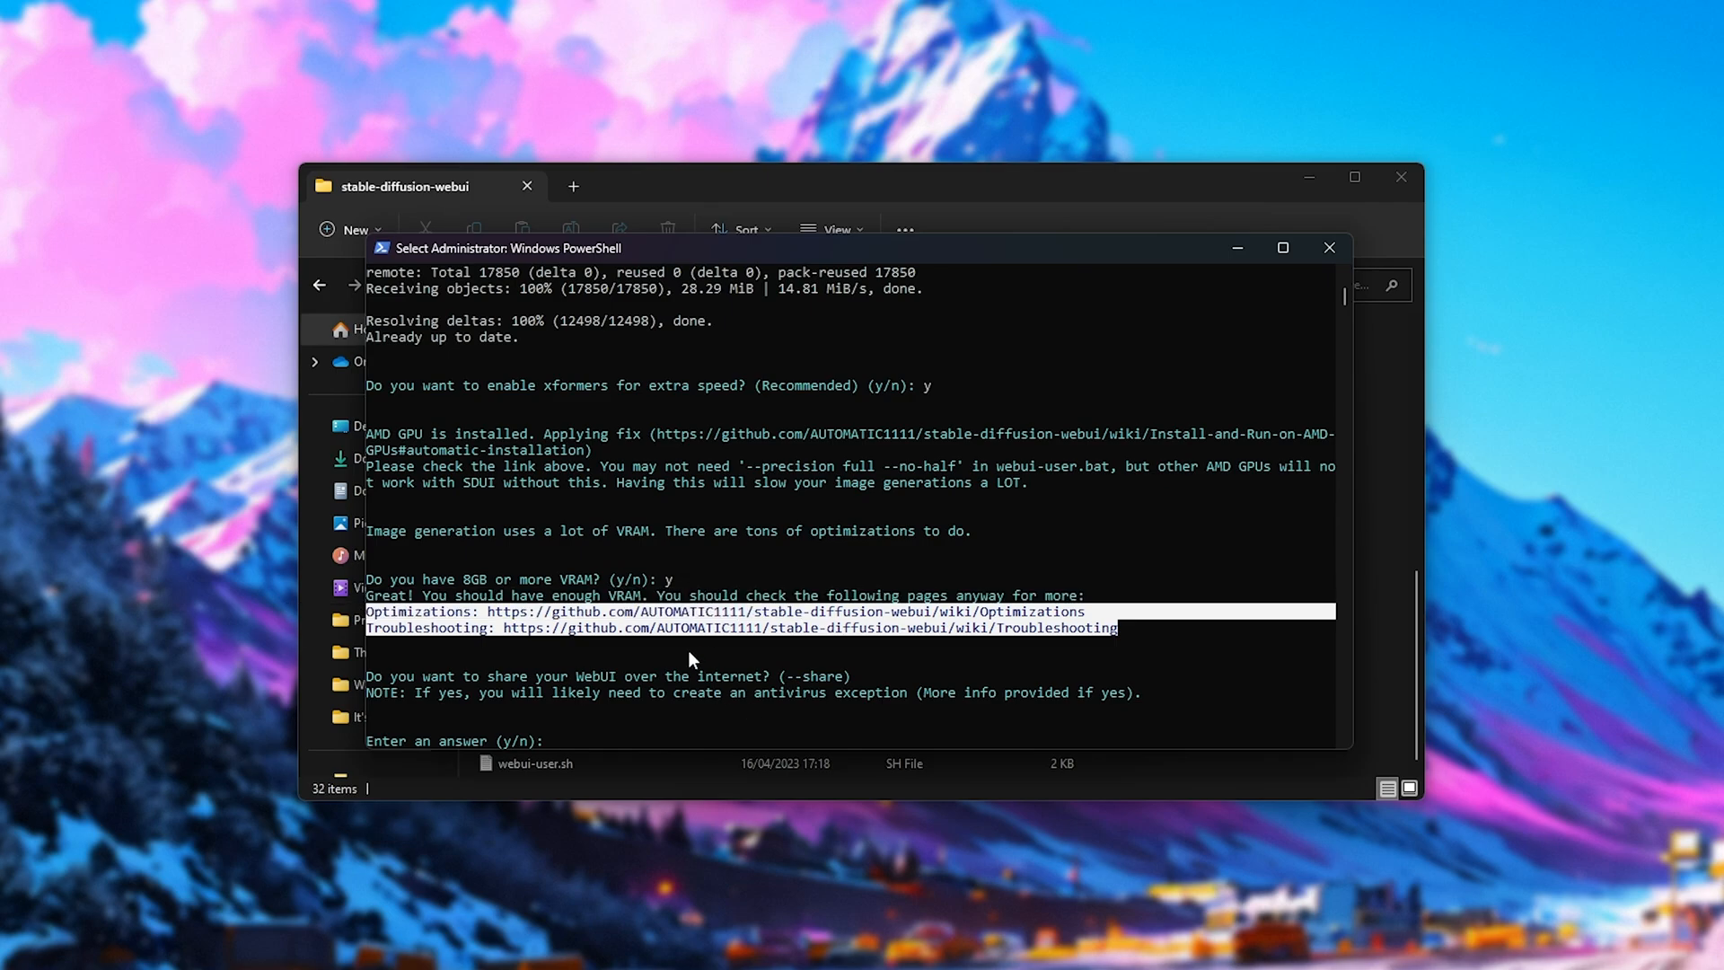
pyautogui.moveTo(628, 655)
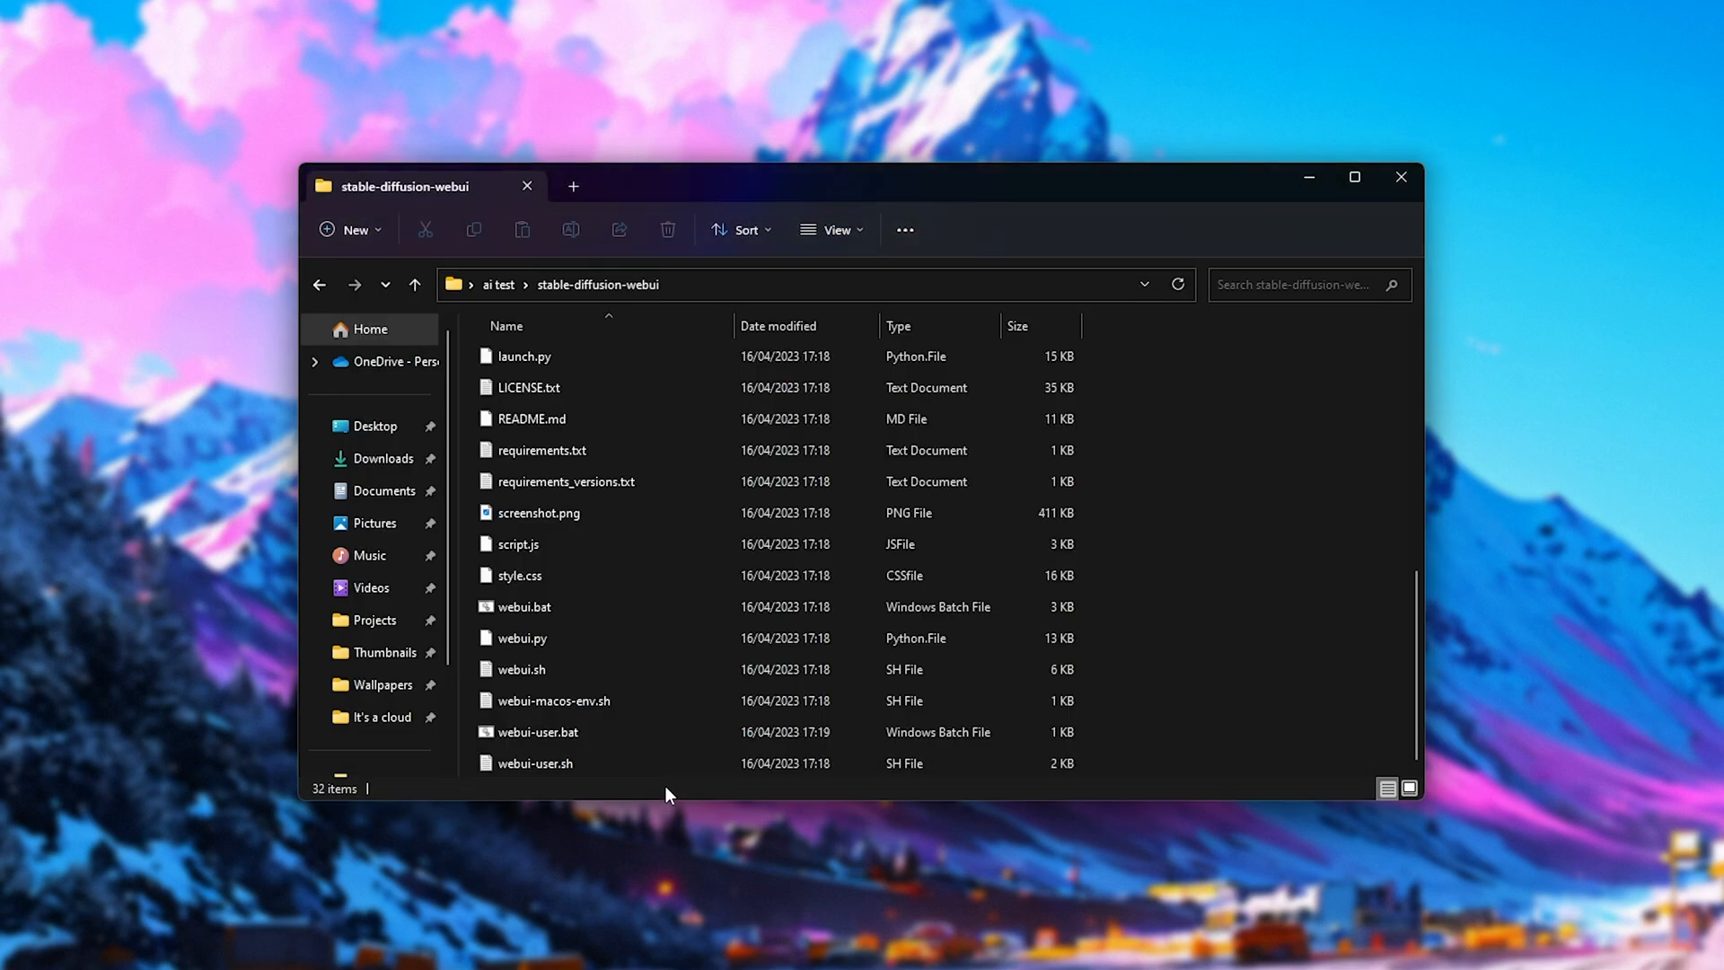
# Step: Inspect webui-user.bat in Notepad, confirming --xformers --reinstall-xformers, then close it
pyautogui.click(536, 731)
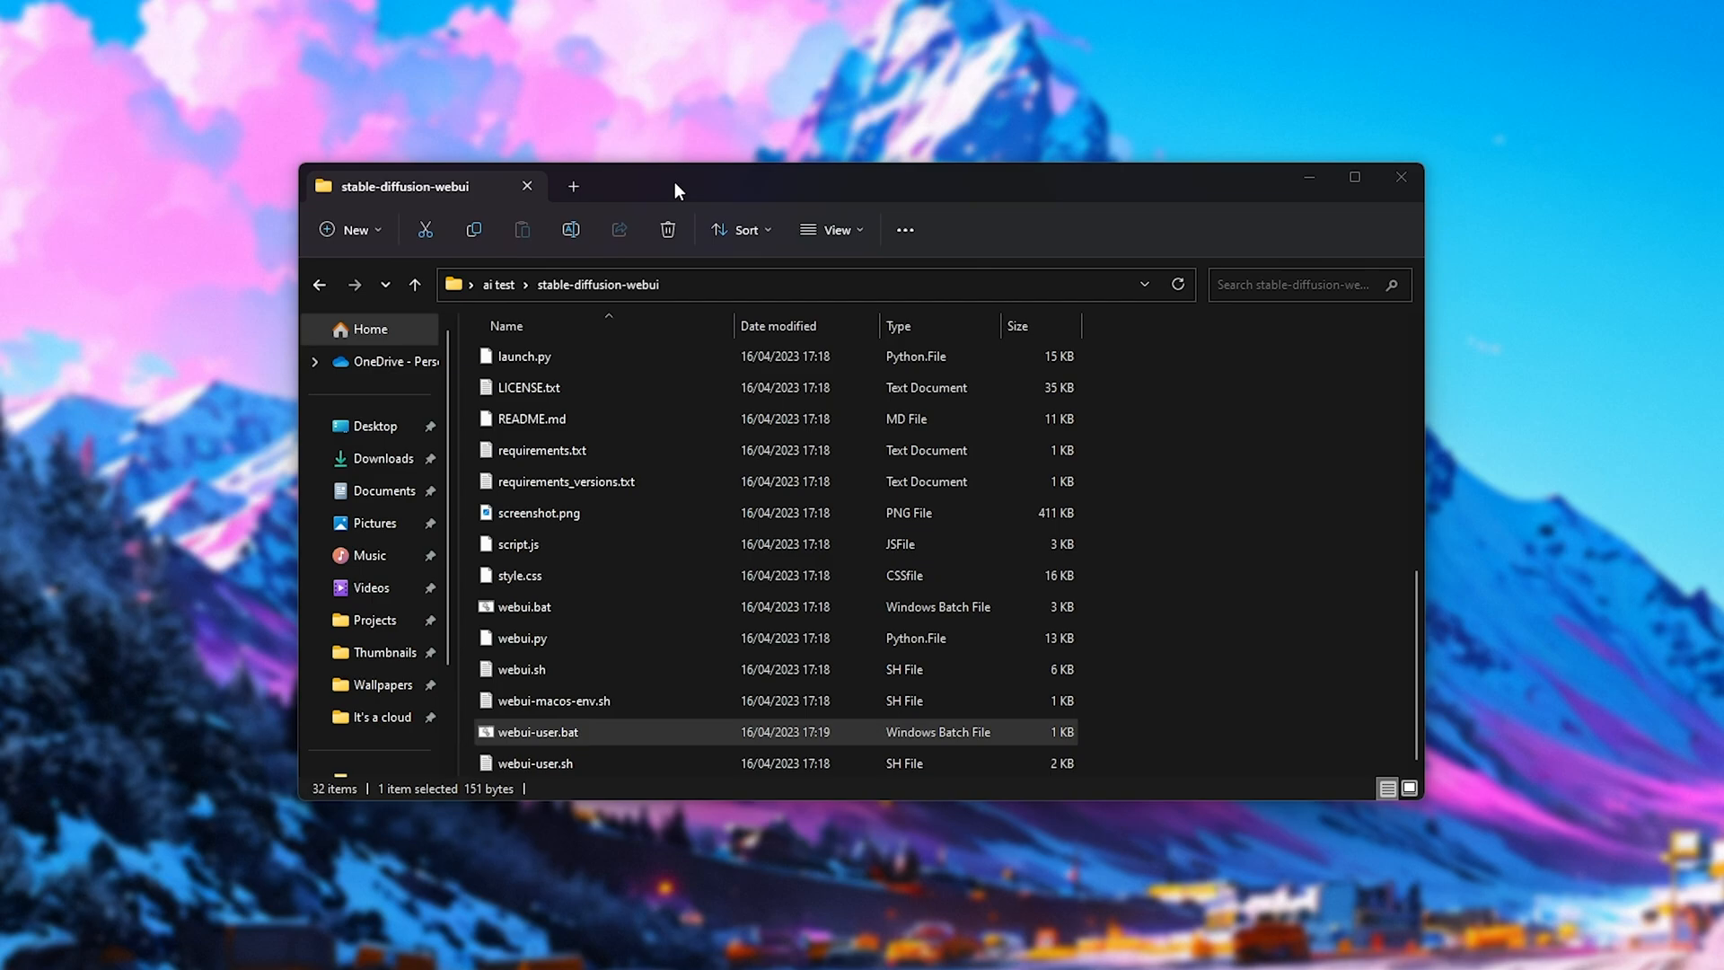
pyautogui.doubleClick(538, 731)
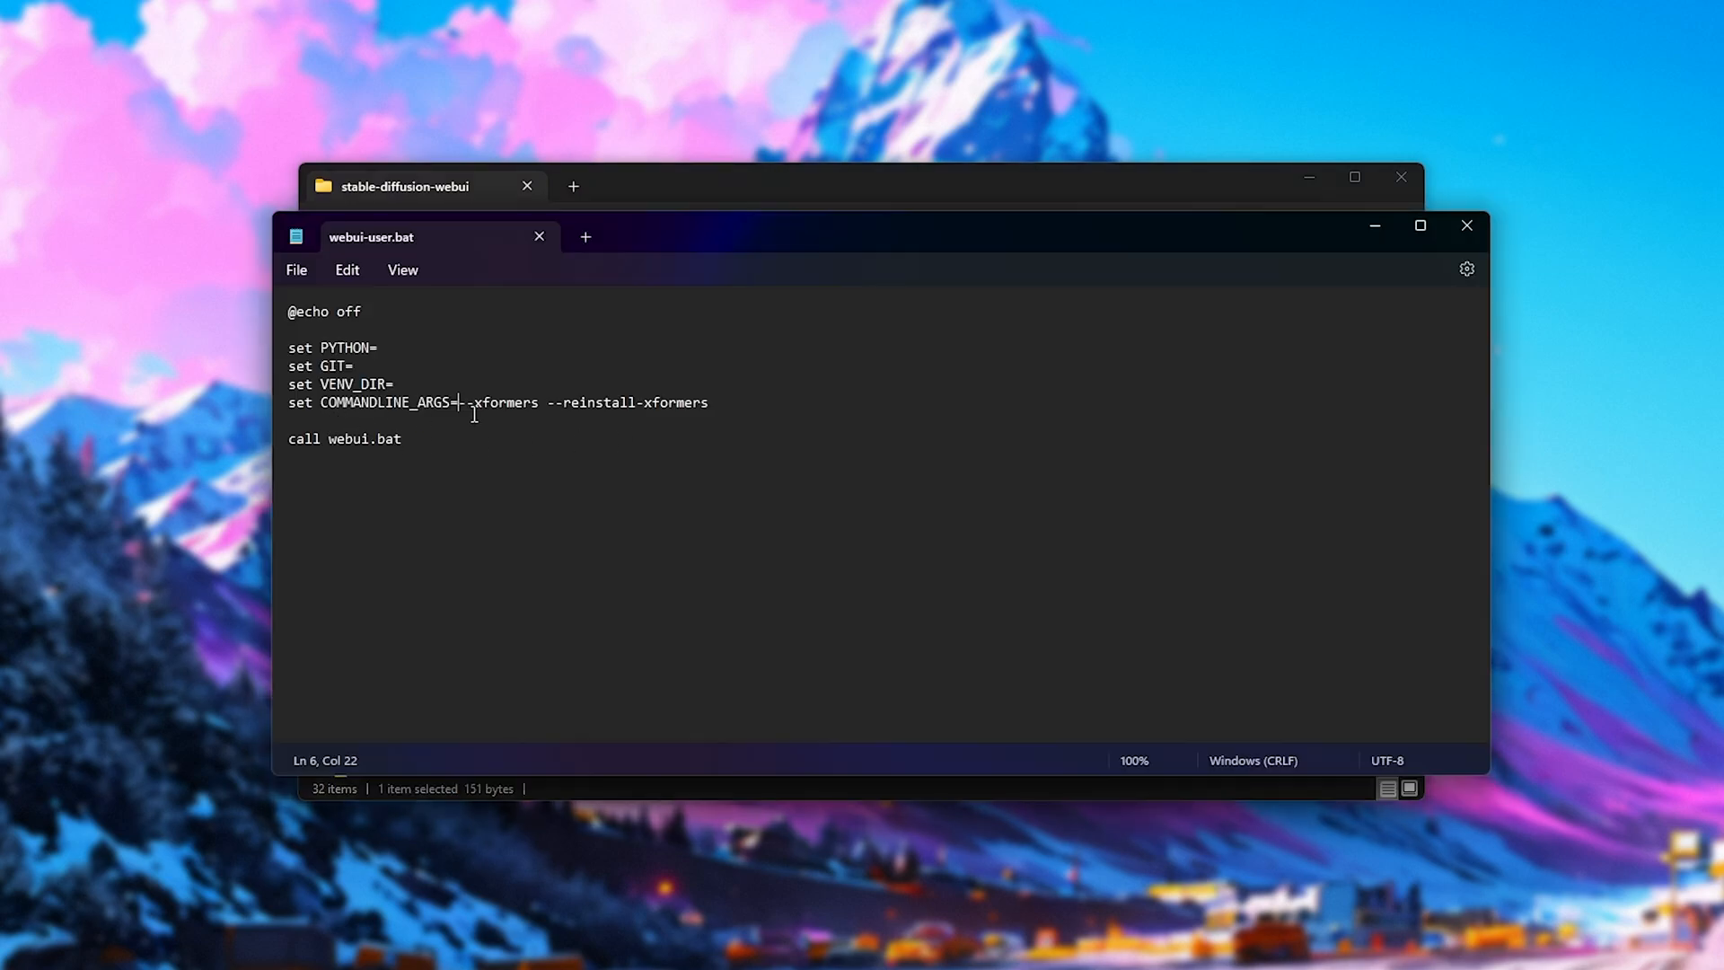
pyautogui.moveTo(459, 402); pyautogui.dragTo(711, 401)
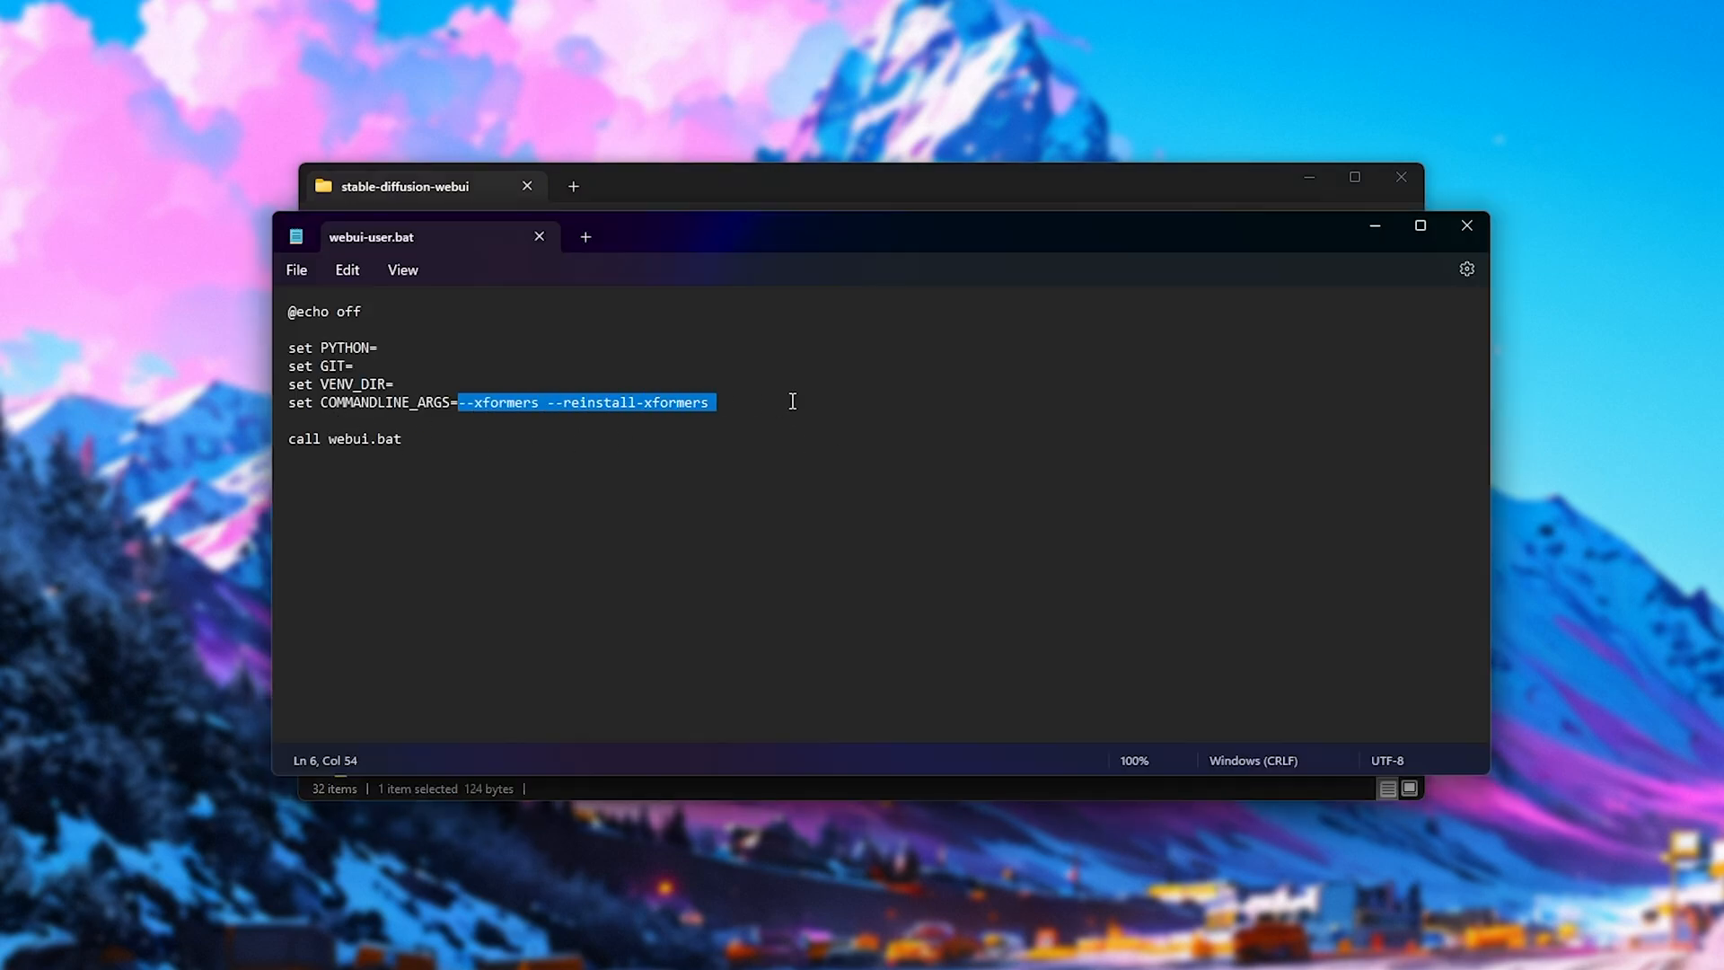
pyautogui.moveTo(1467, 225)
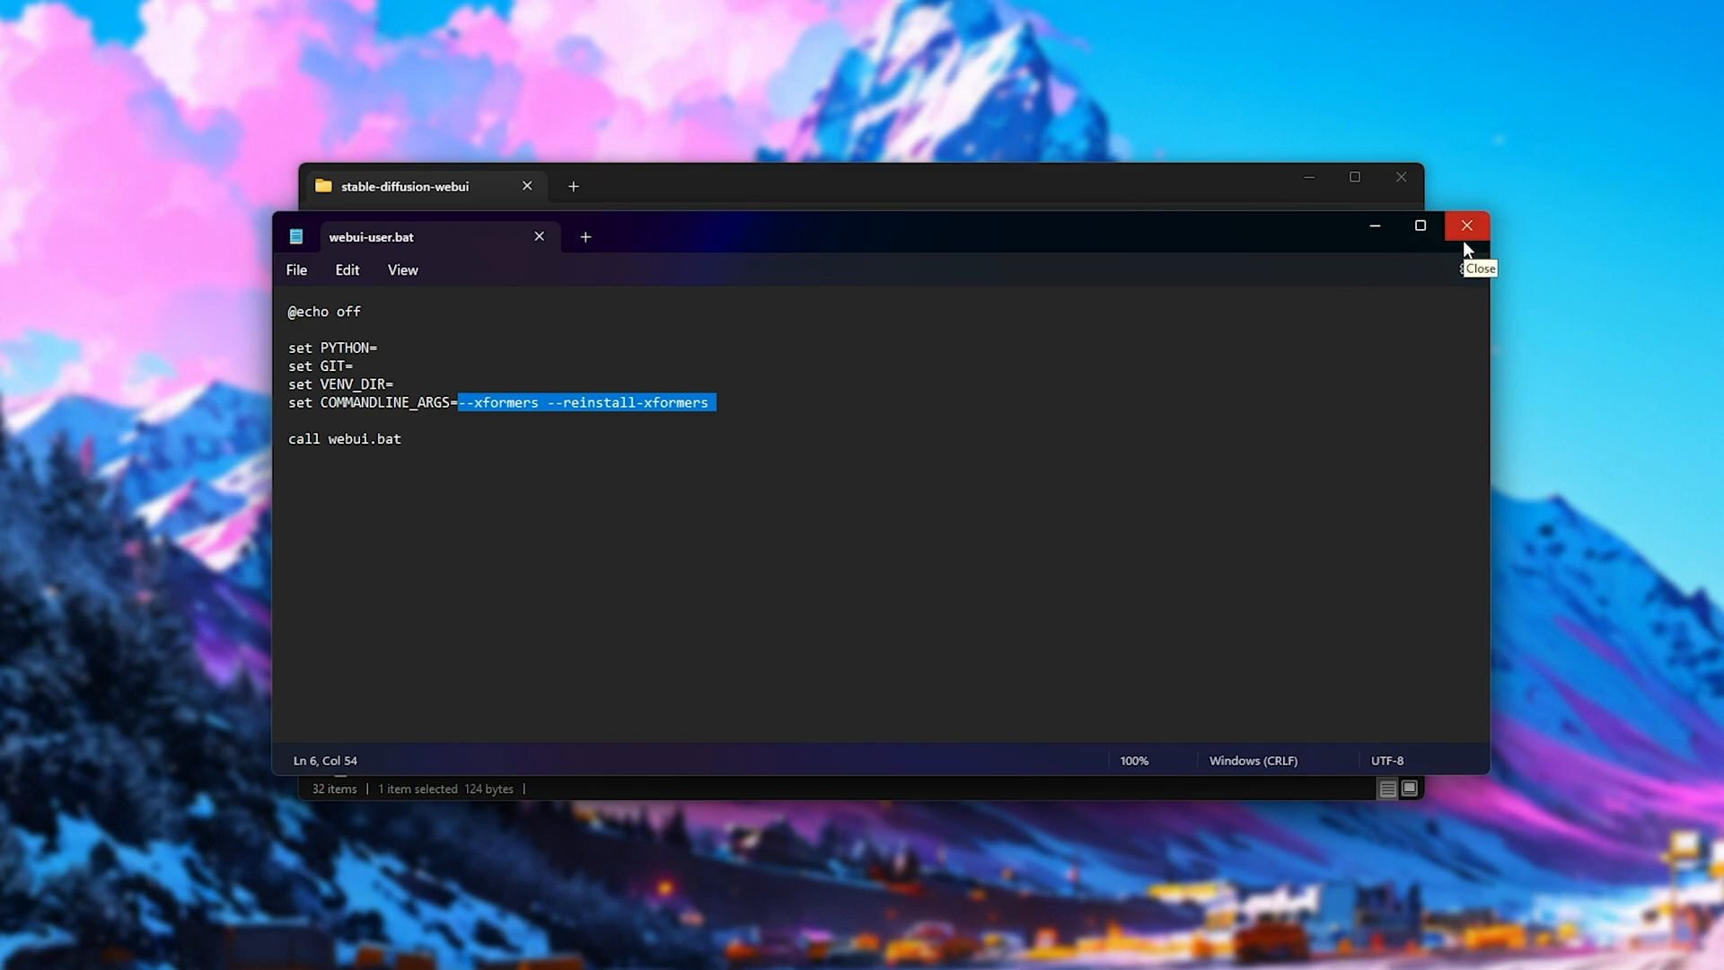
pyautogui.click(1465, 226)
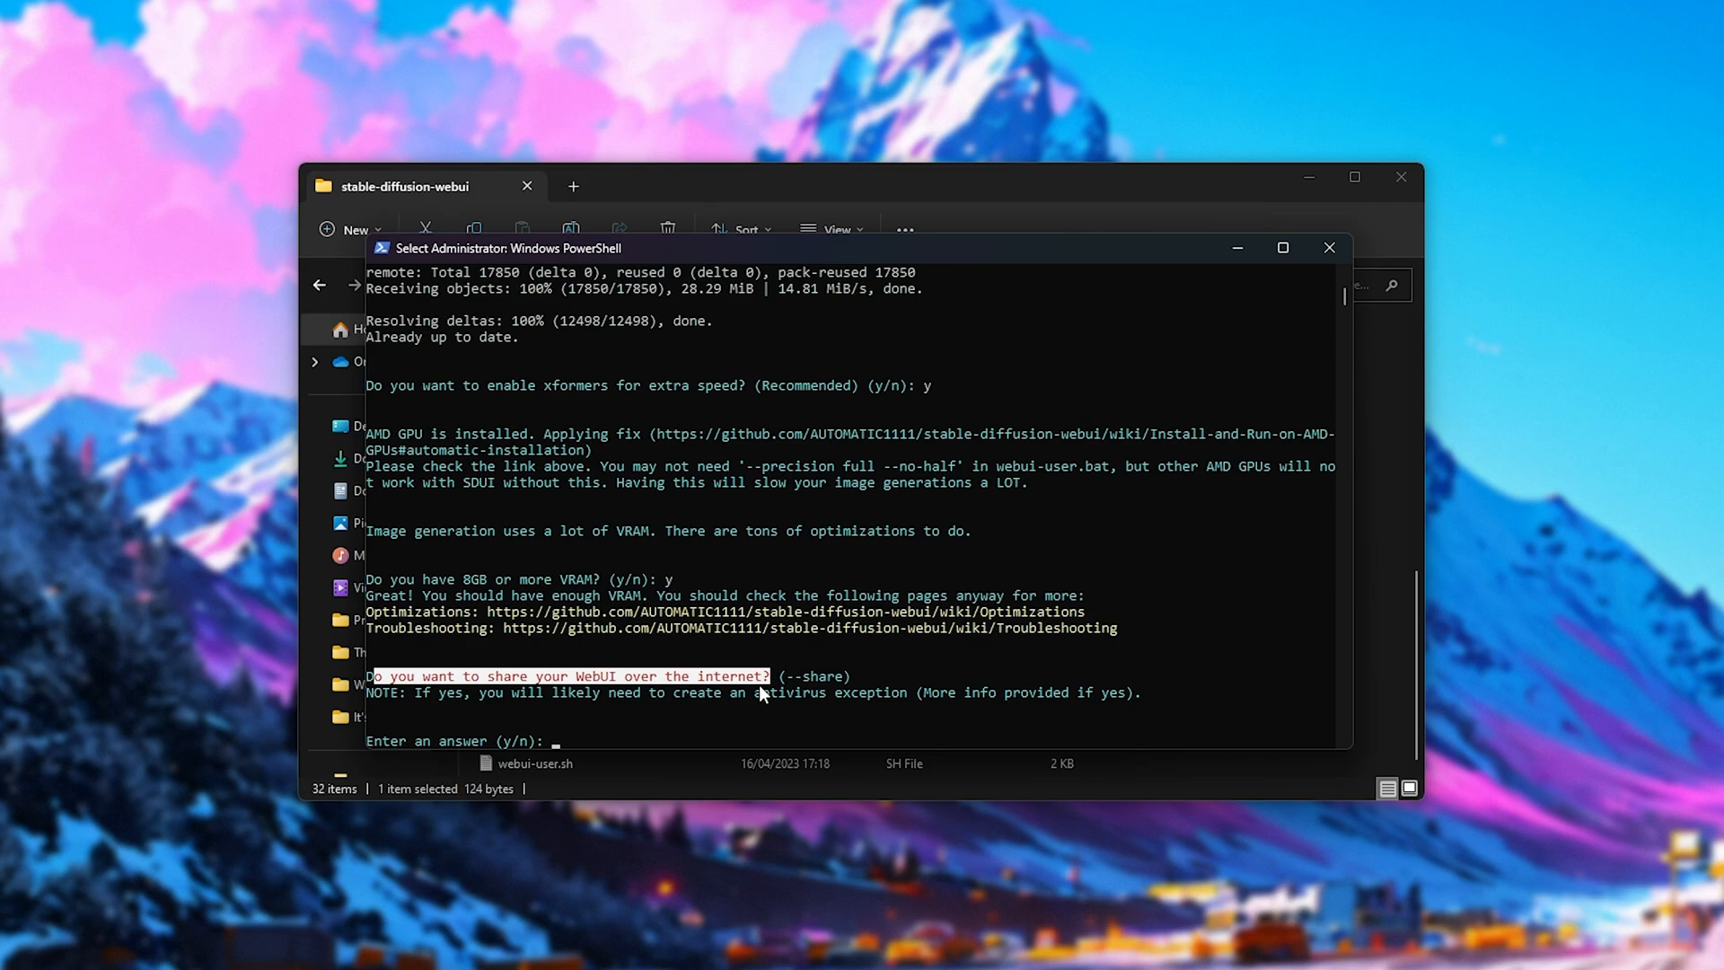
pyautogui.moveTo(567, 660)
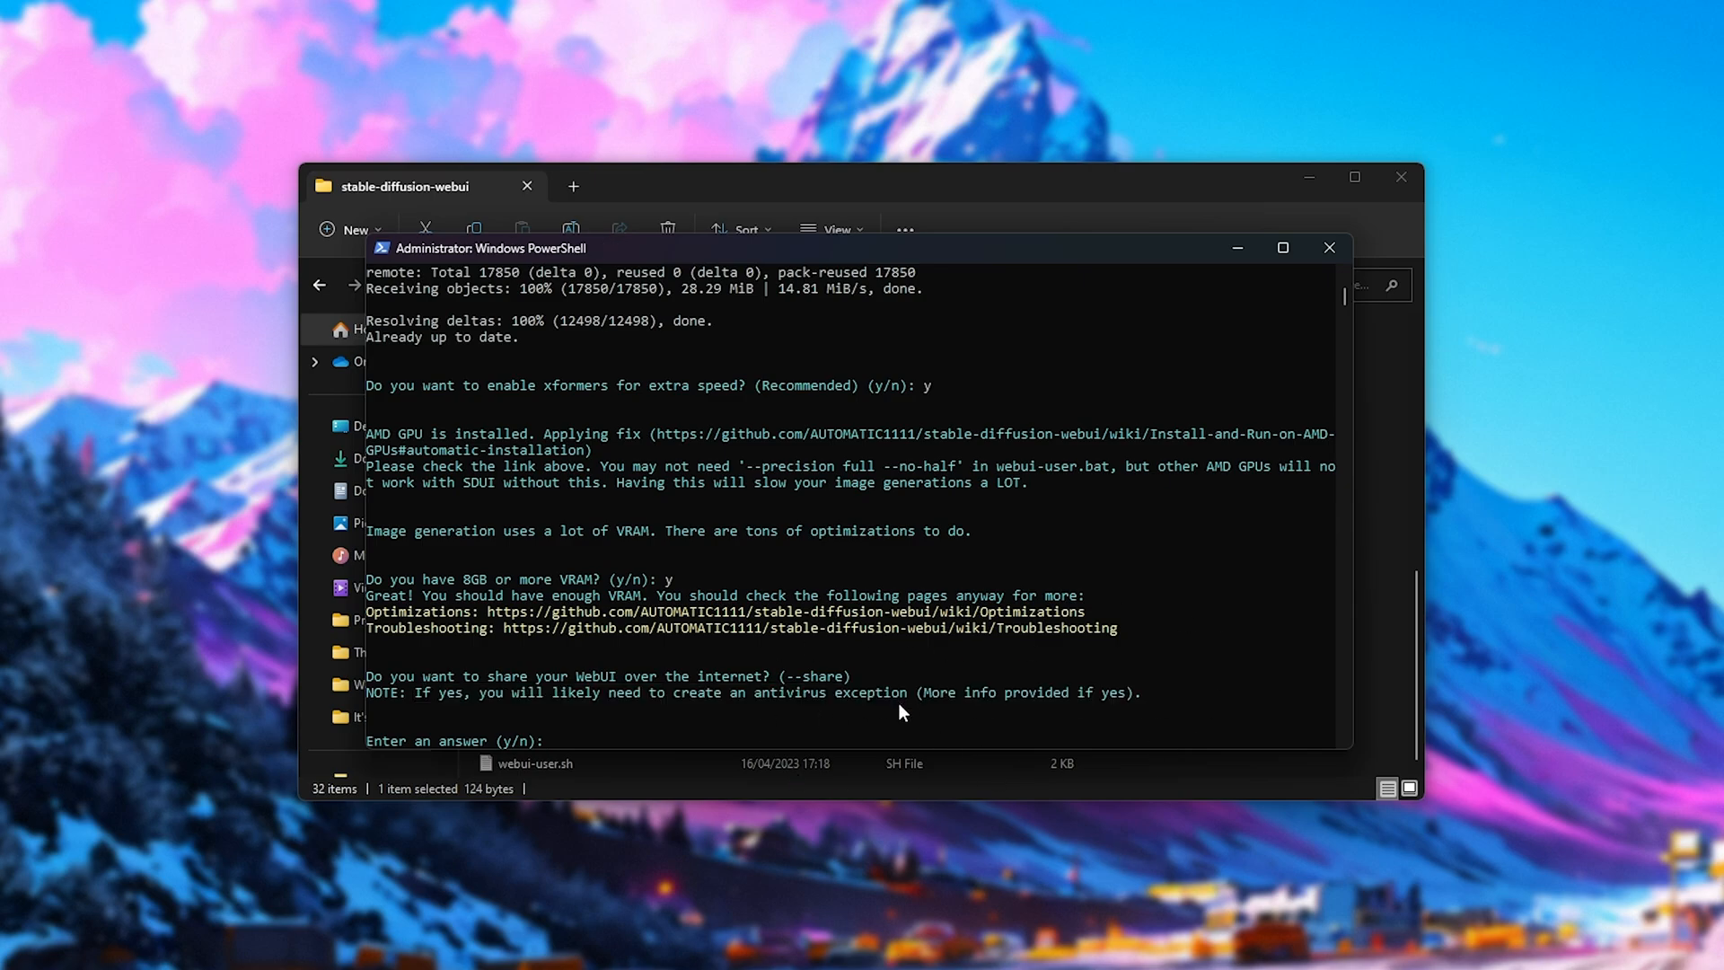
# Step: Answer n to internet sharing and y to desktop shortcuts
pyautogui.write('n')
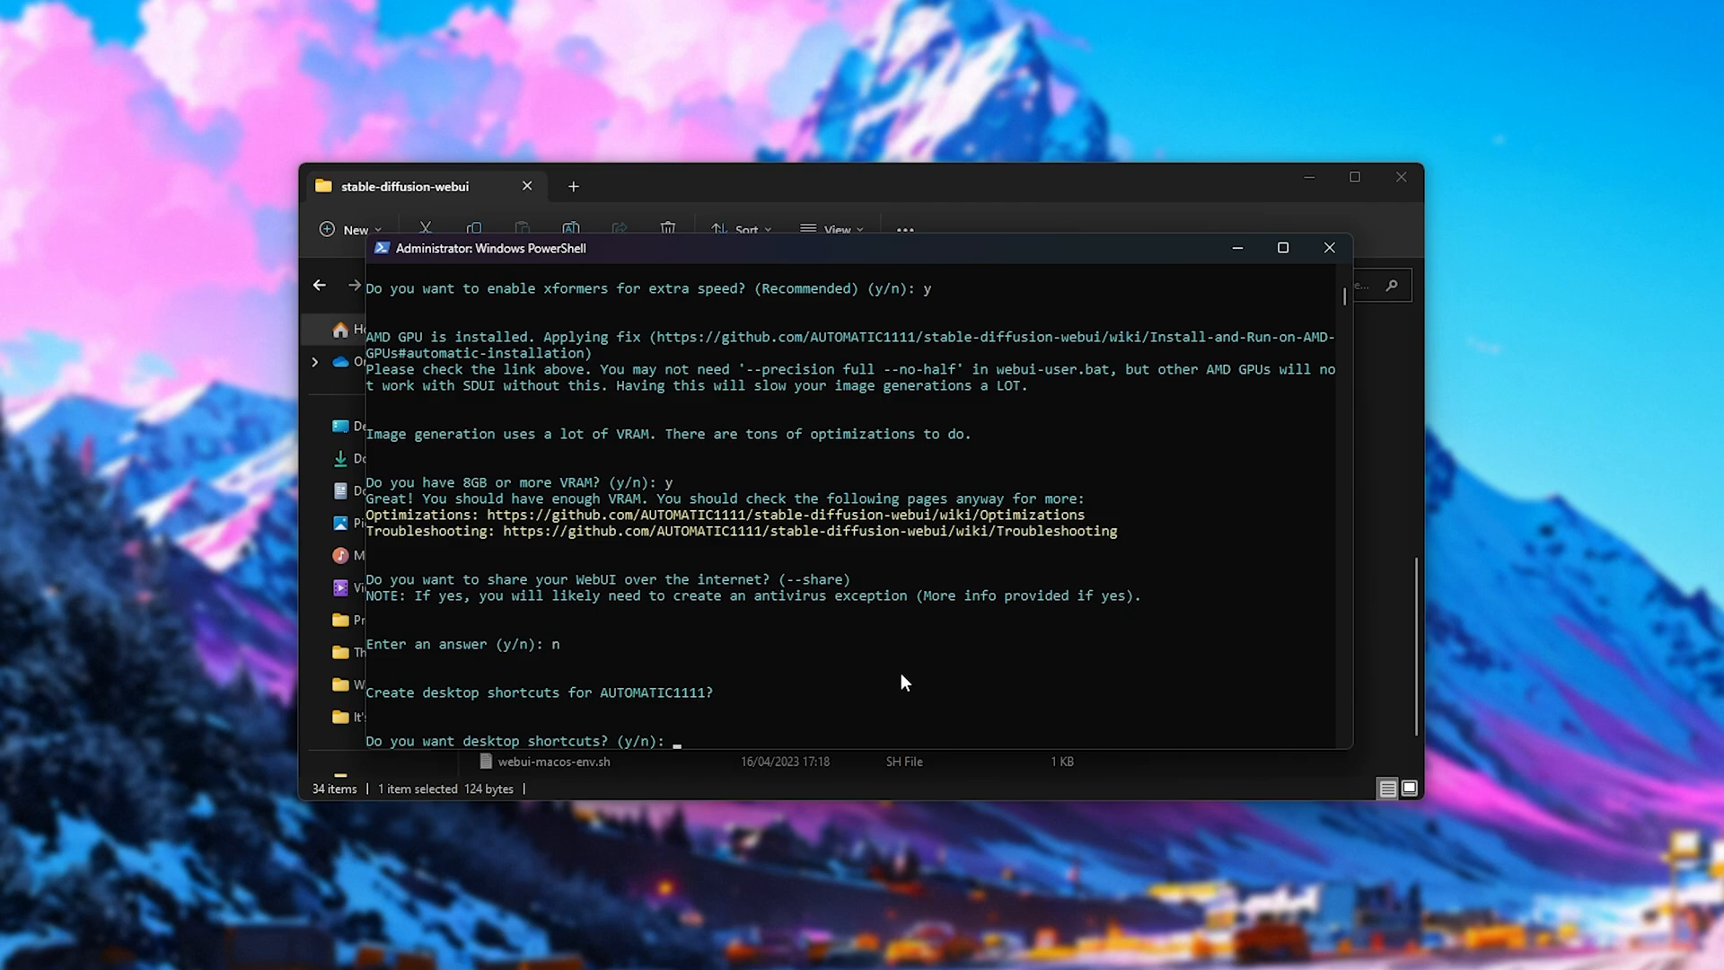
pyautogui.write('y')
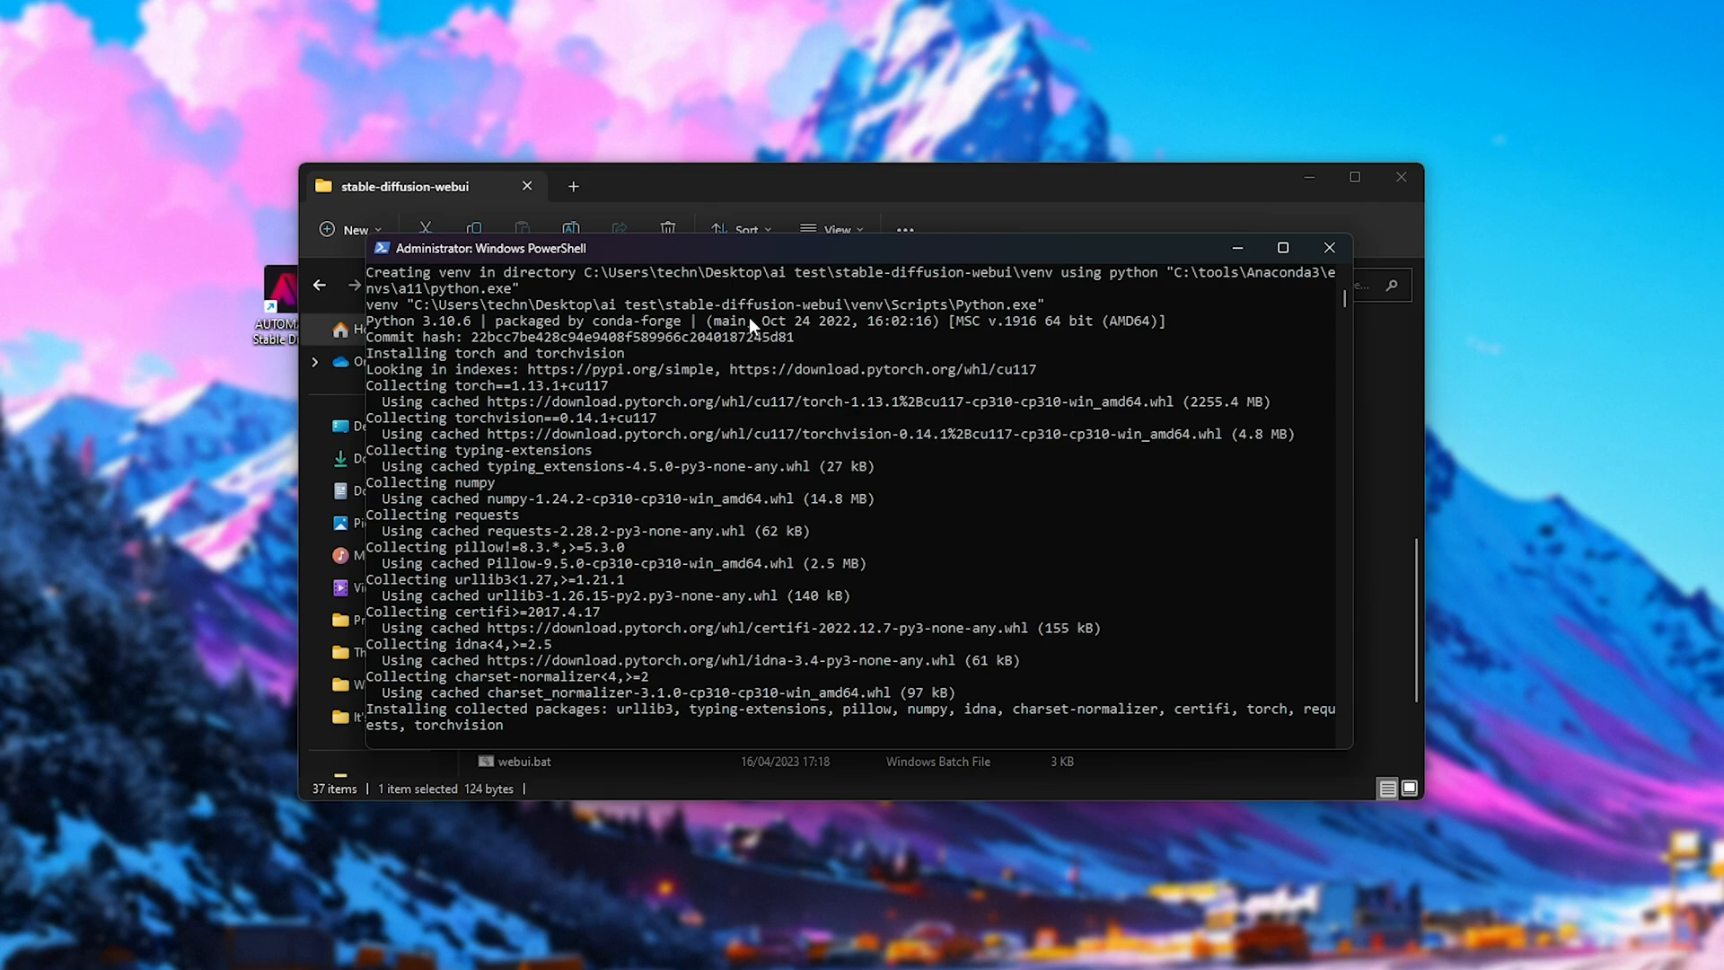
pyautogui.moveTo(710, 596)
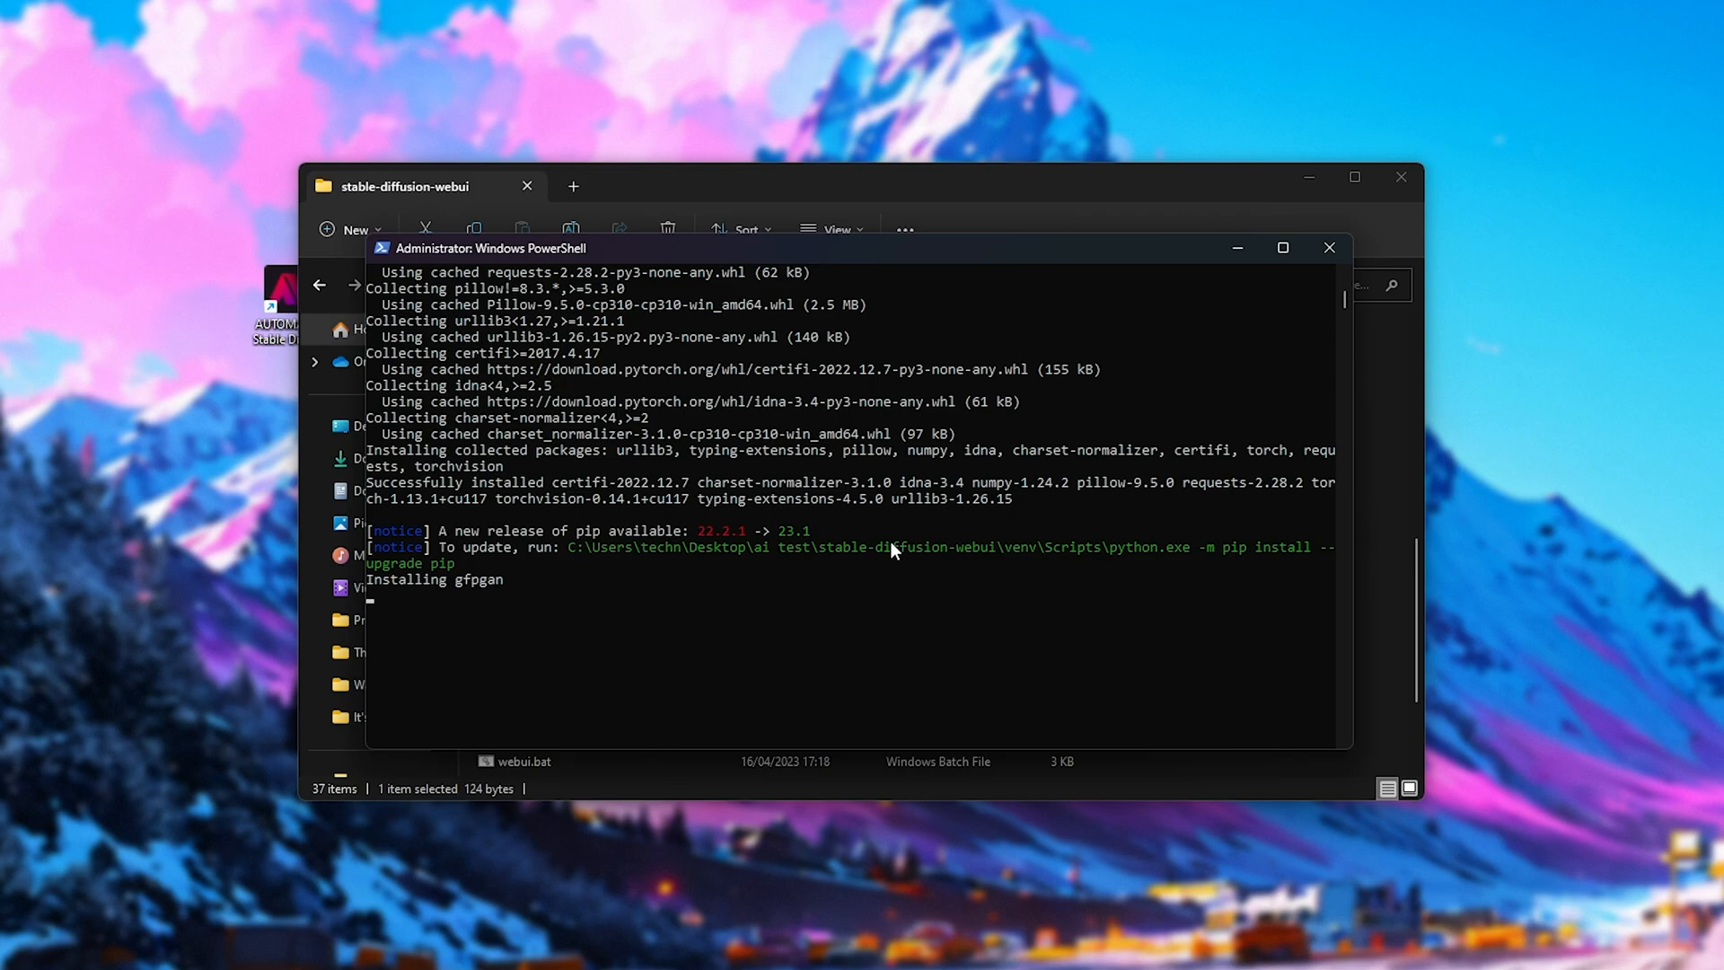
pyautogui.moveTo(914, 434)
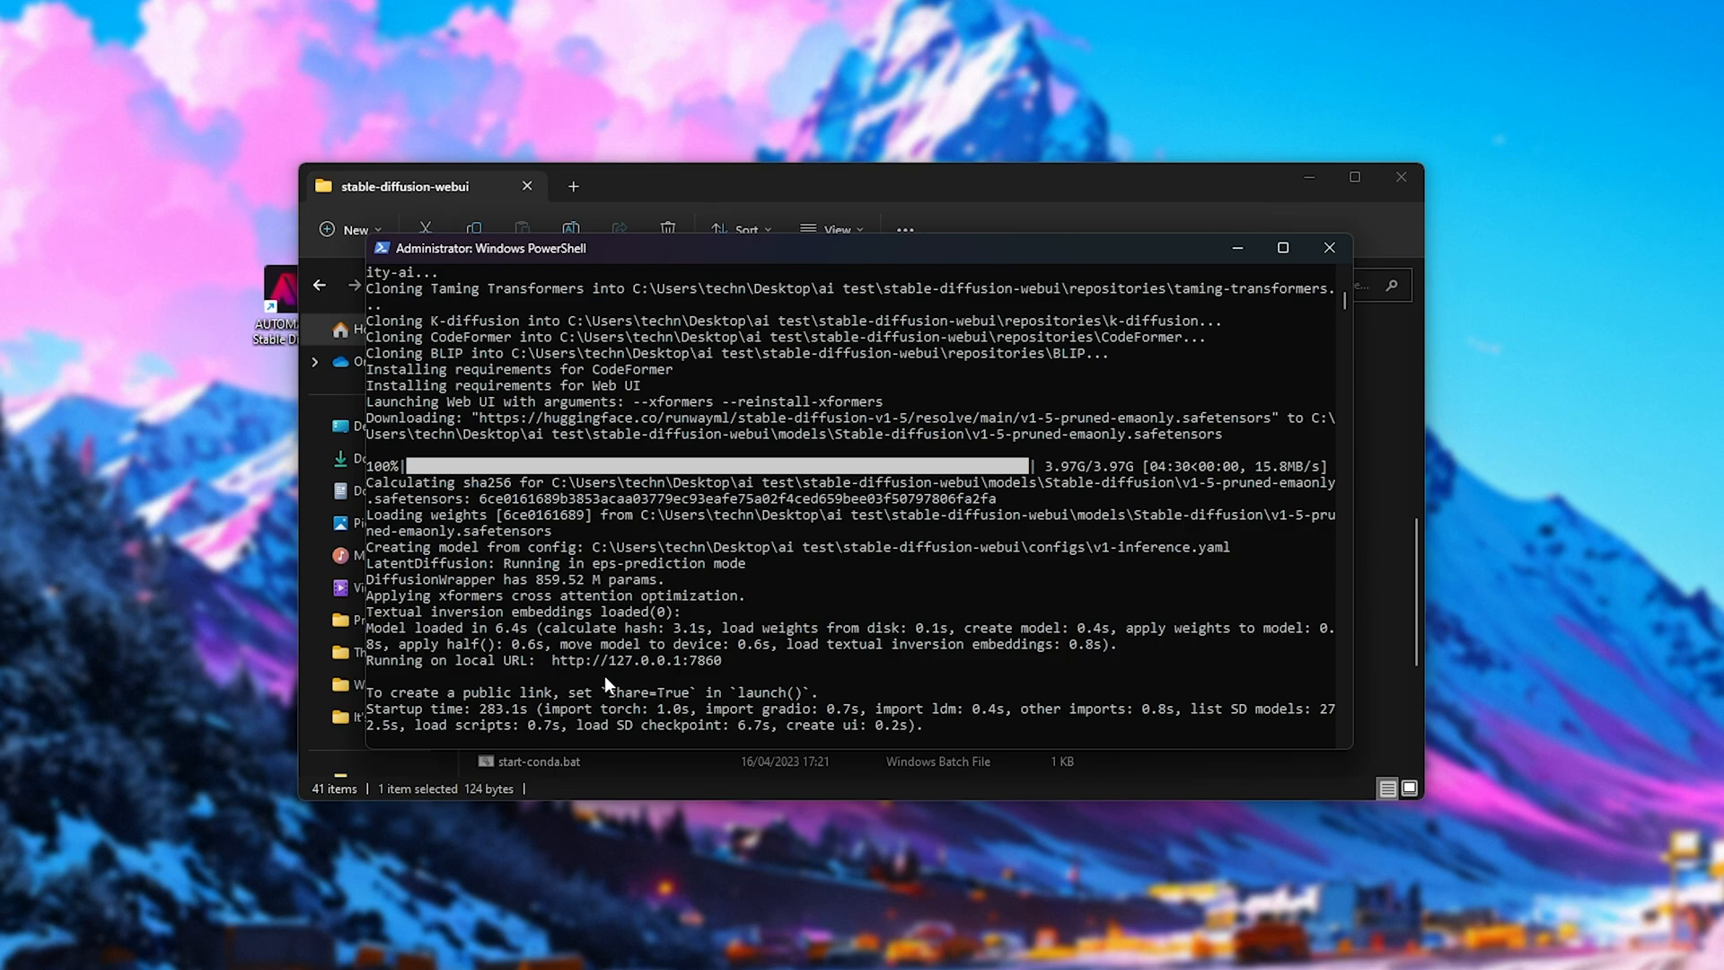
pyautogui.doubleClick(636, 661)
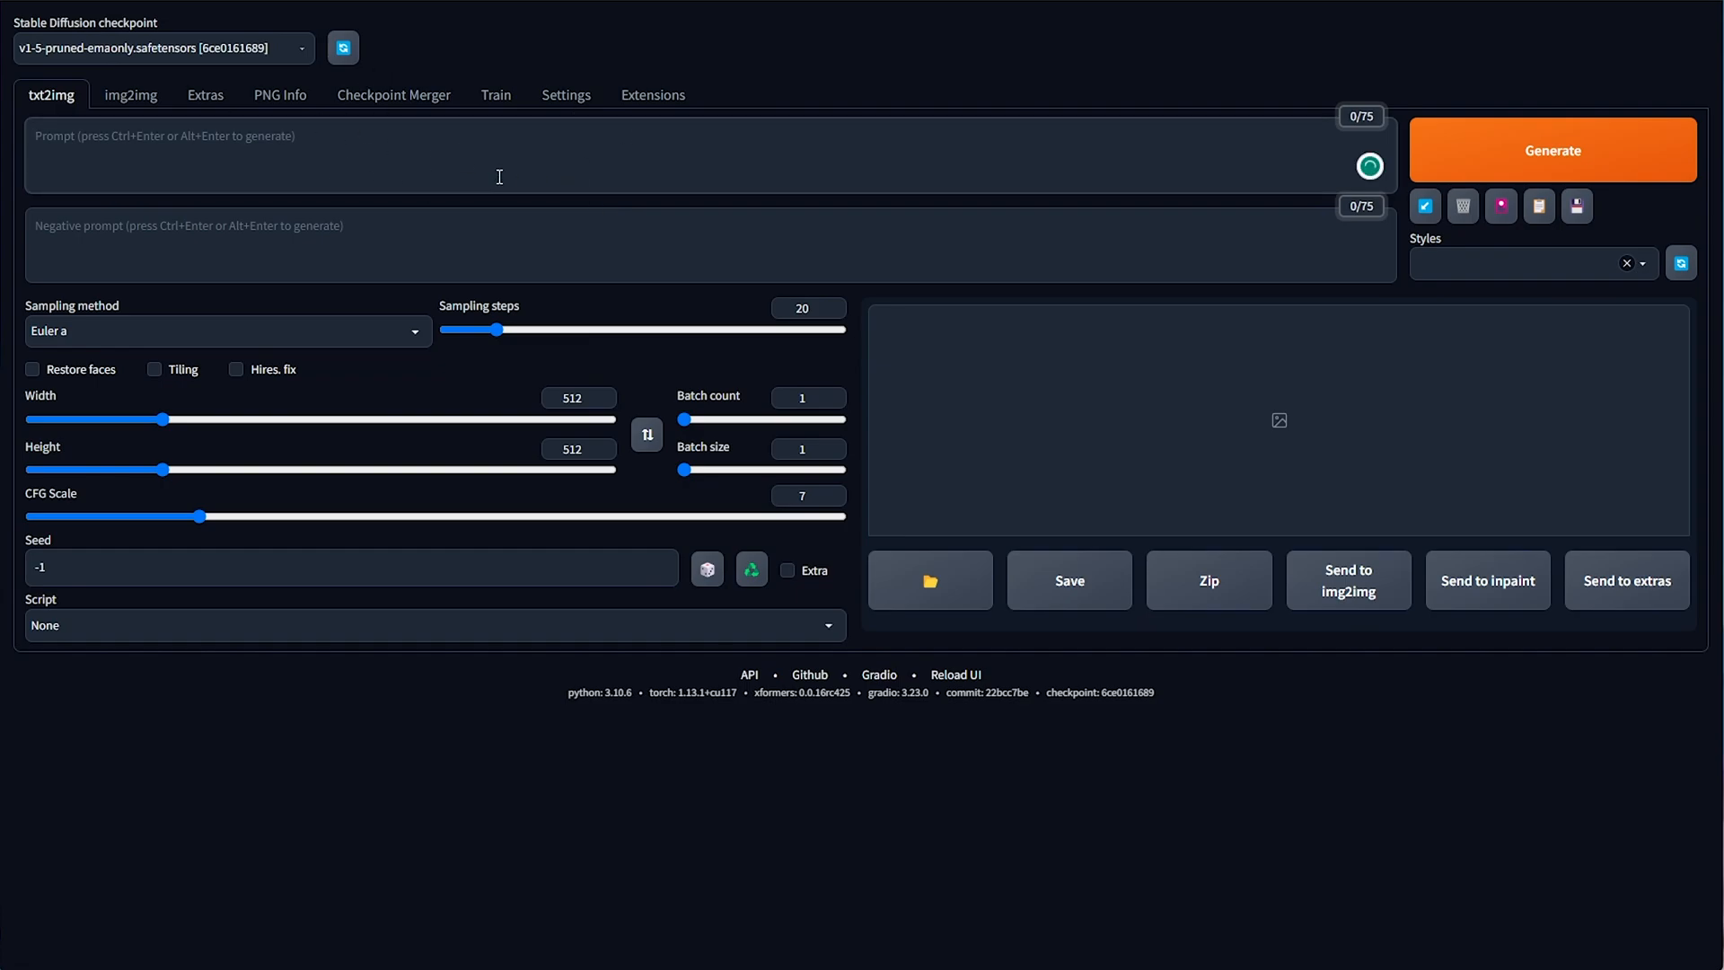
# Step: Generate and preview a 'Woman waving goodbye' image, then view the Extensions tab
pyautogui.write('Woman waving goo')
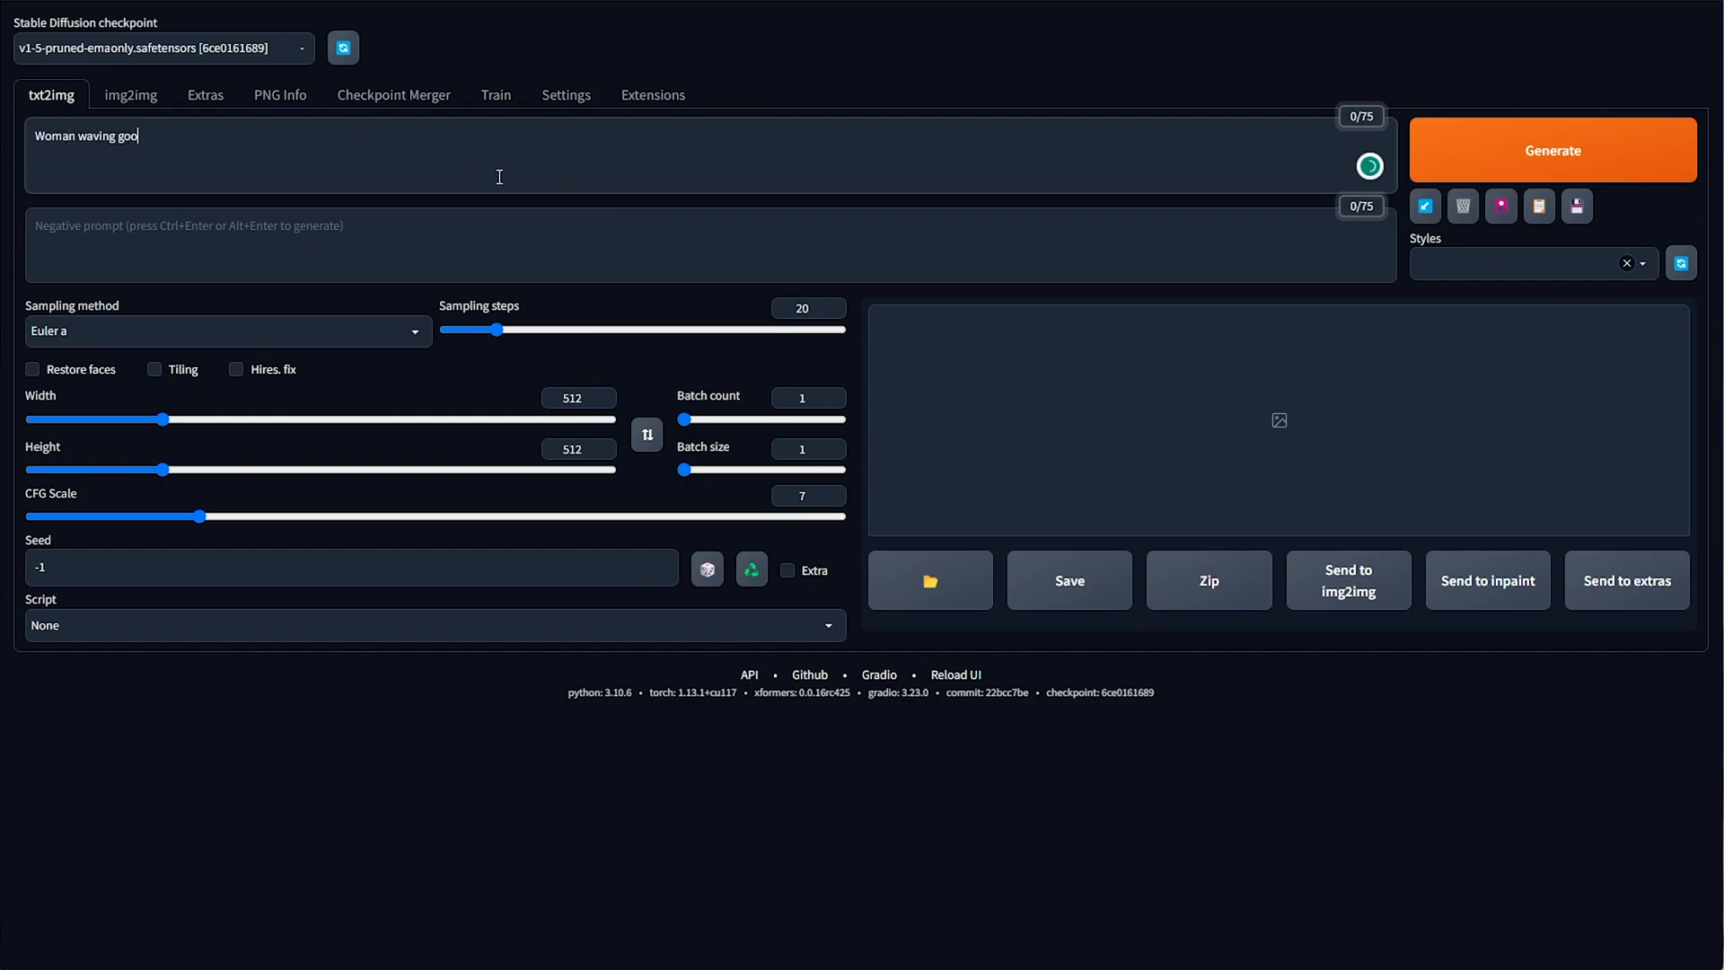
pyautogui.click(1552, 150)
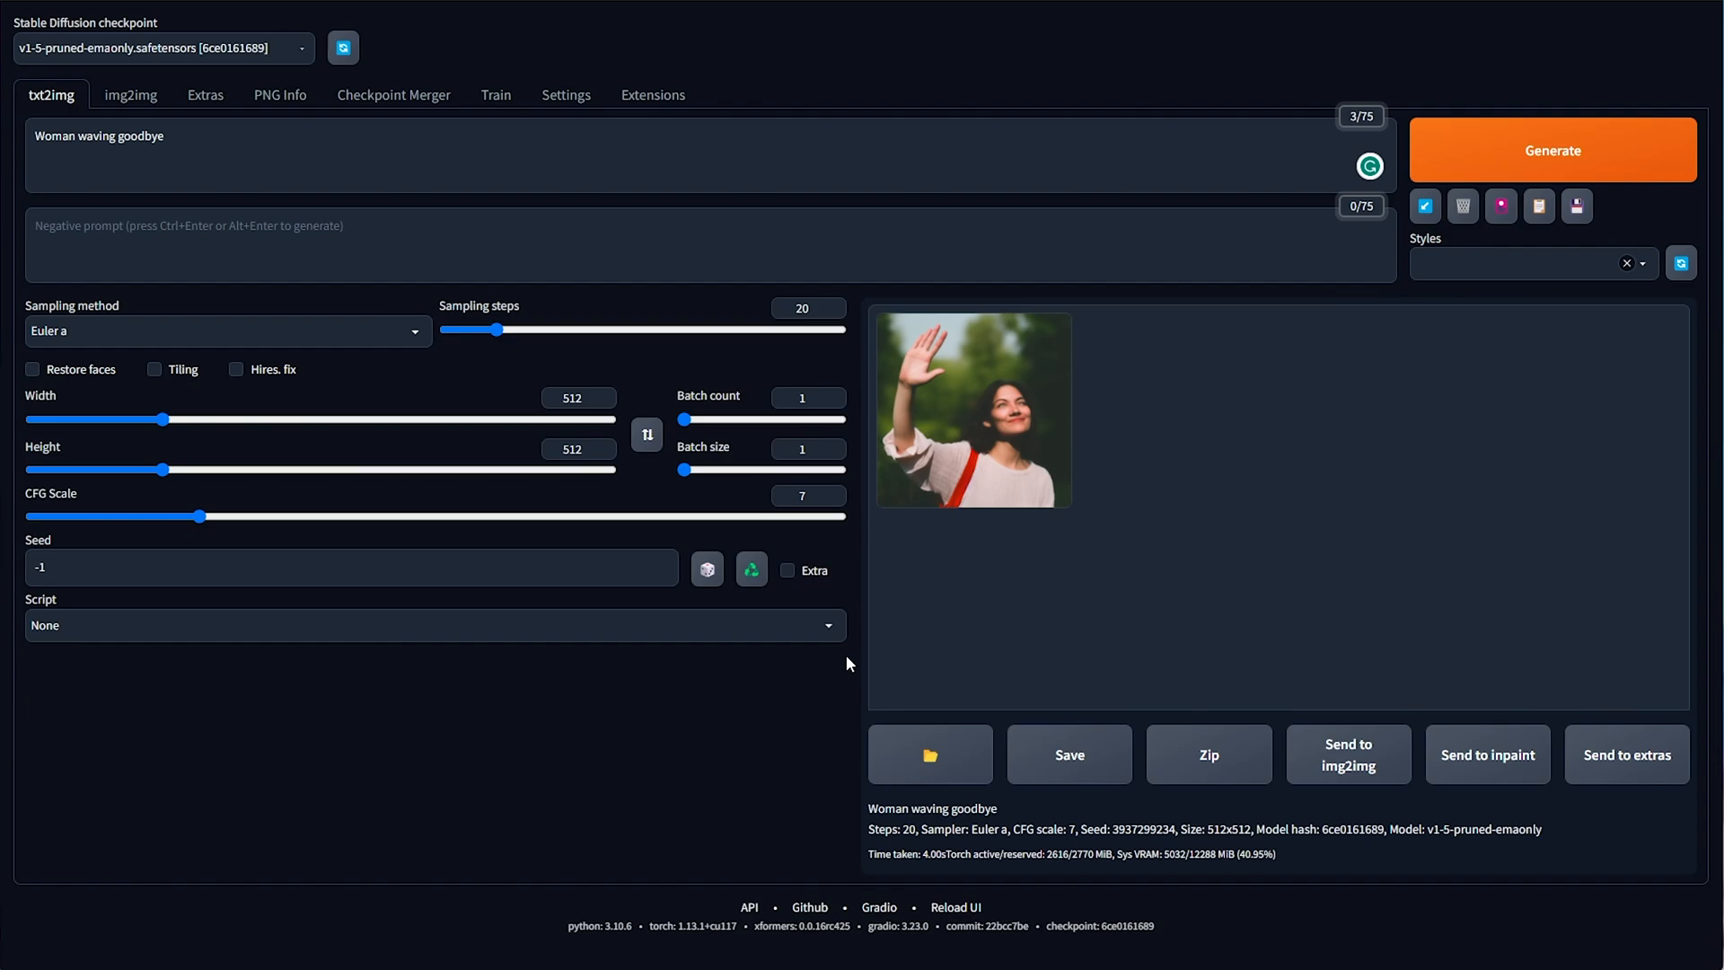
pyautogui.click(972, 409)
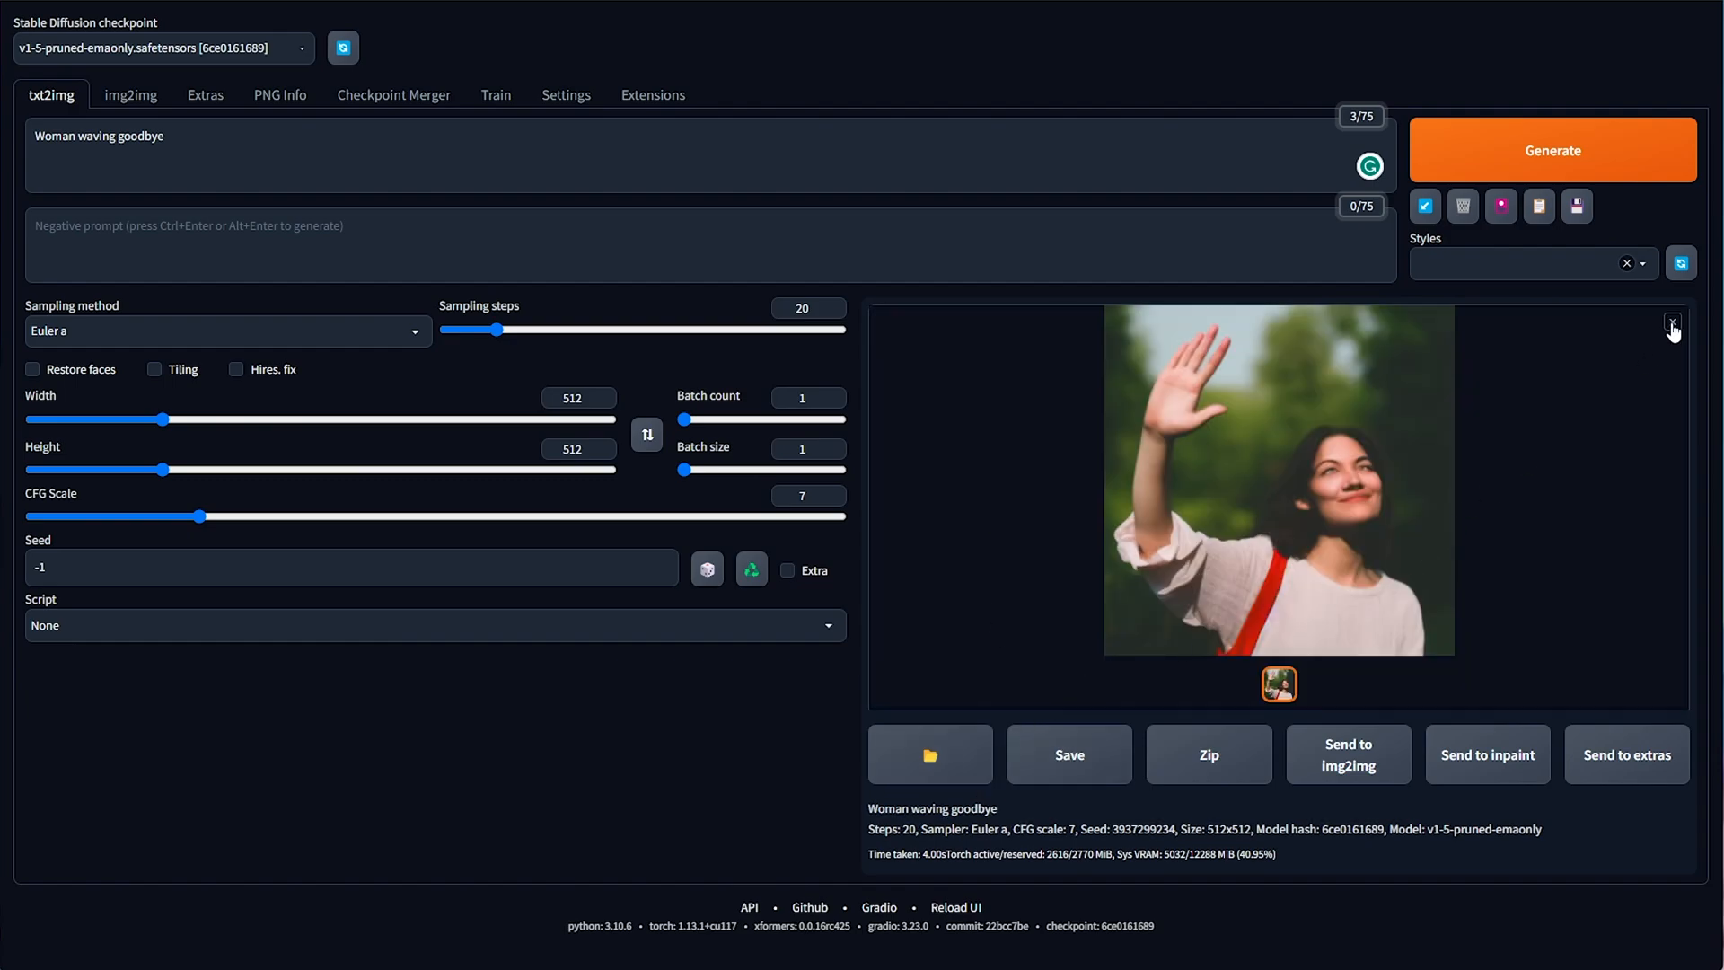
pyautogui.click(1672, 323)
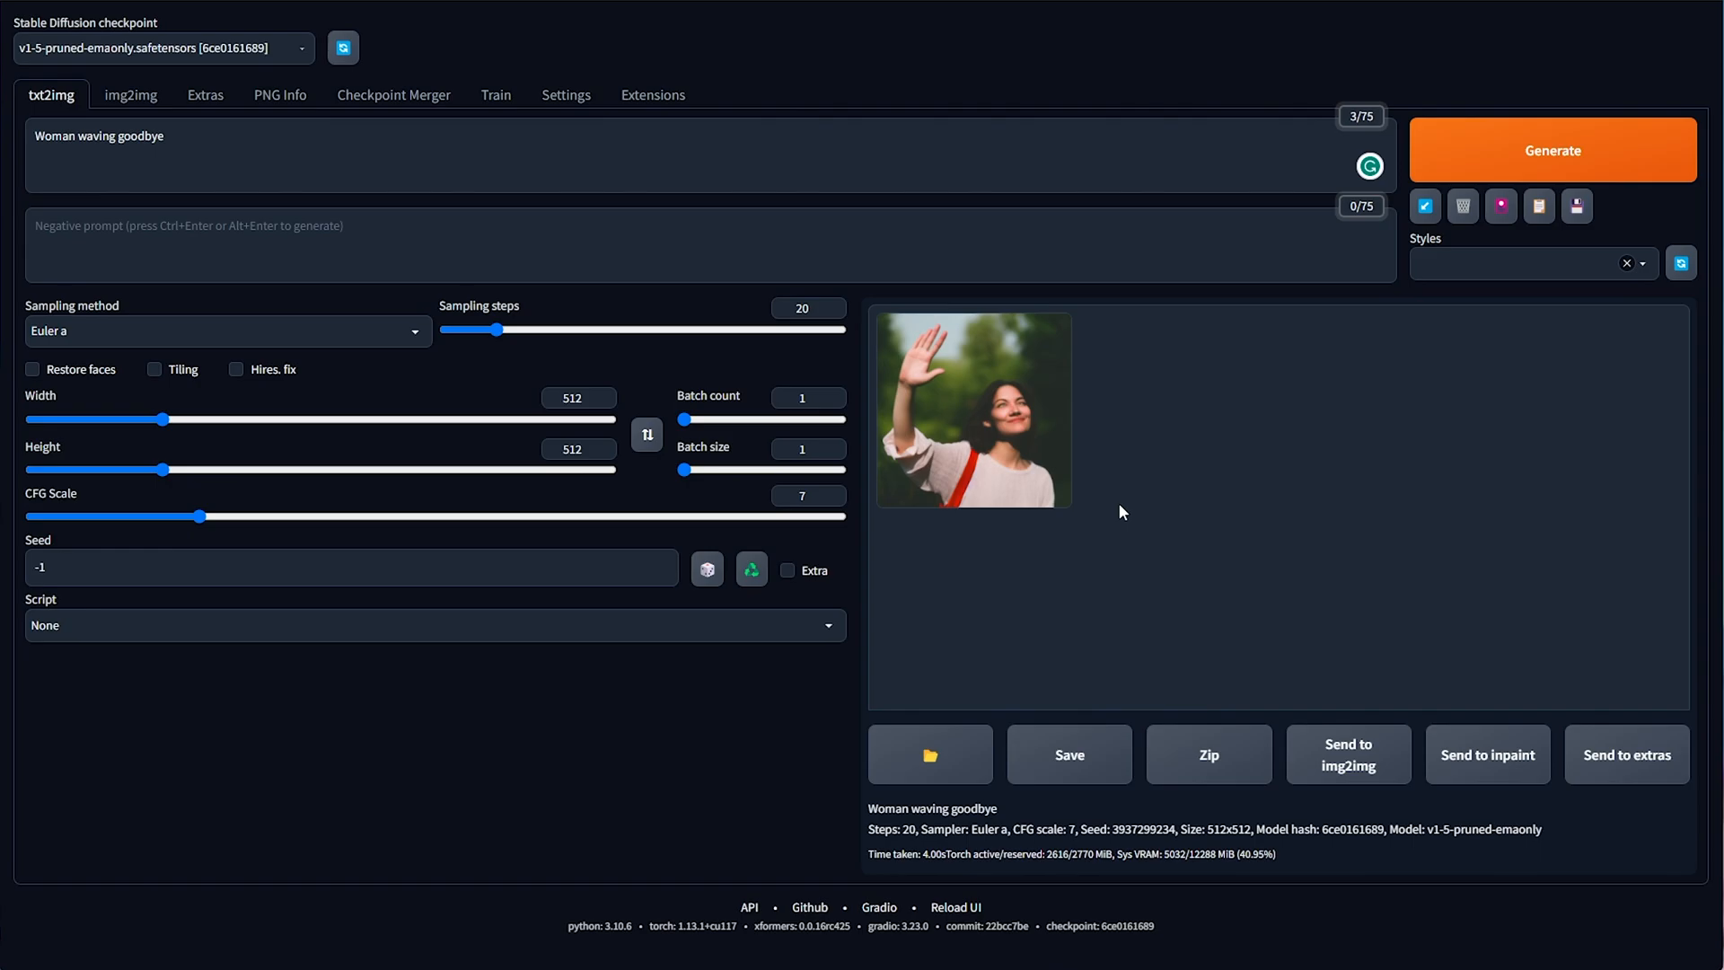
pyautogui.click(652, 95)
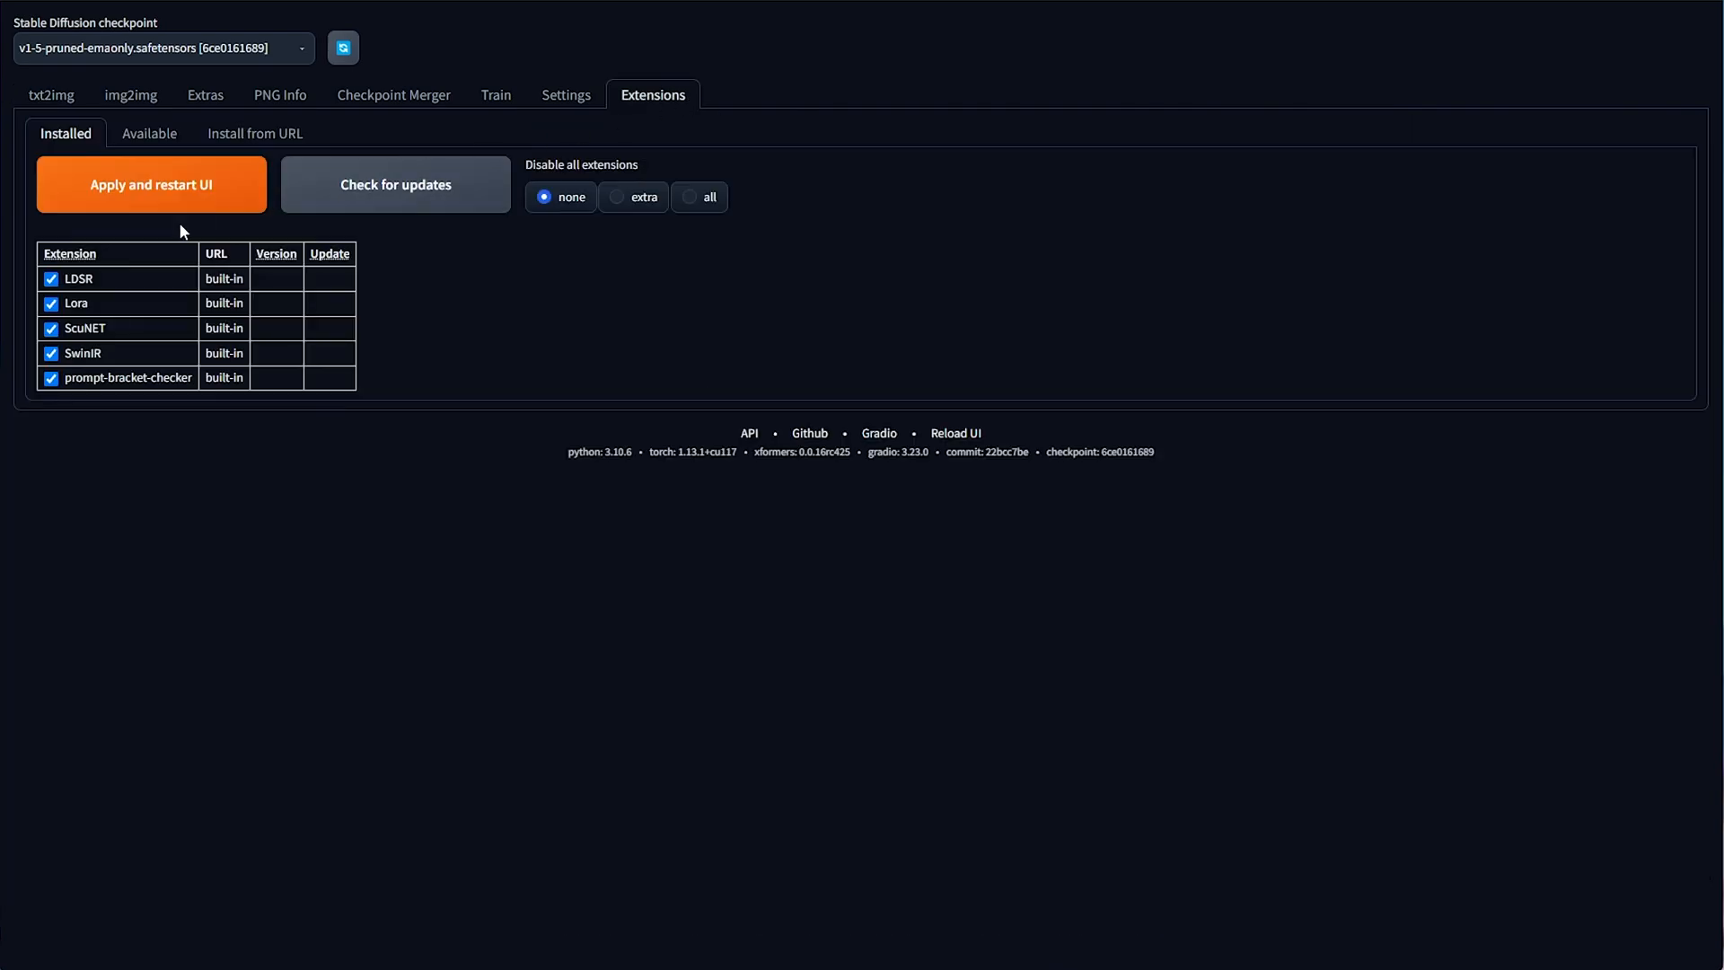
# Step: Browse the list of available extensions in the Extensions Available sub-tab
pyautogui.click(148, 133)
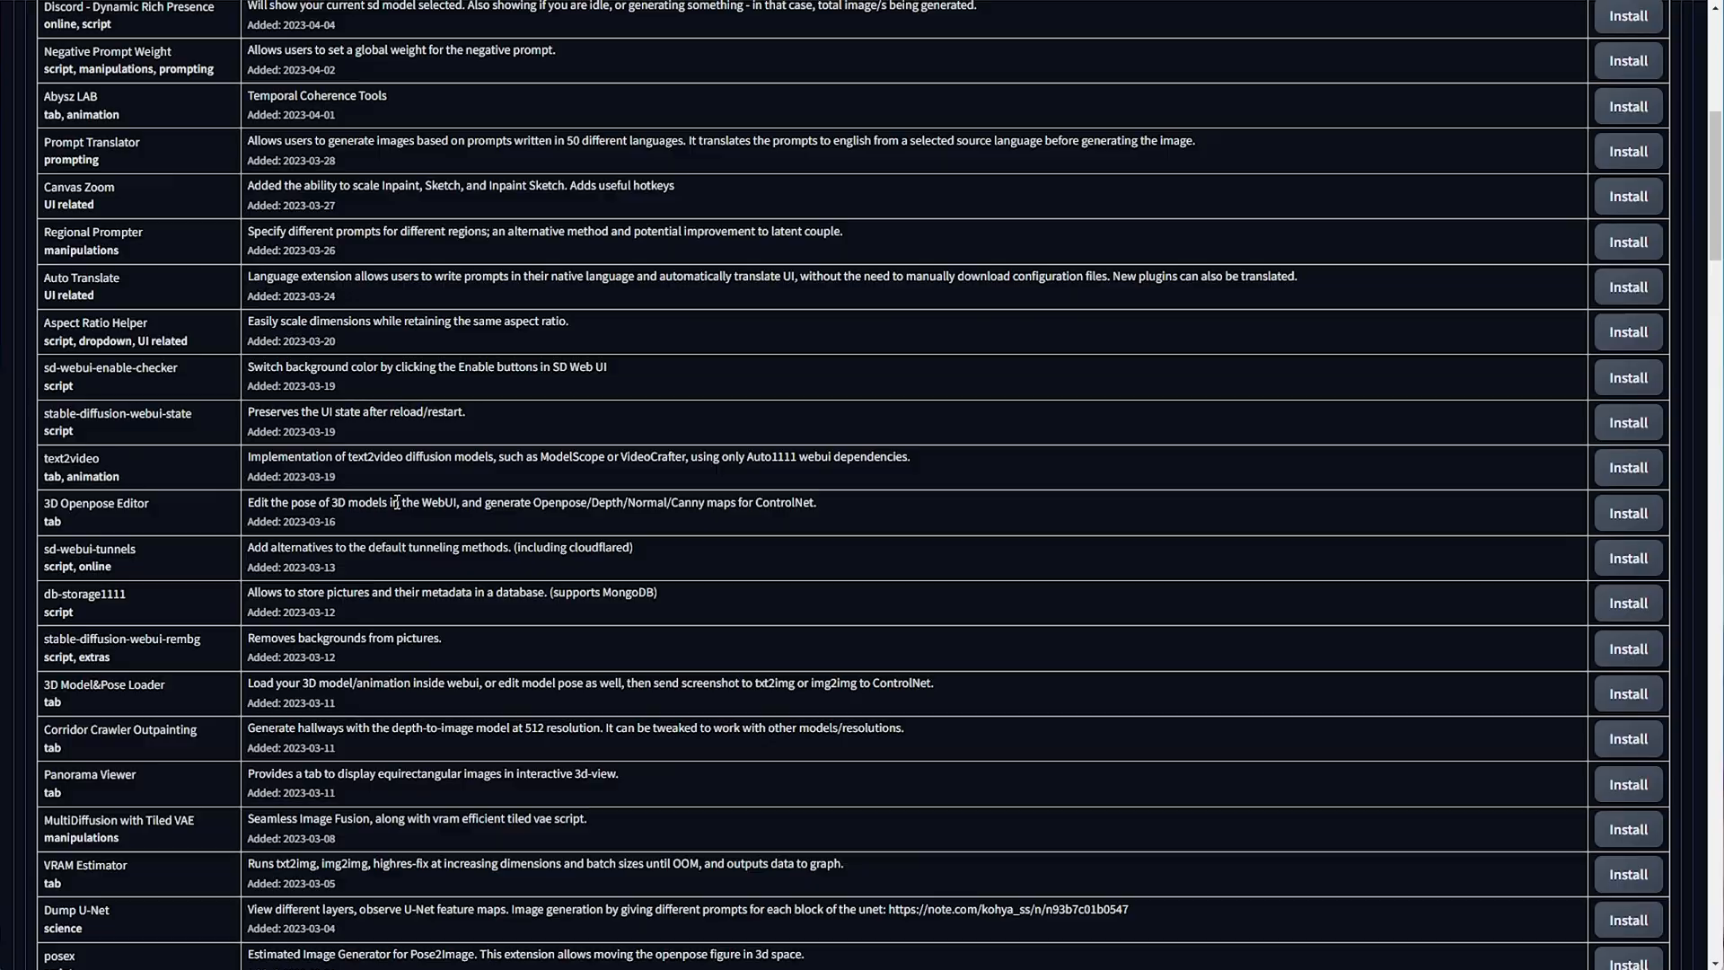
pyautogui.scroll(-3)
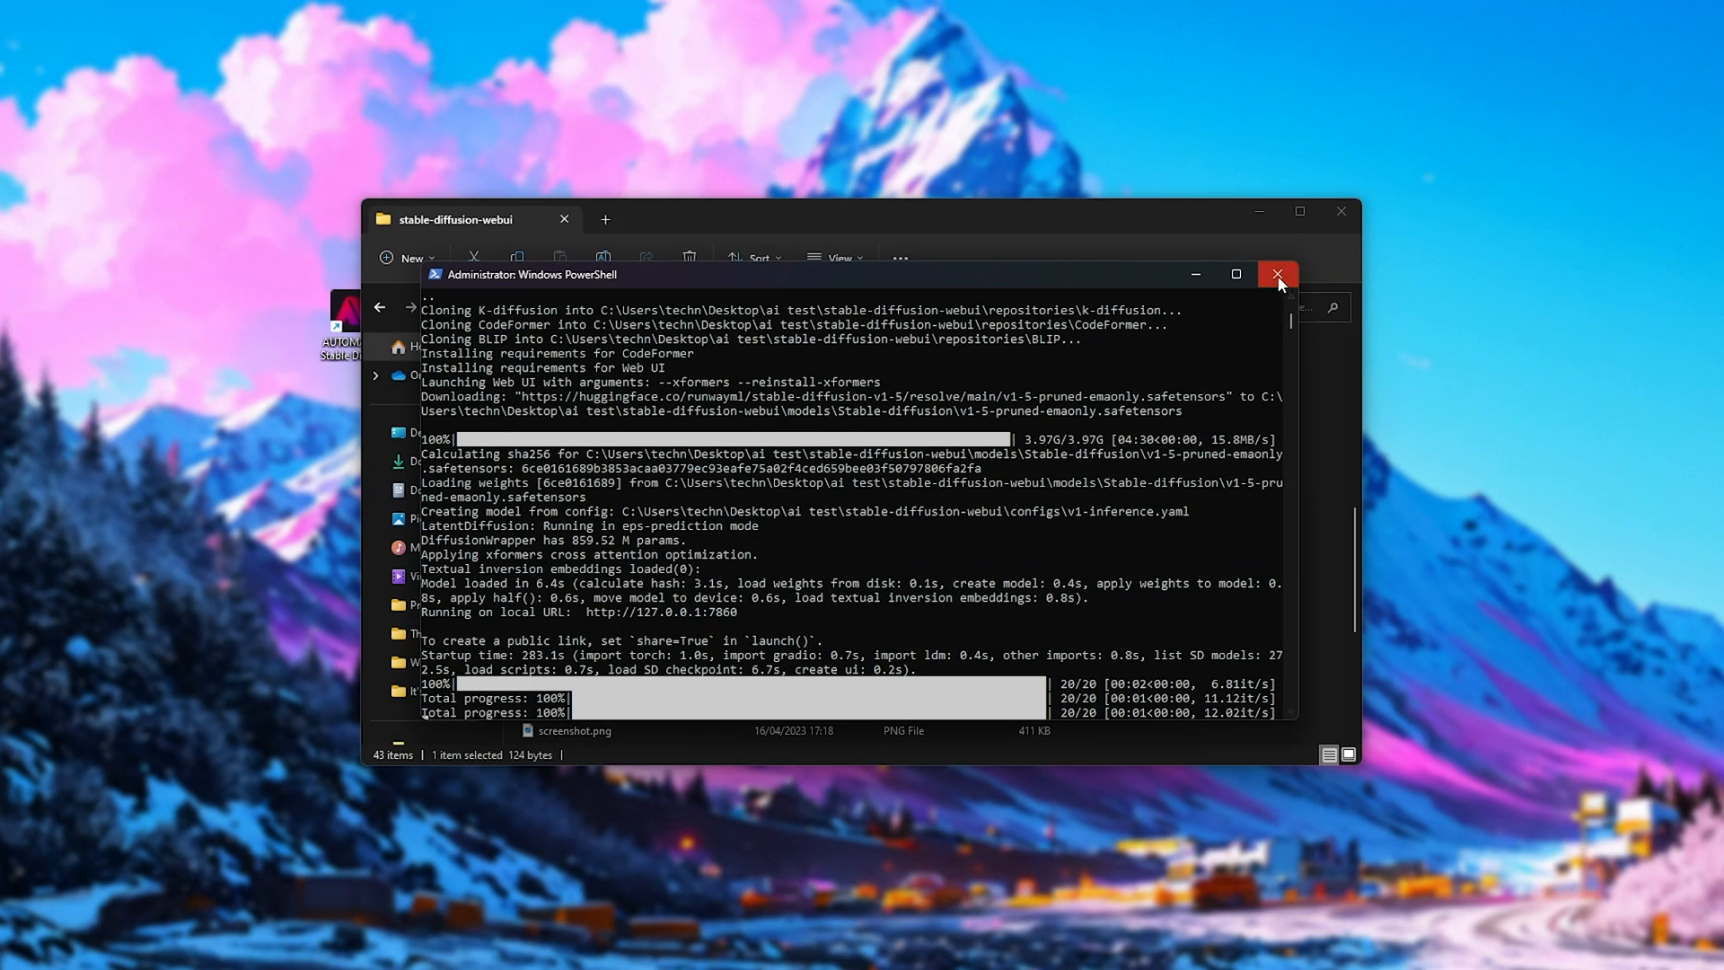
# Step: Close the WebUI PowerShell console and the stable-diffusion-webui Explorer window
pyautogui.click(1278, 274)
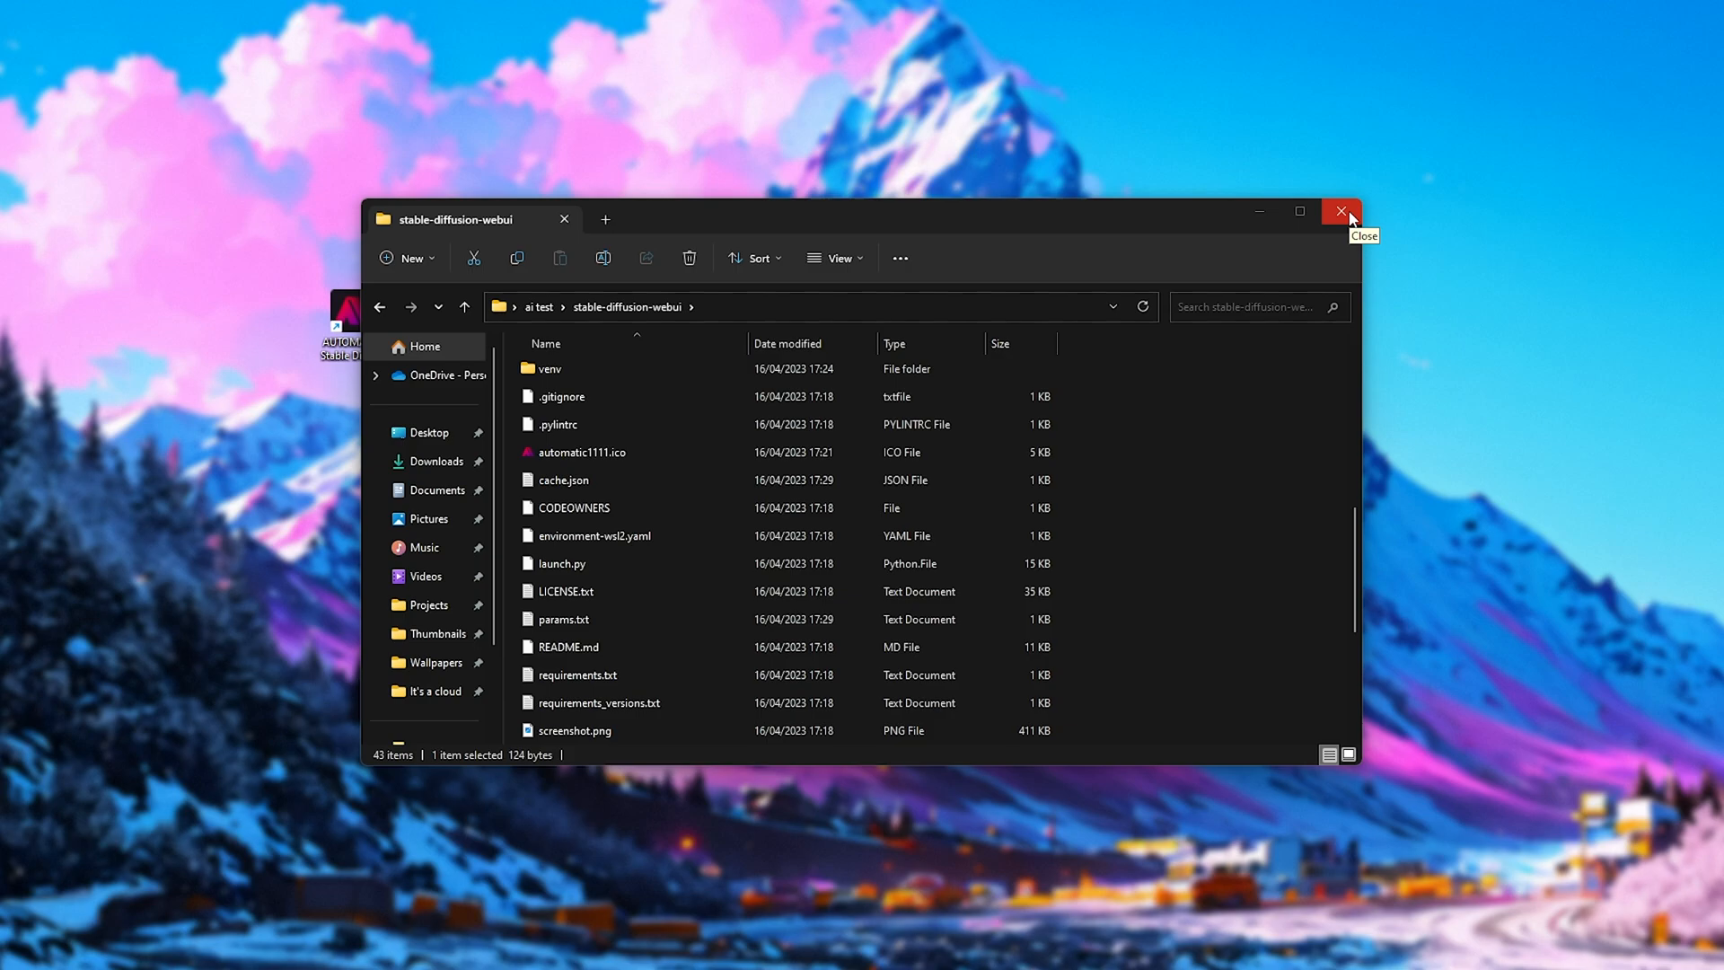
pyautogui.click(1341, 211)
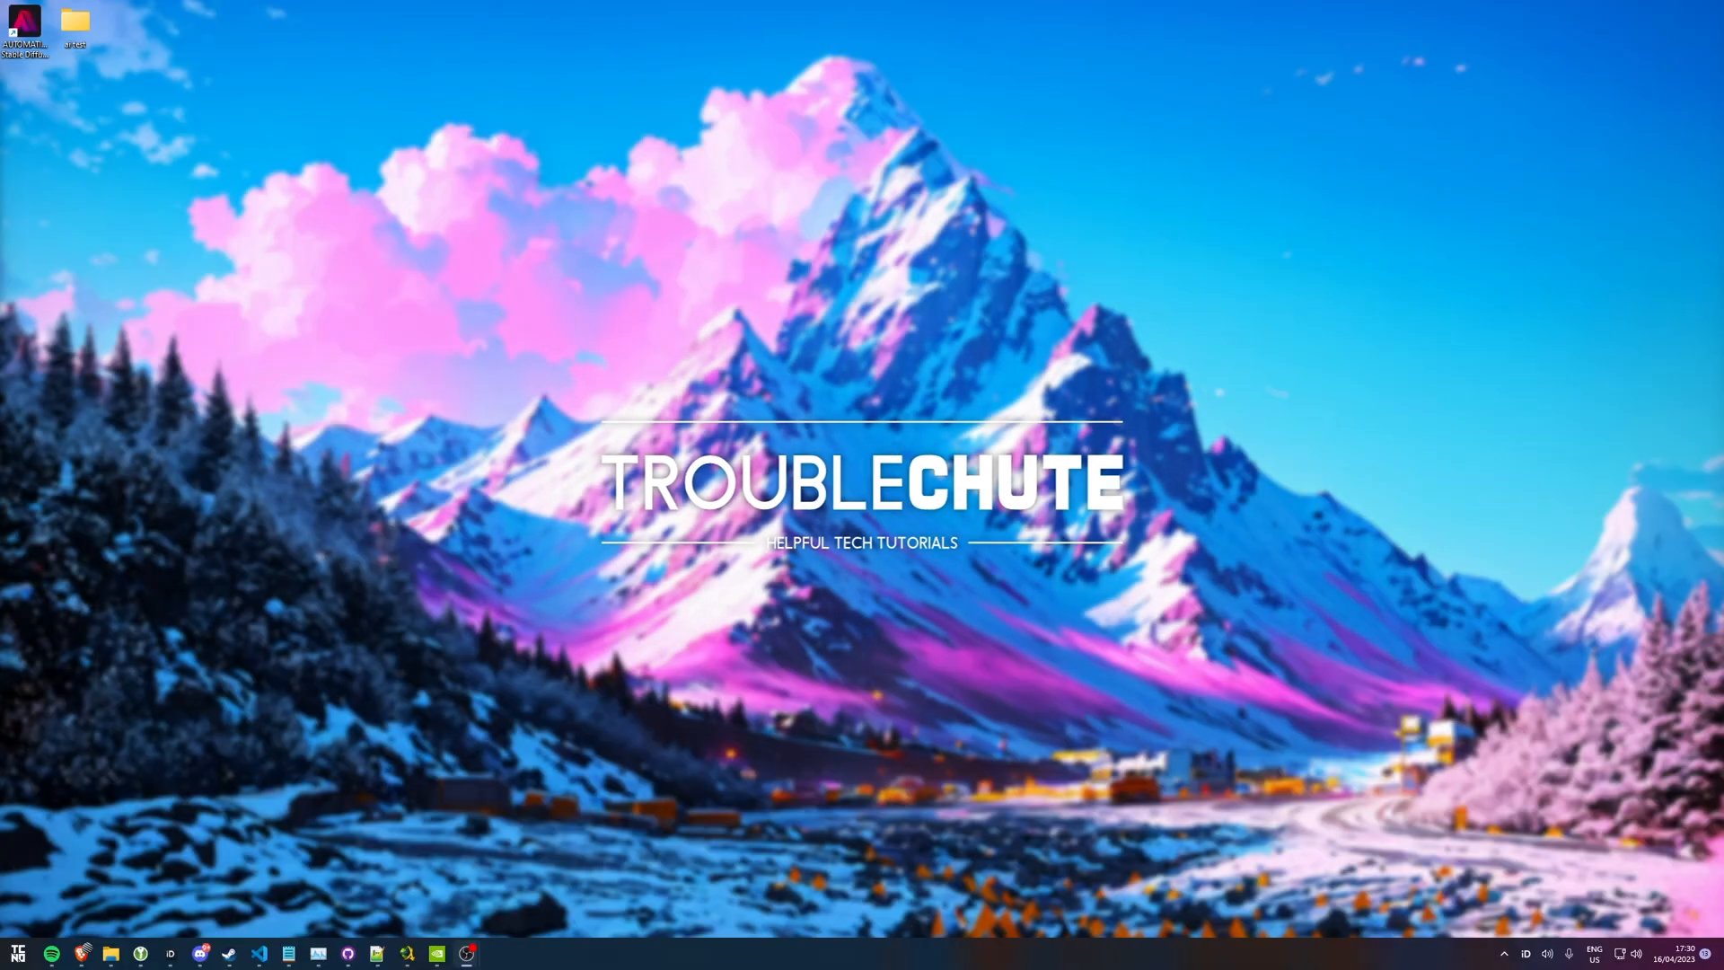